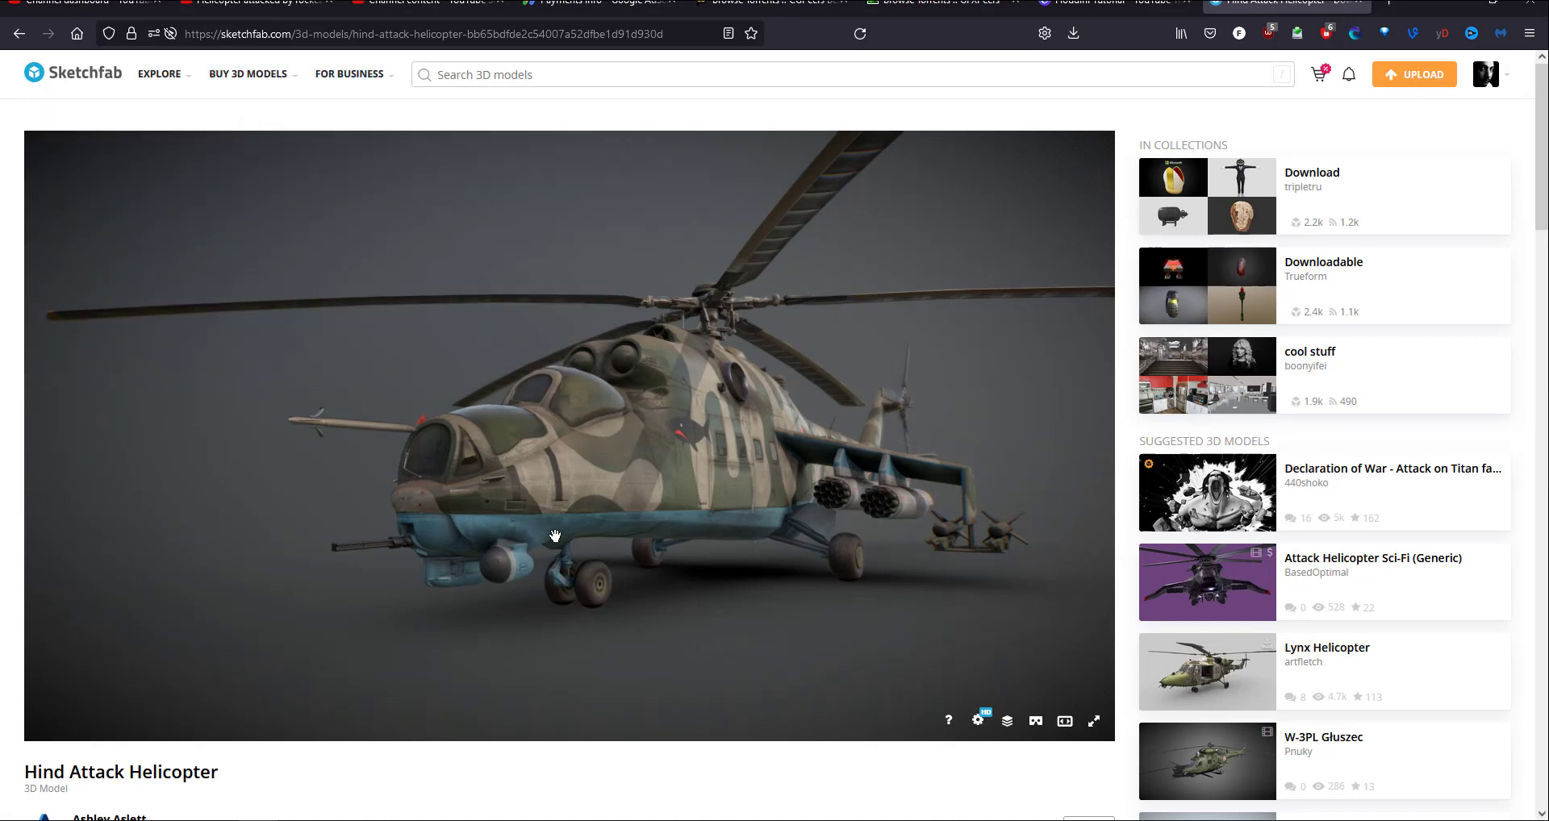
Orbit the helicopter model to view it from another angle and its other side.
scroll(down, 3)
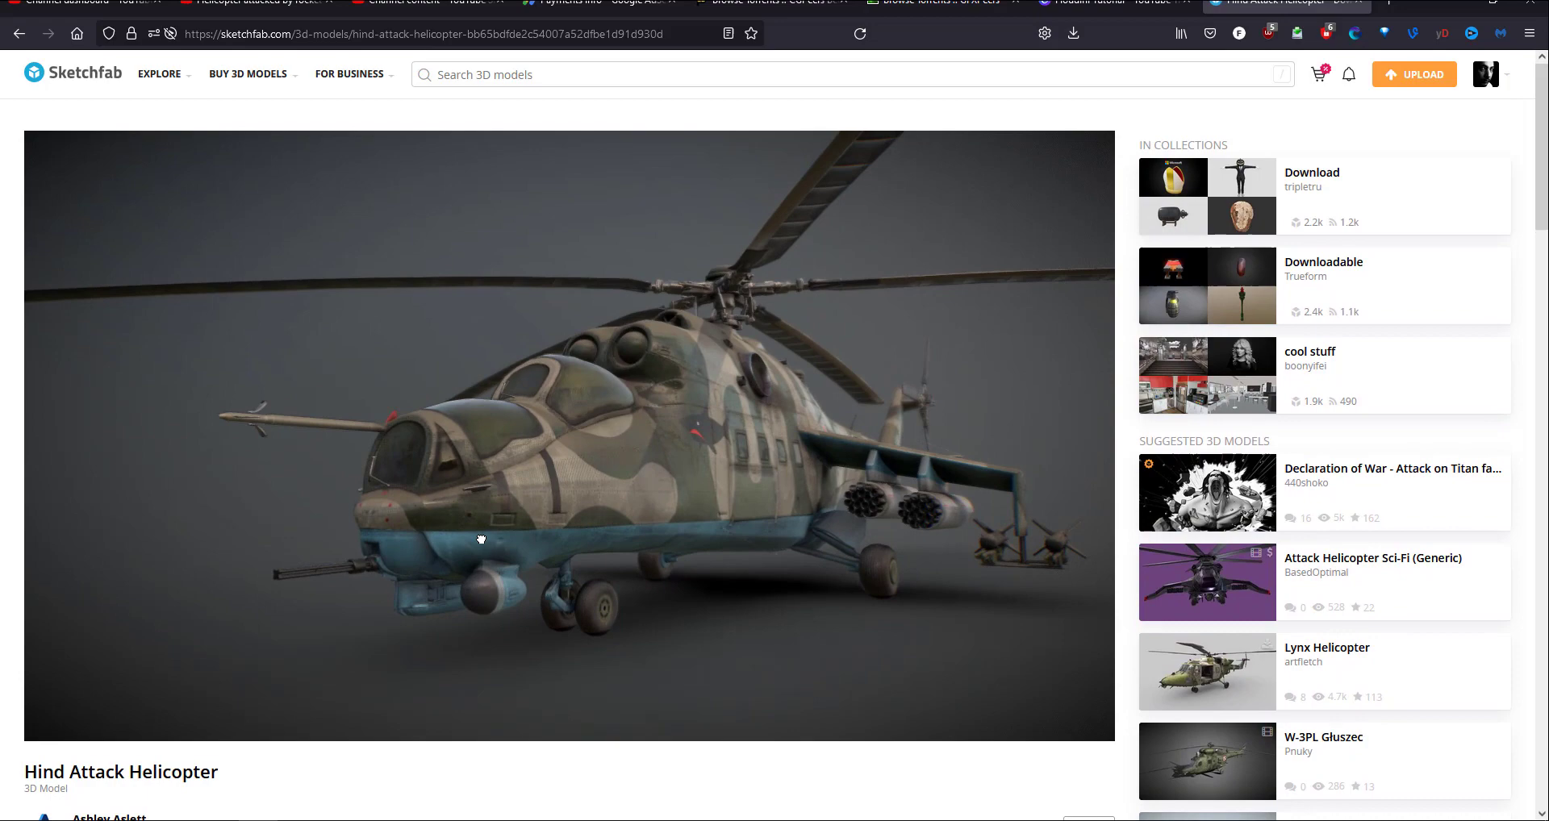
drag(480, 539, 521, 550)
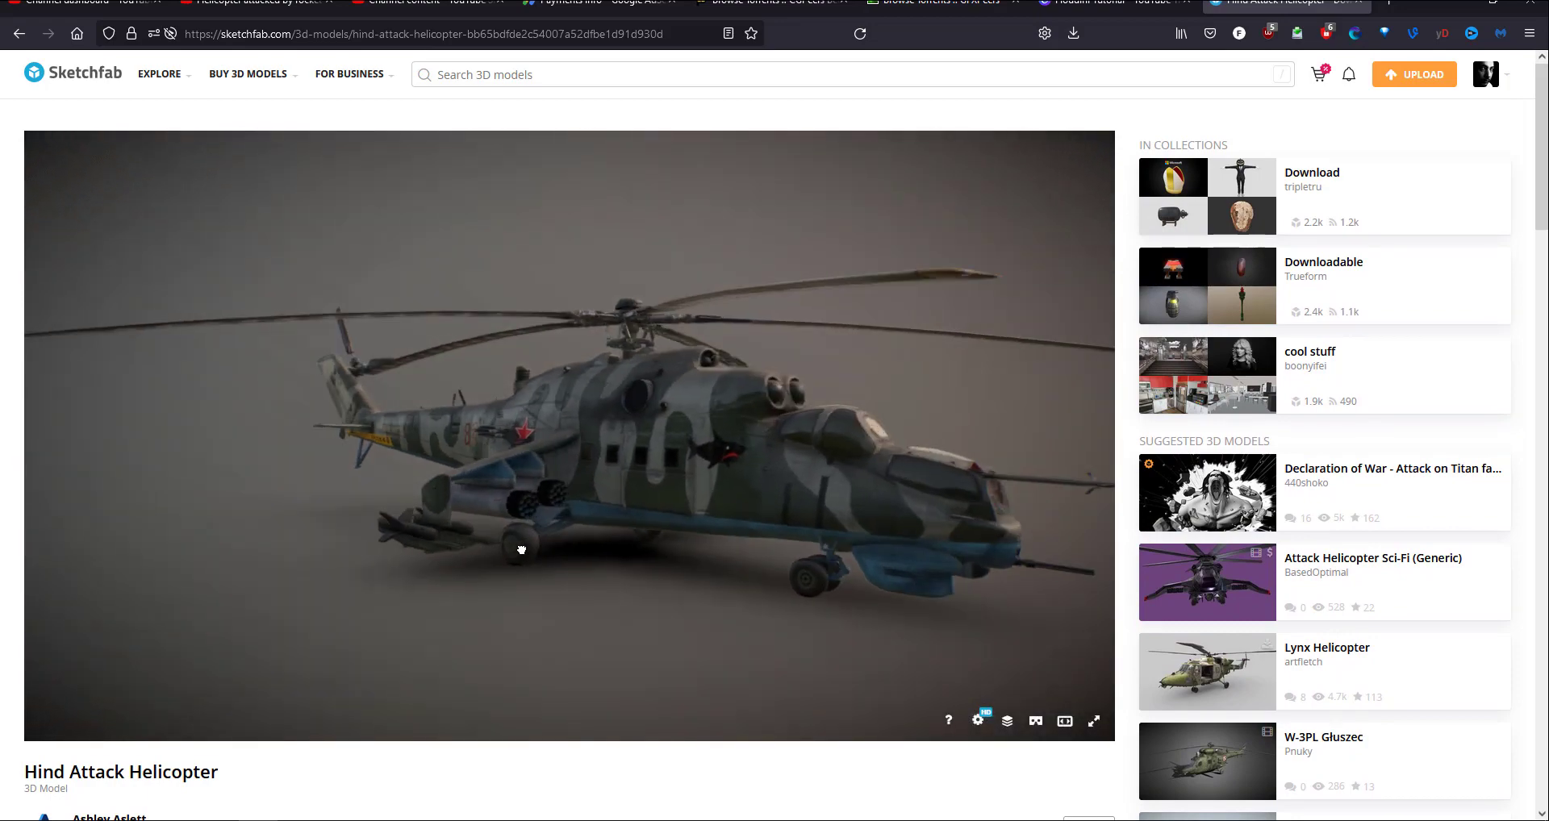
drag(522, 551, 411, 605)
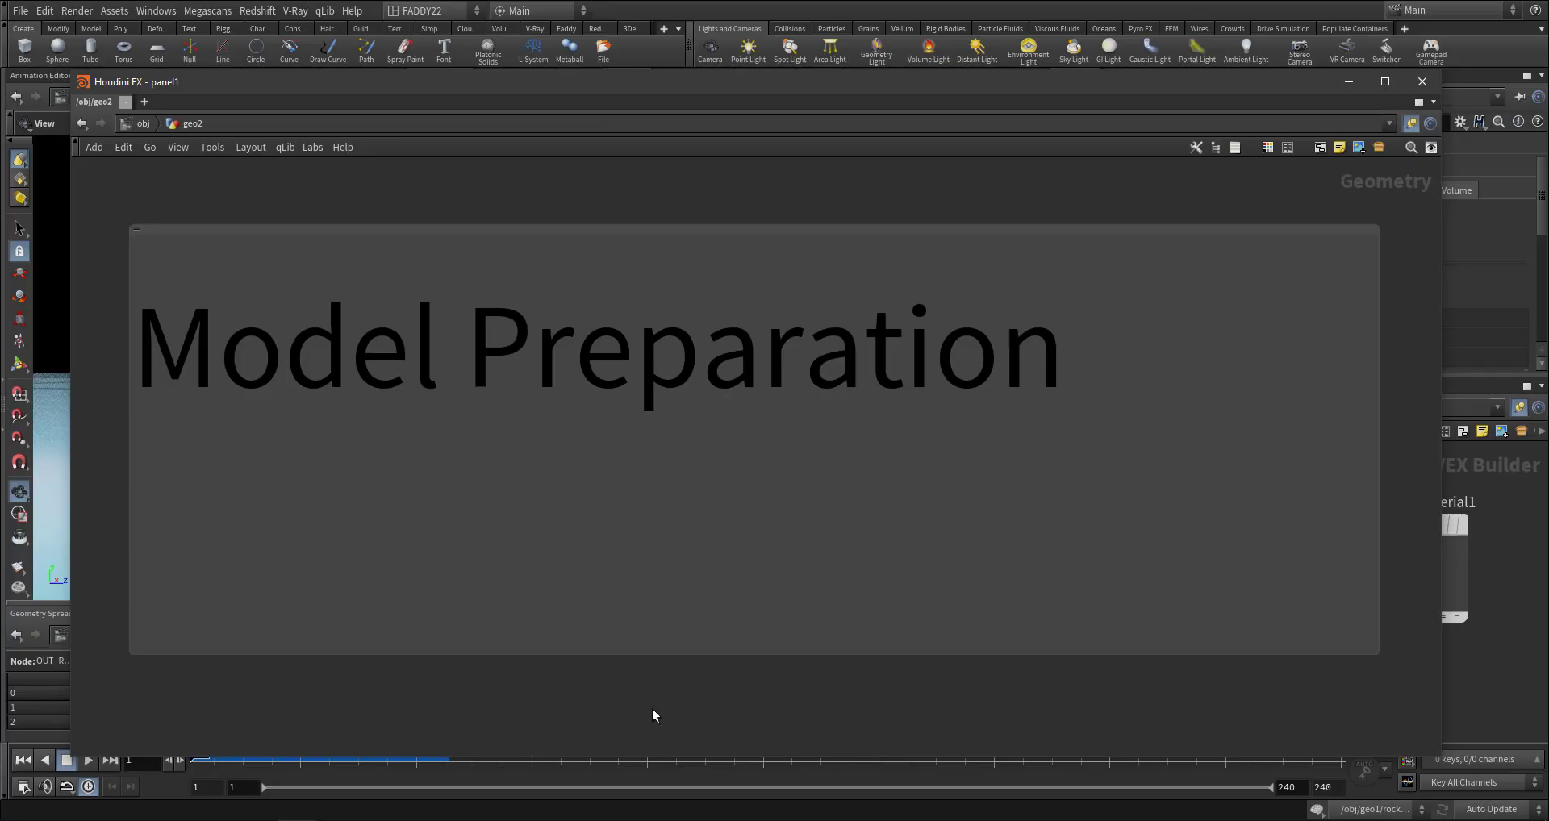
mouse_move(450, 392)
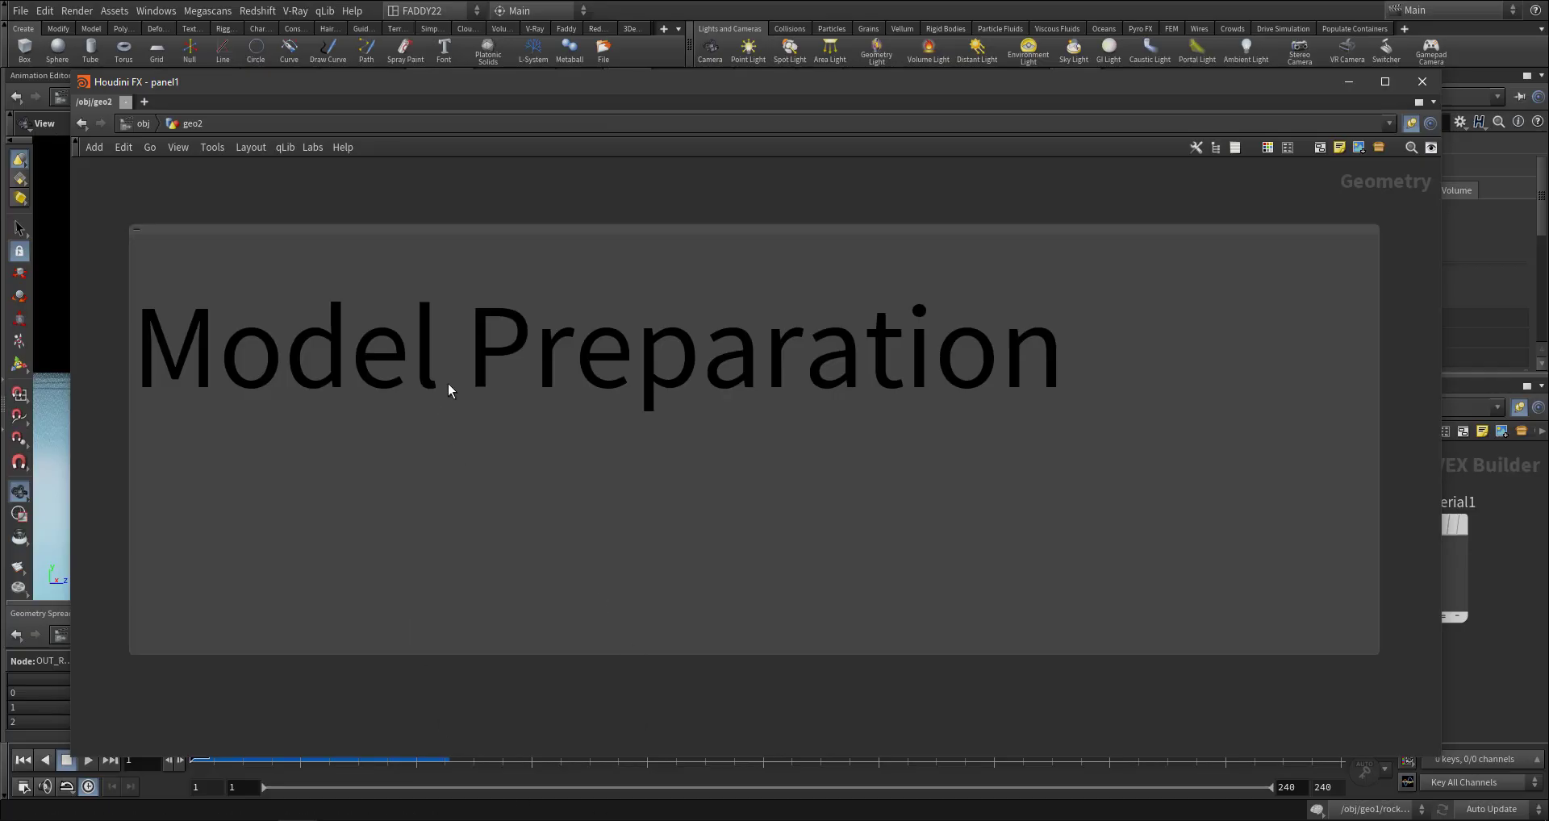
mouse_move(733, 602)
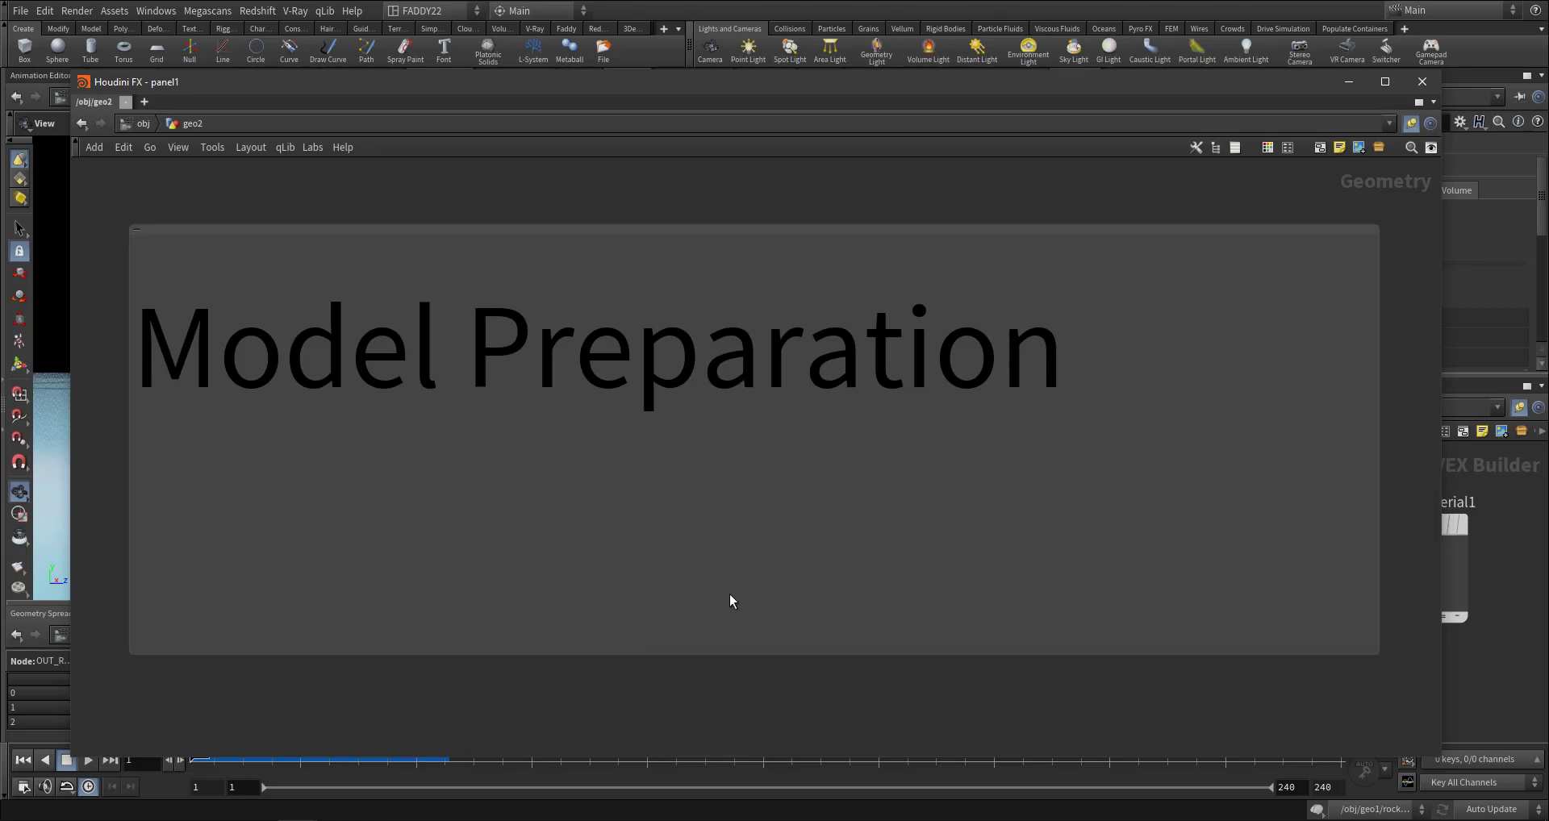
mouse_move(726, 605)
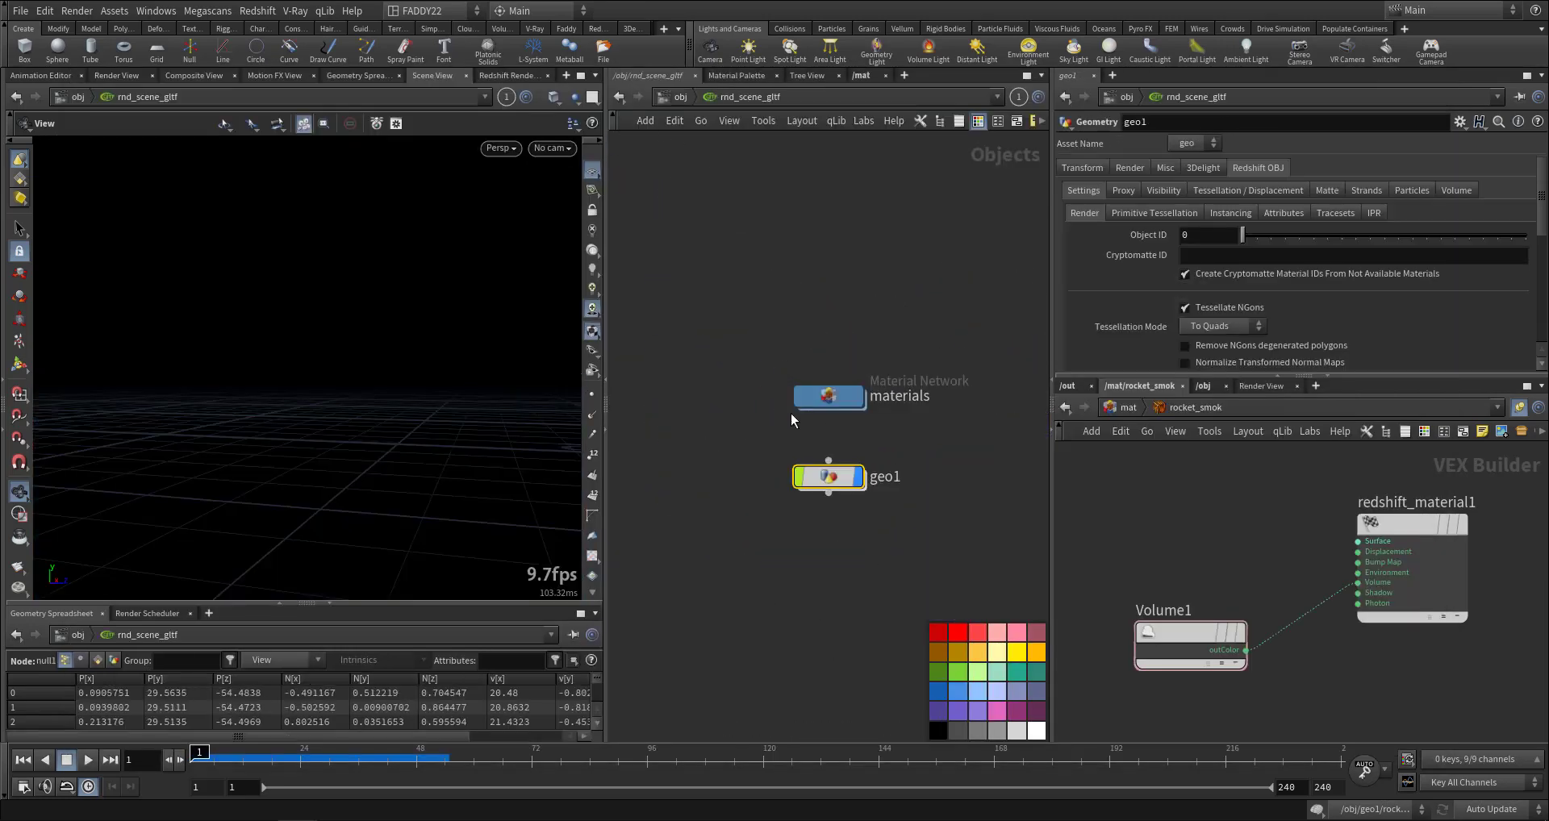
Dive into geo1 to see the helicopter's split, transform, merge and attribute-delete chain.
double_click(829, 478)
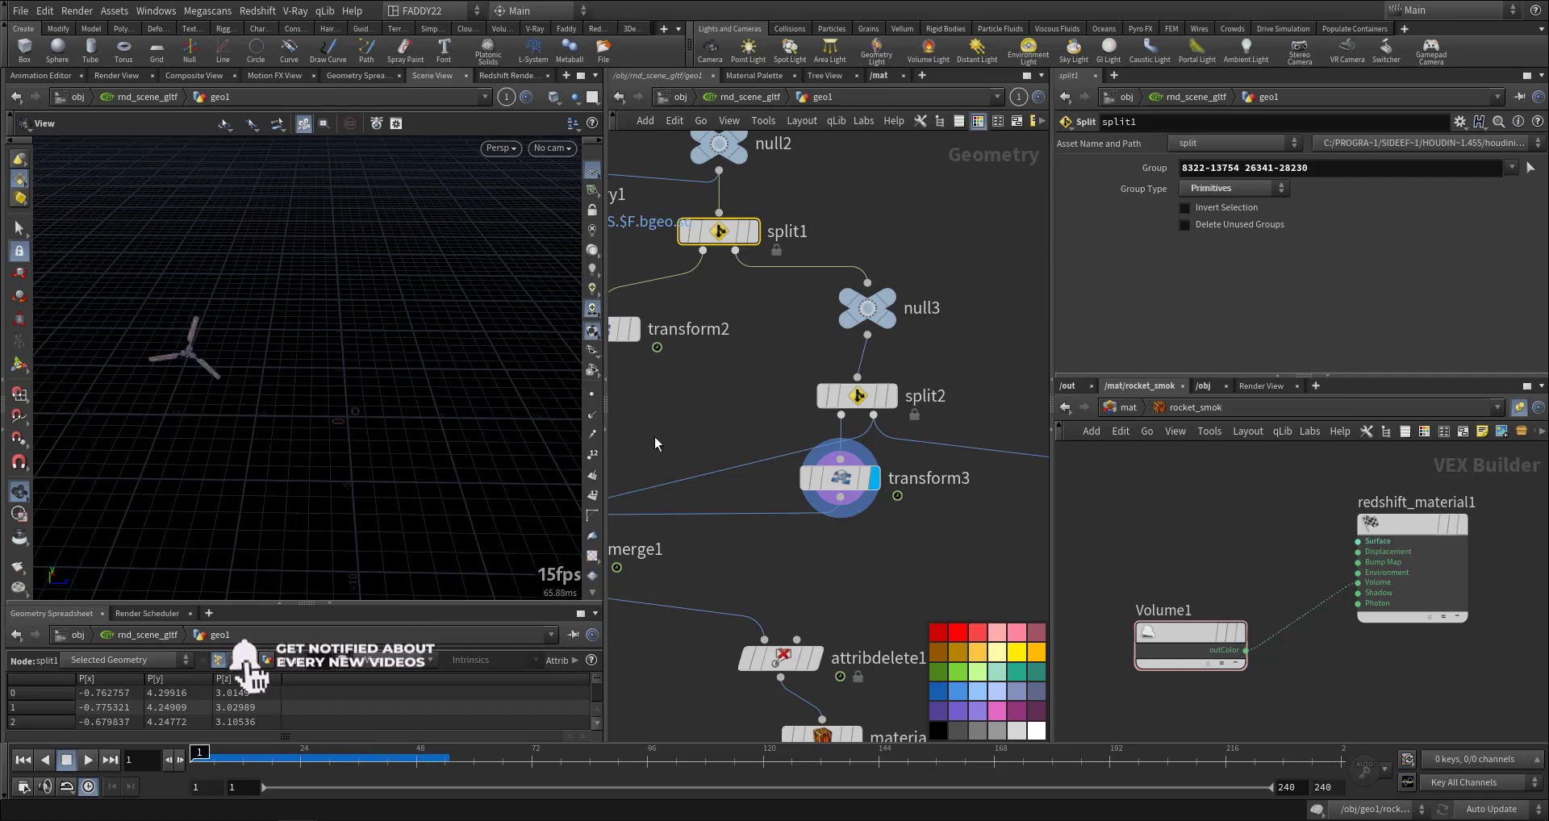
click(87, 760)
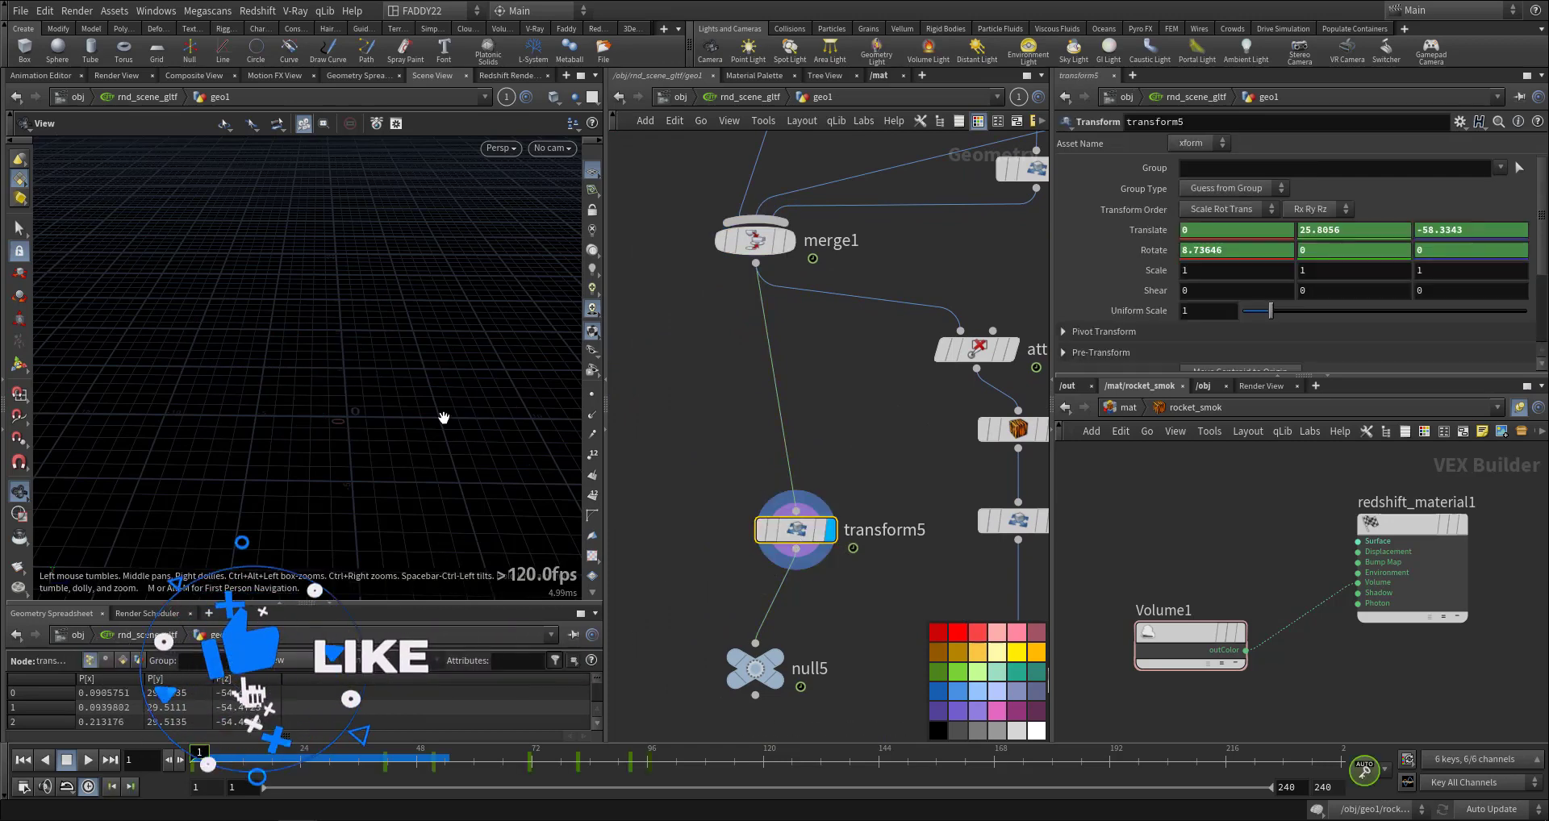
Look through cam1 and scrub the timeline to watch the helicopter fly across the frames.
click(552, 148)
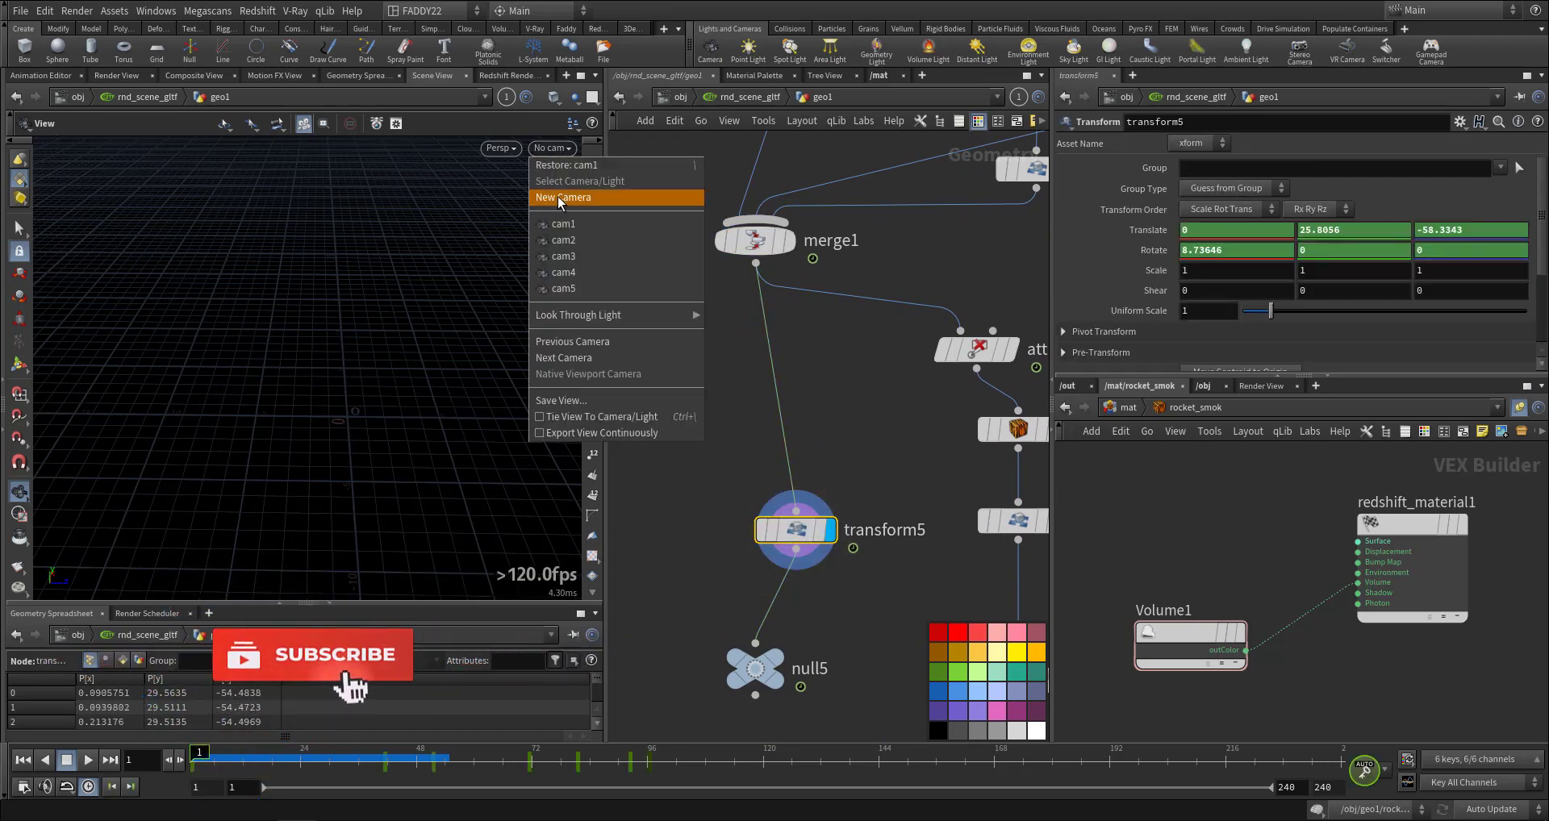
click(563, 224)
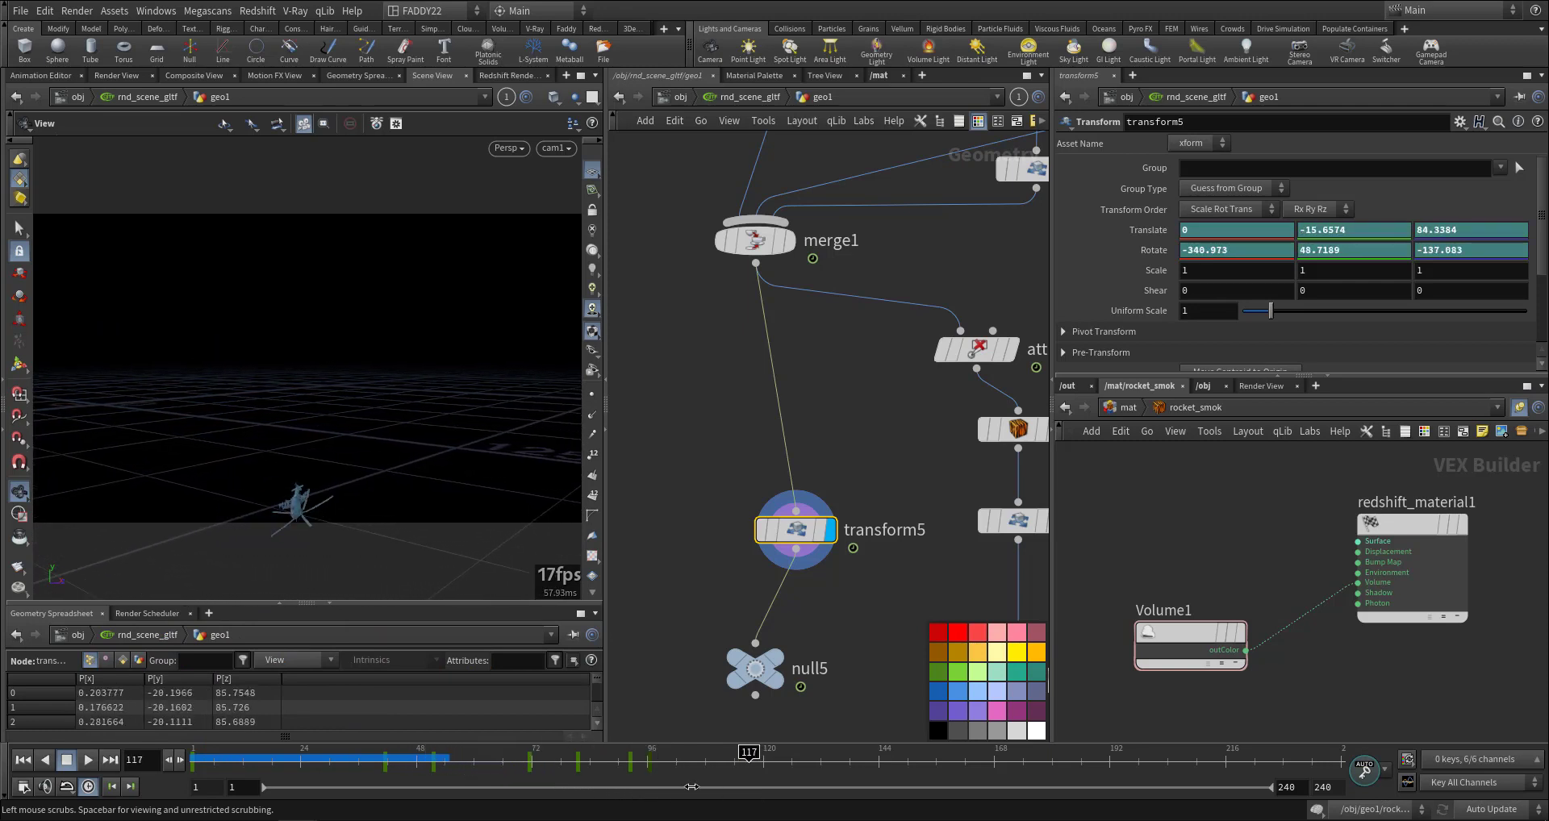
drag(749, 752, 959, 752)
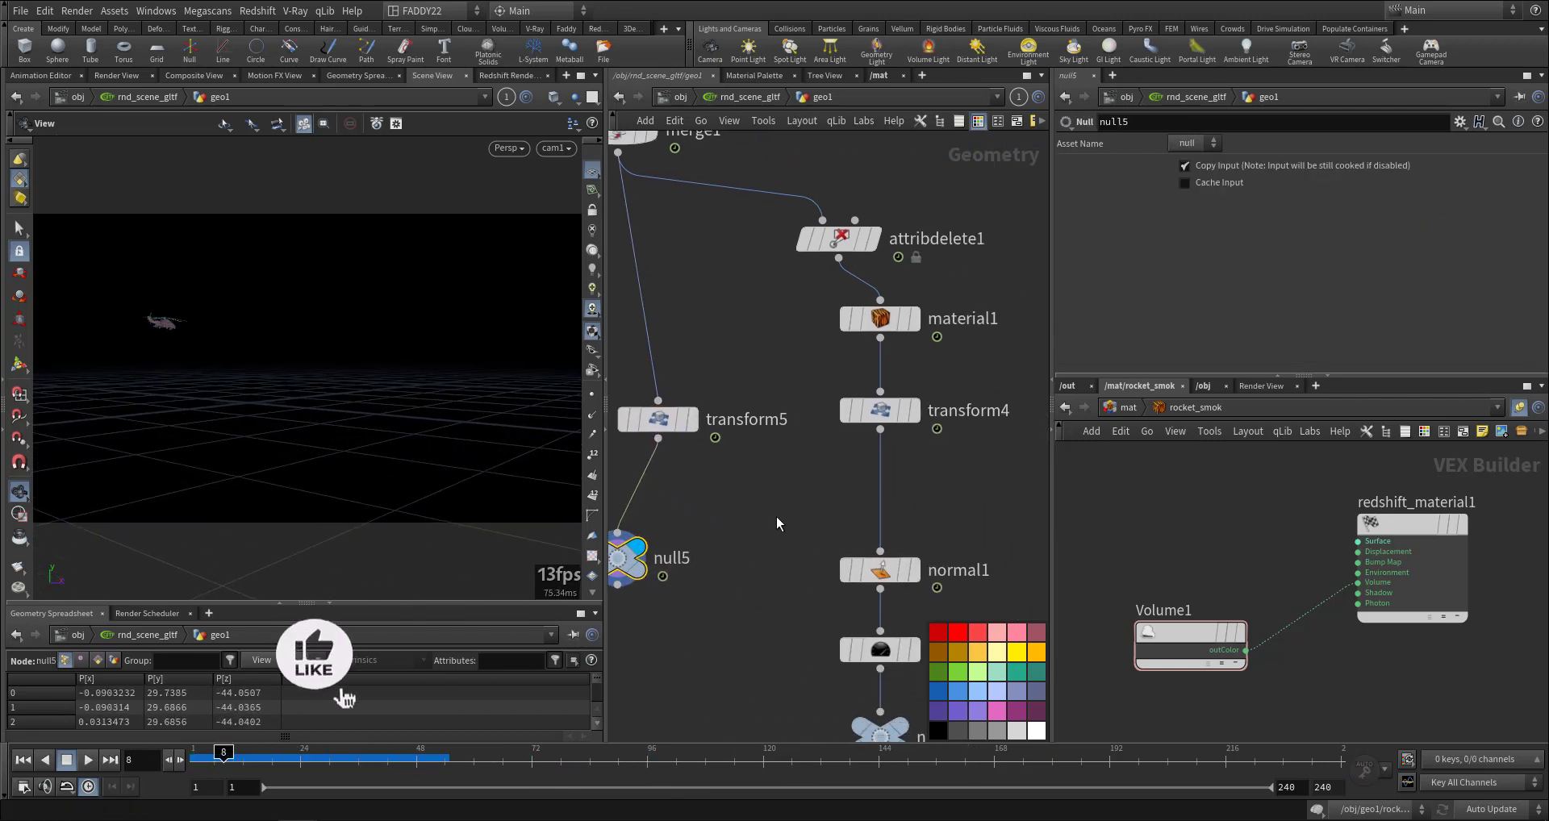
Review attribdelete1, normal1 and pointvelocity1 settings, then the IMG_diffuse_color RS texture.
click(839, 238)
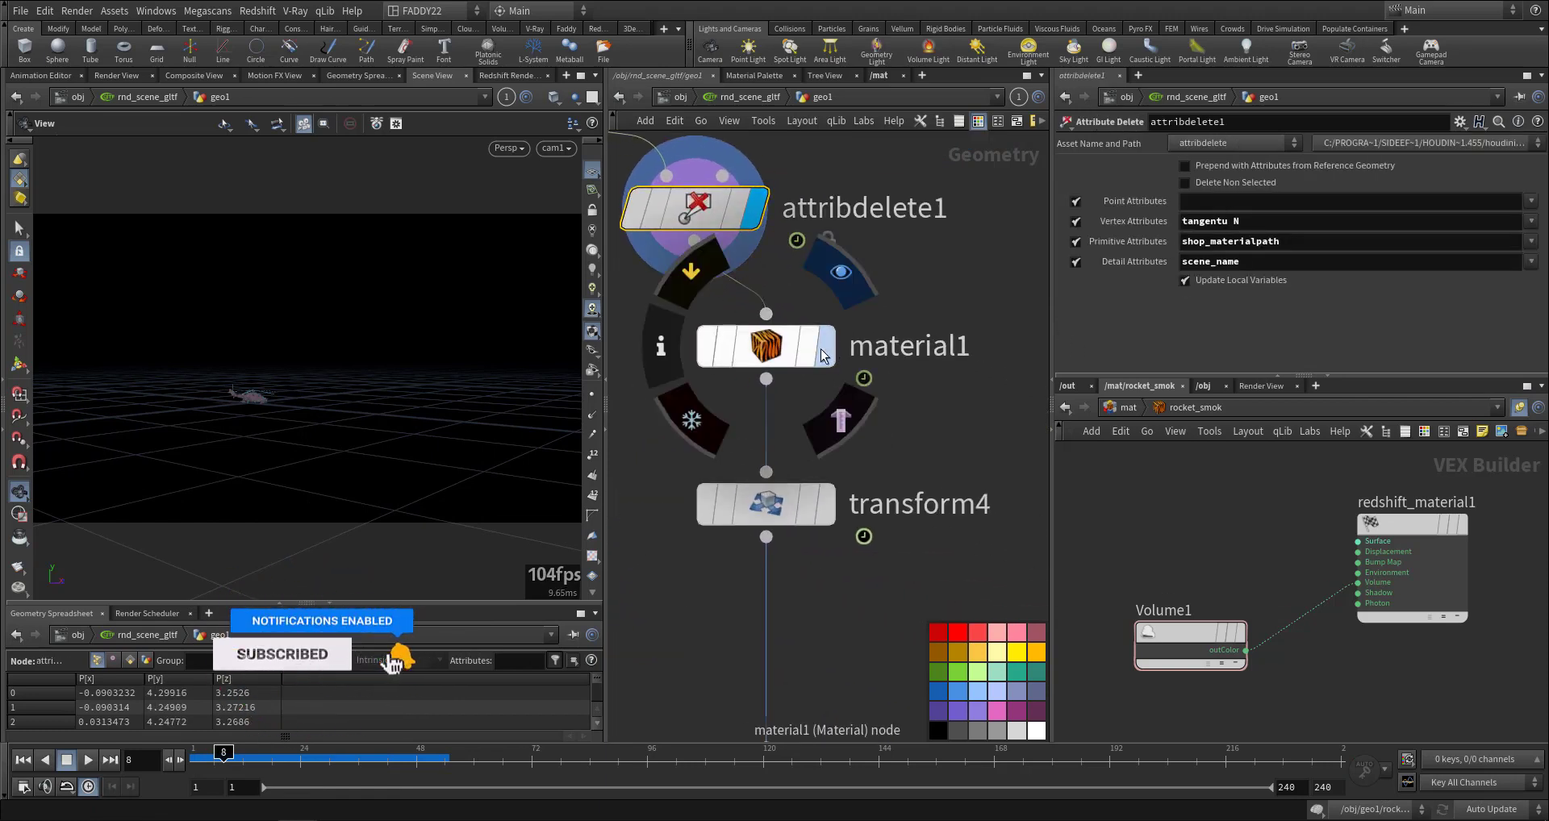
click(765, 346)
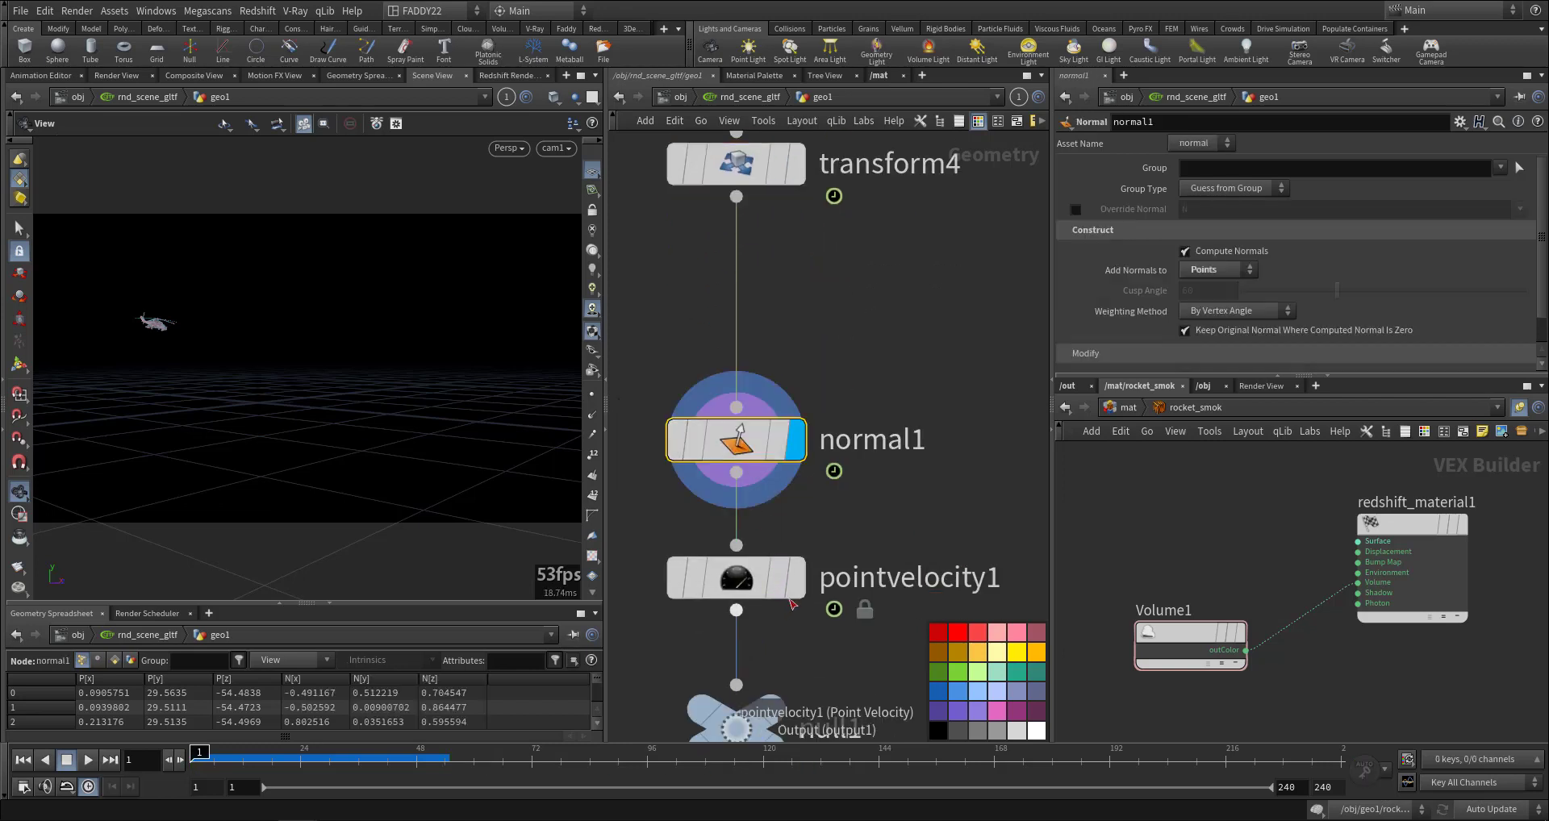
click(735, 577)
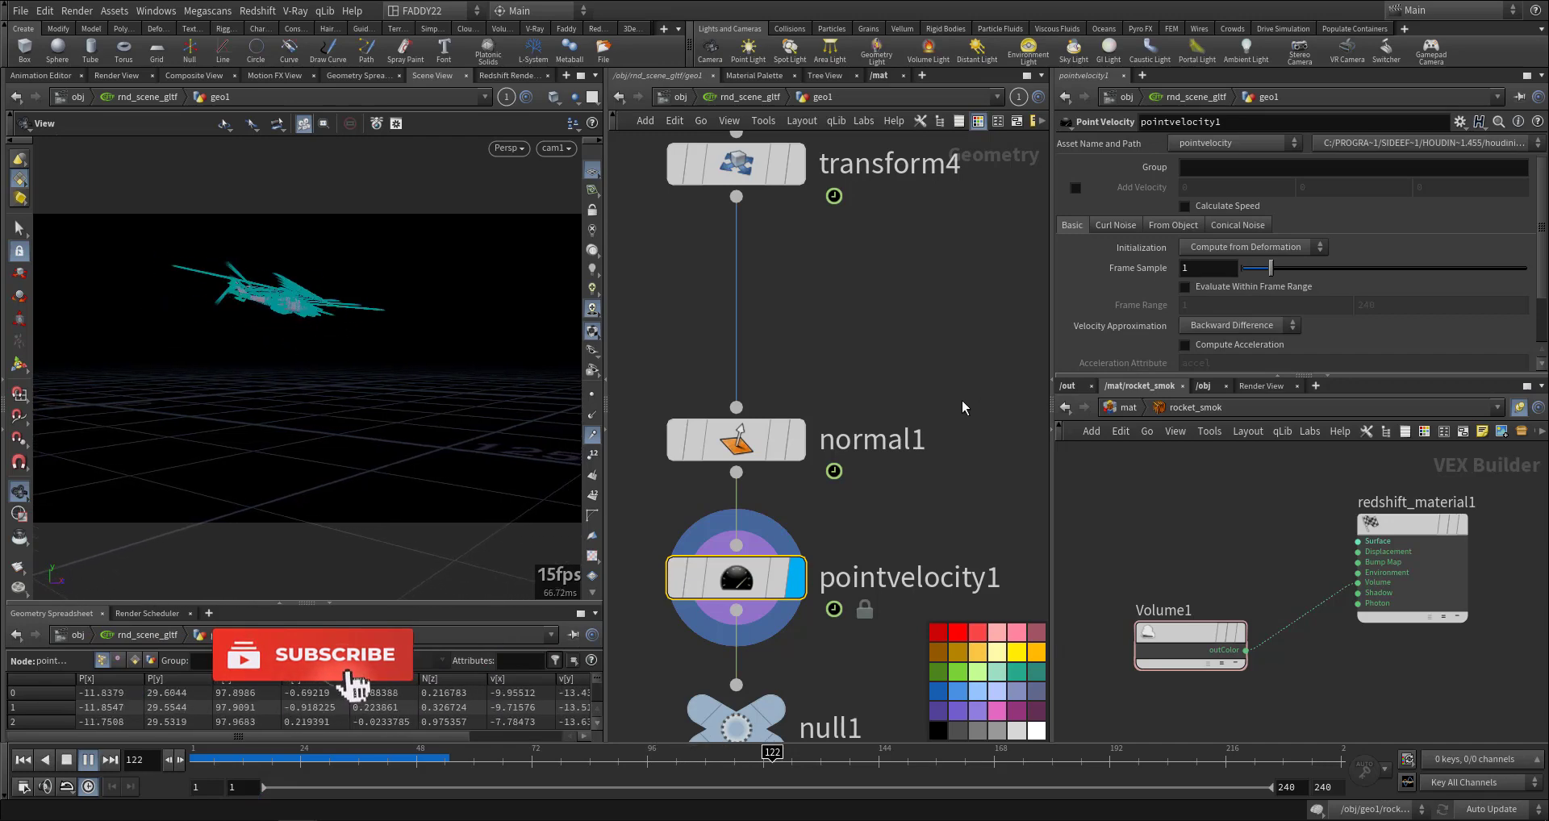
click(87, 760)
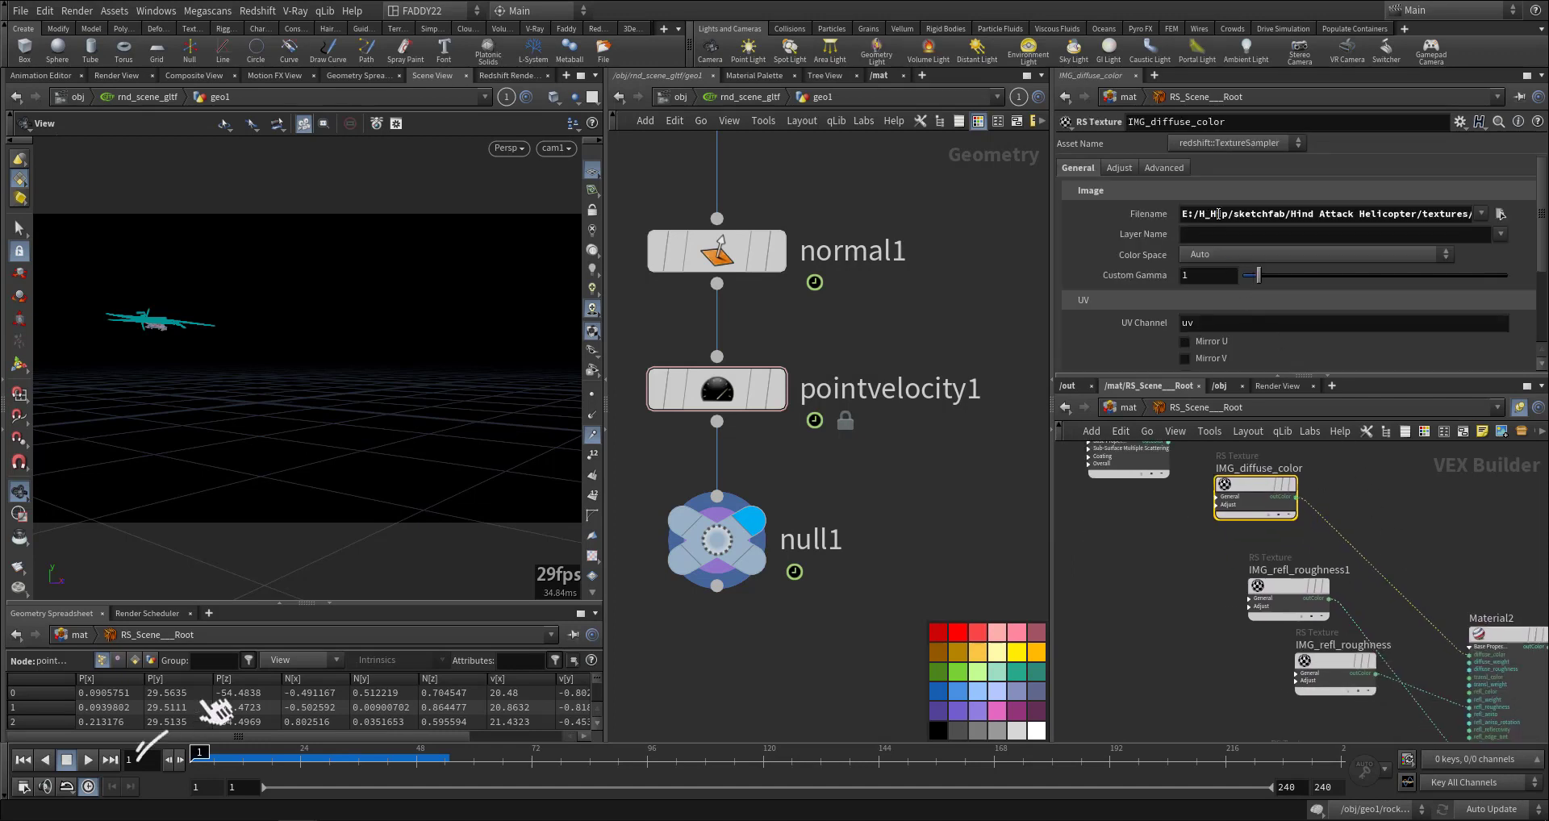
Show the 'Pre Simulation Preparation' sticky-note title panel.
click(1288, 595)
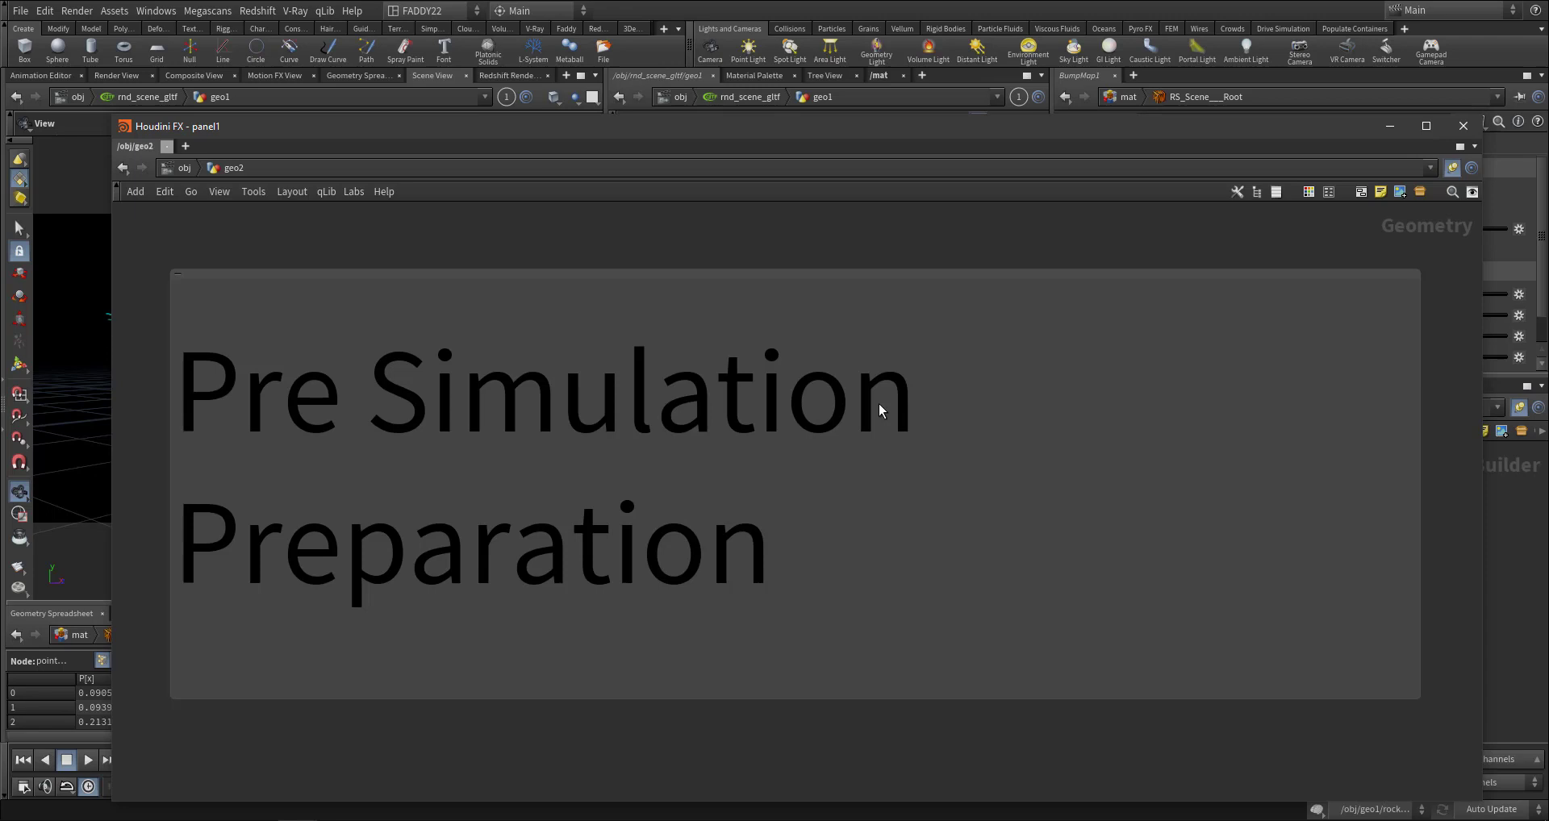
mouse_move(881, 460)
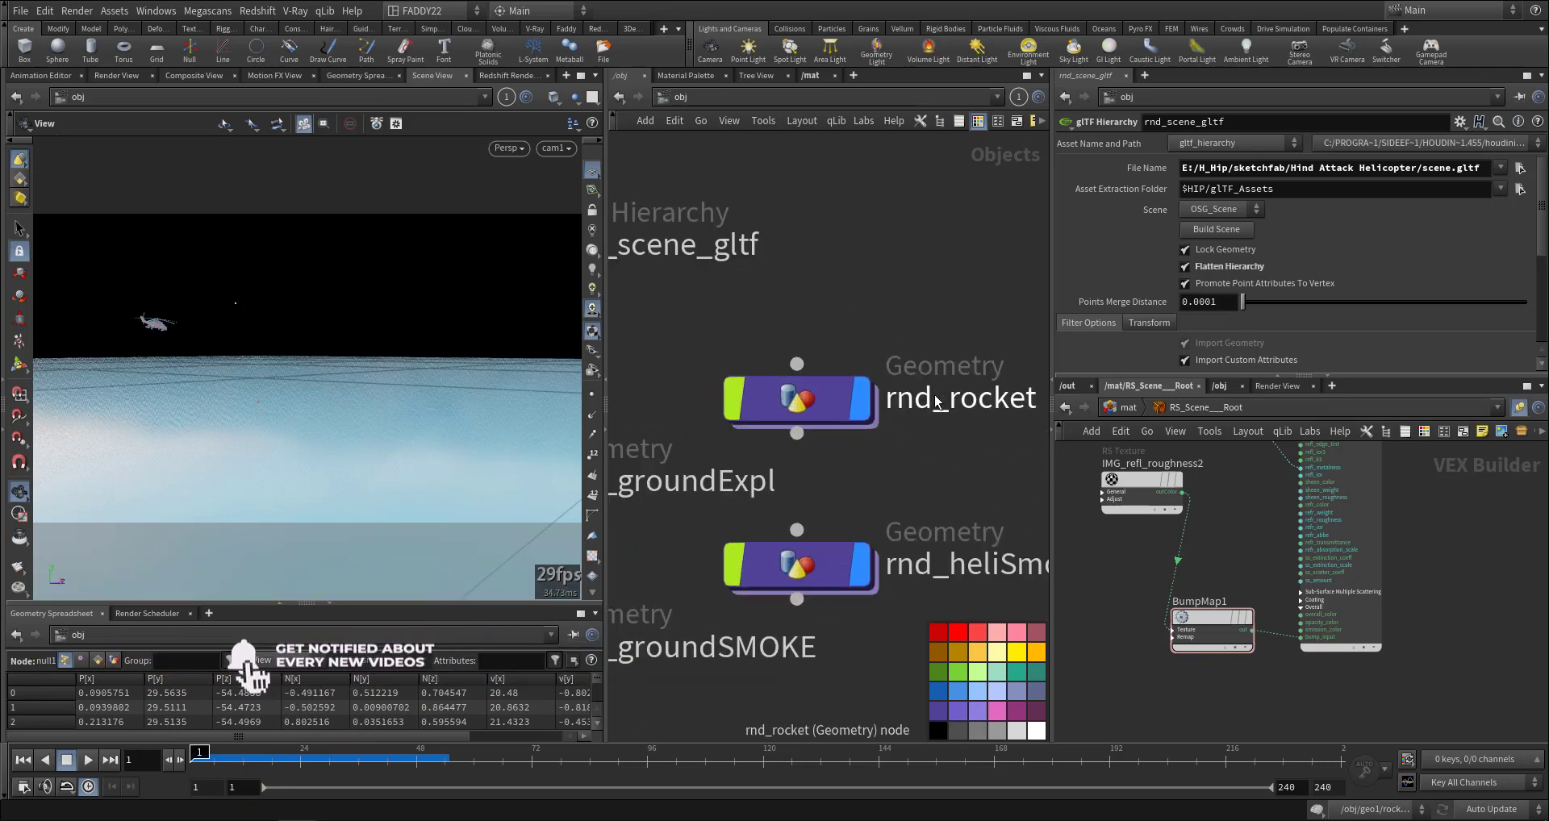
Review Redshift_ROP1's Force Objects settings in the /out render network.
double_click(960, 399)
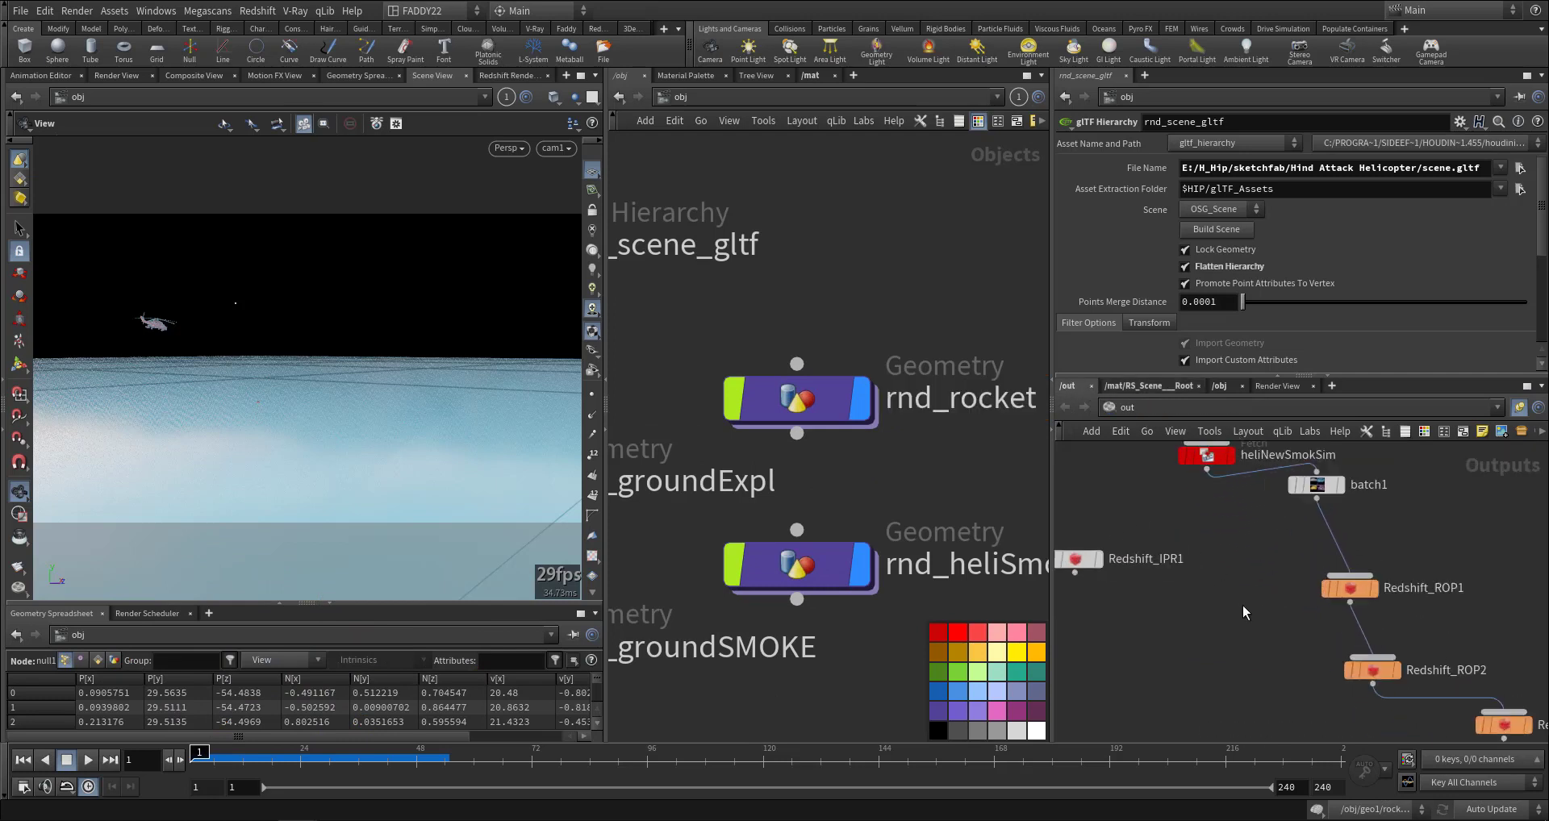
click(1349, 588)
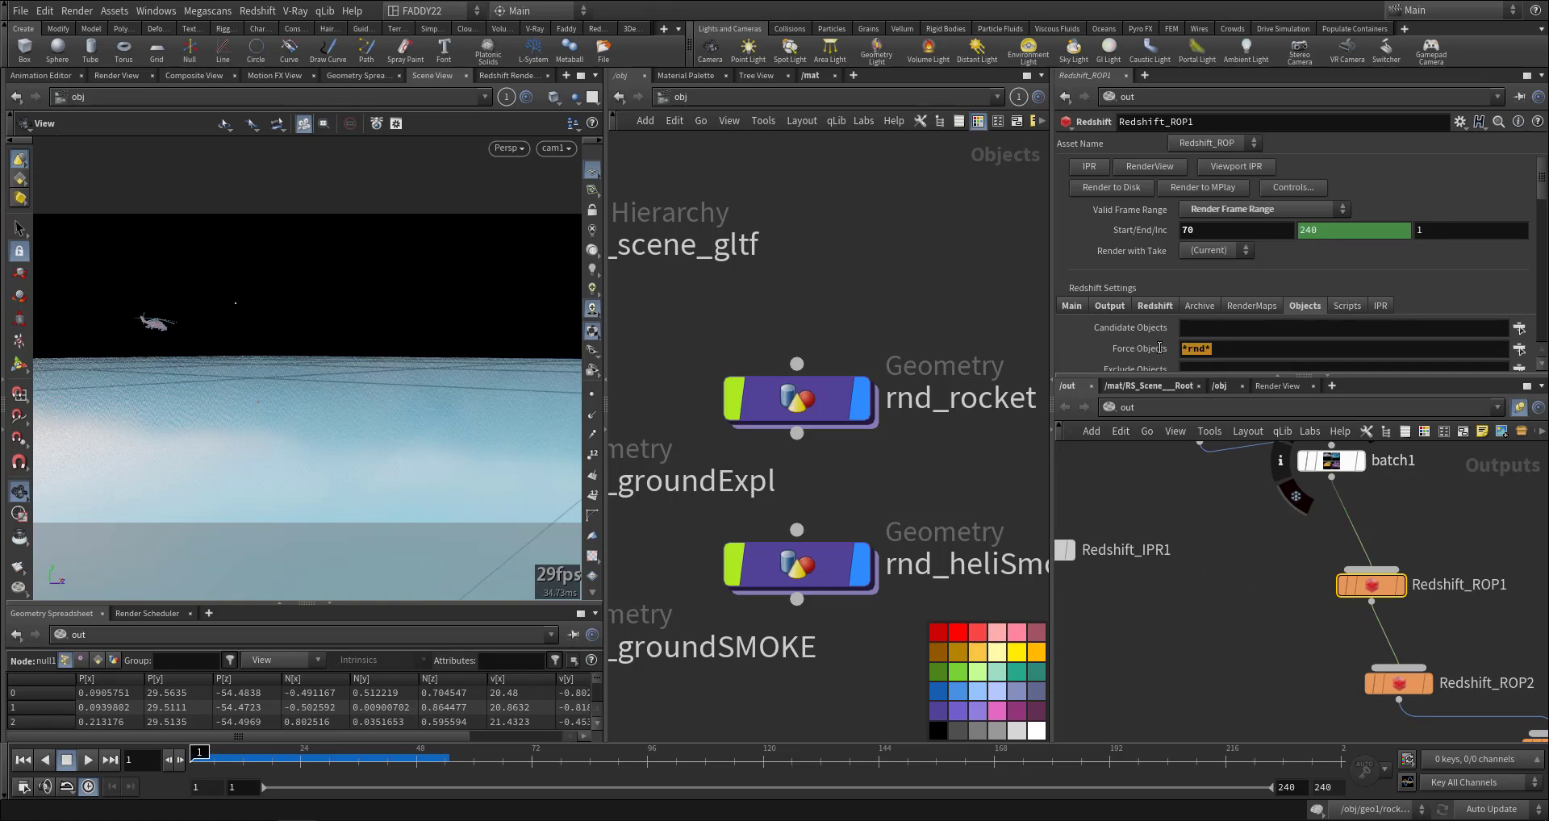
click(1340, 349)
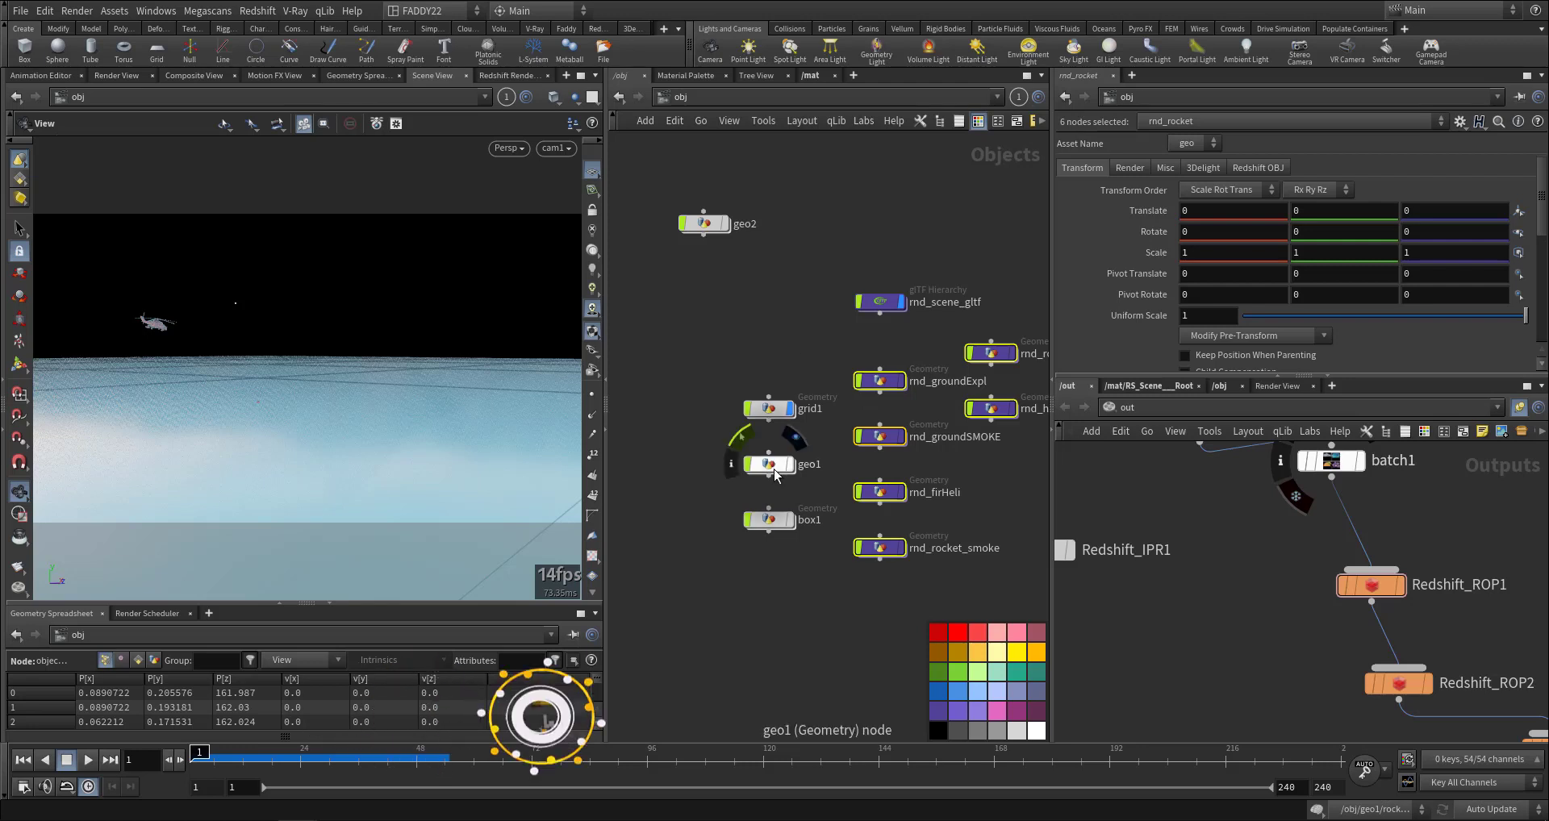
Select geo1 in /obj and bring up the 'Rocket Simulation' title panel.
click(770, 465)
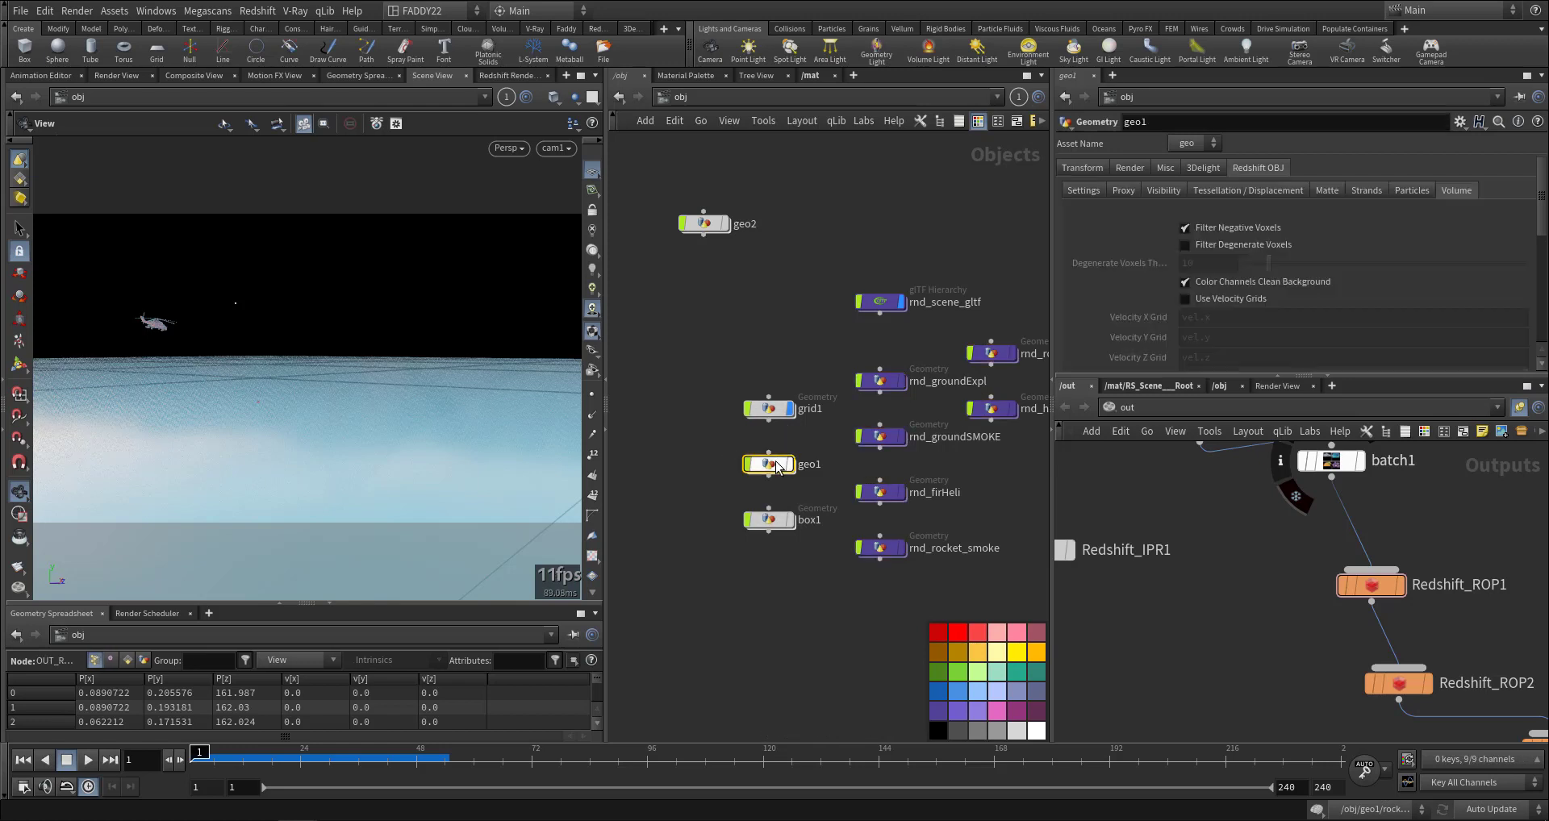
double_click(768, 464)
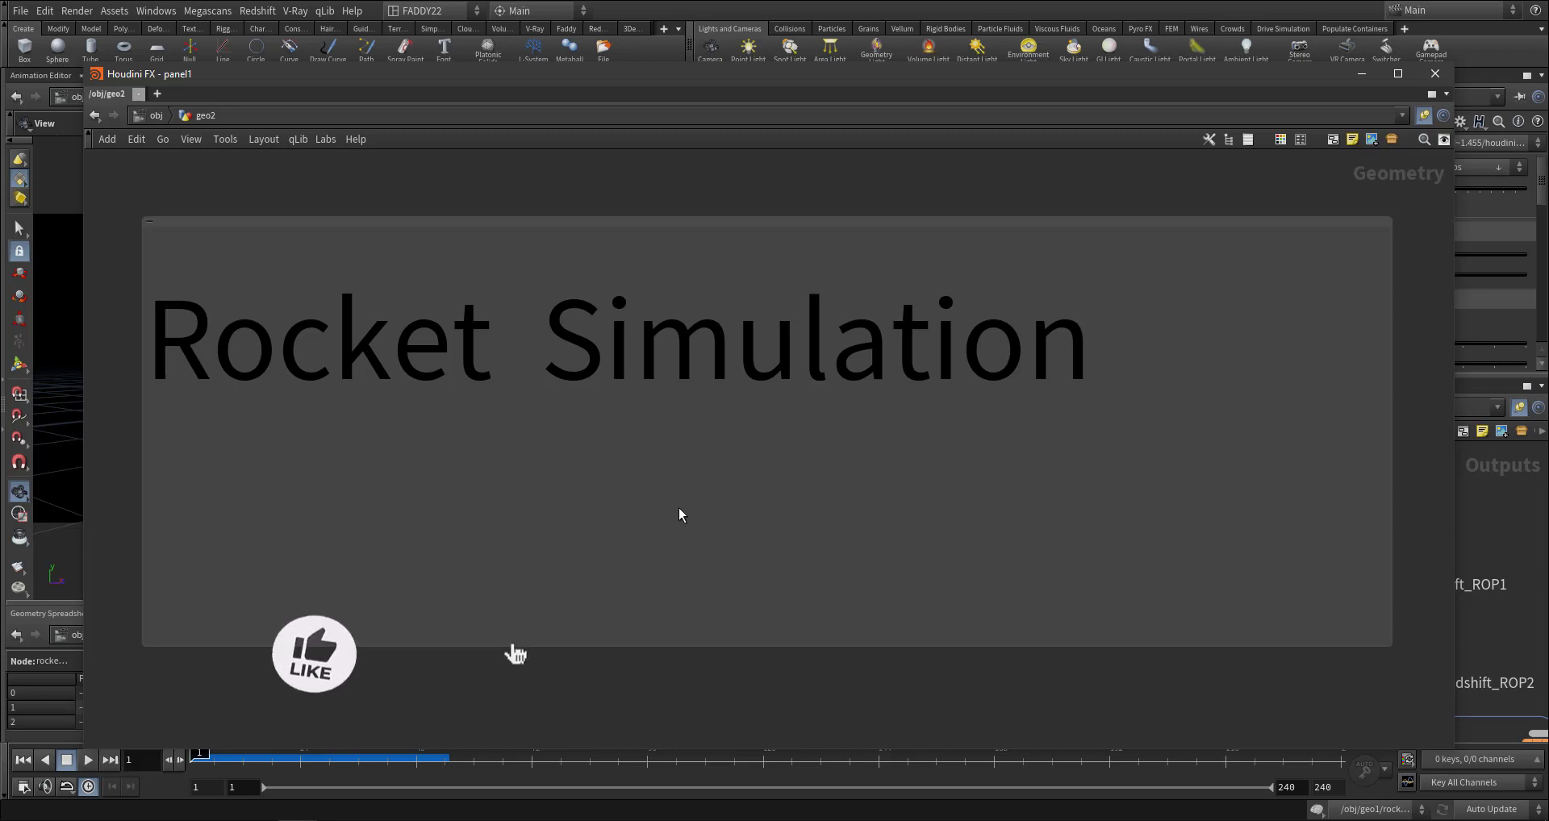
Dismiss the Rocket Simulation panel and head into the rocket geo node with its Pyro Solver.
click(313, 654)
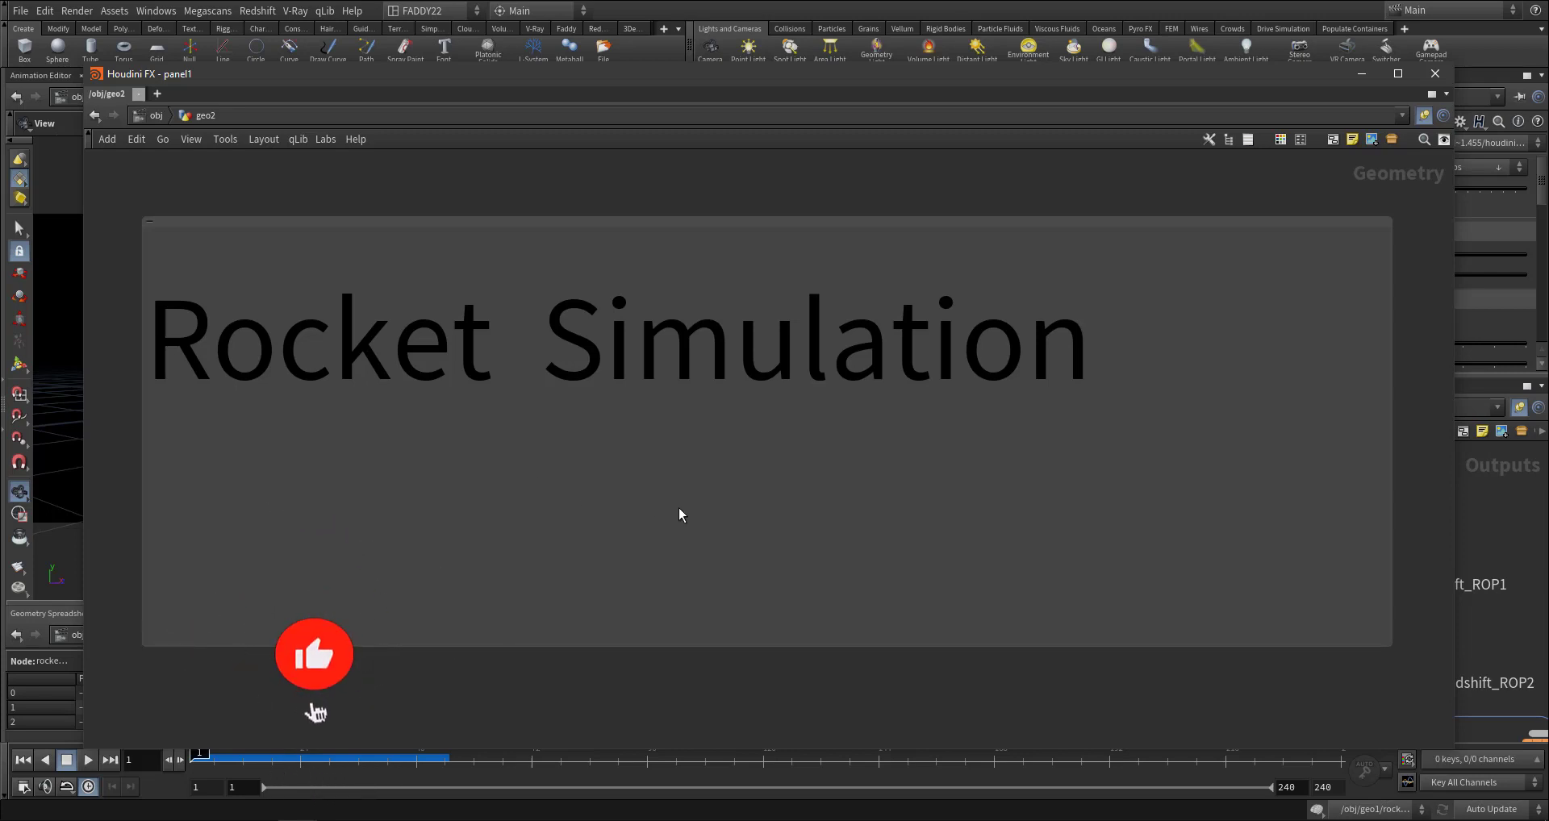
click(313, 655)
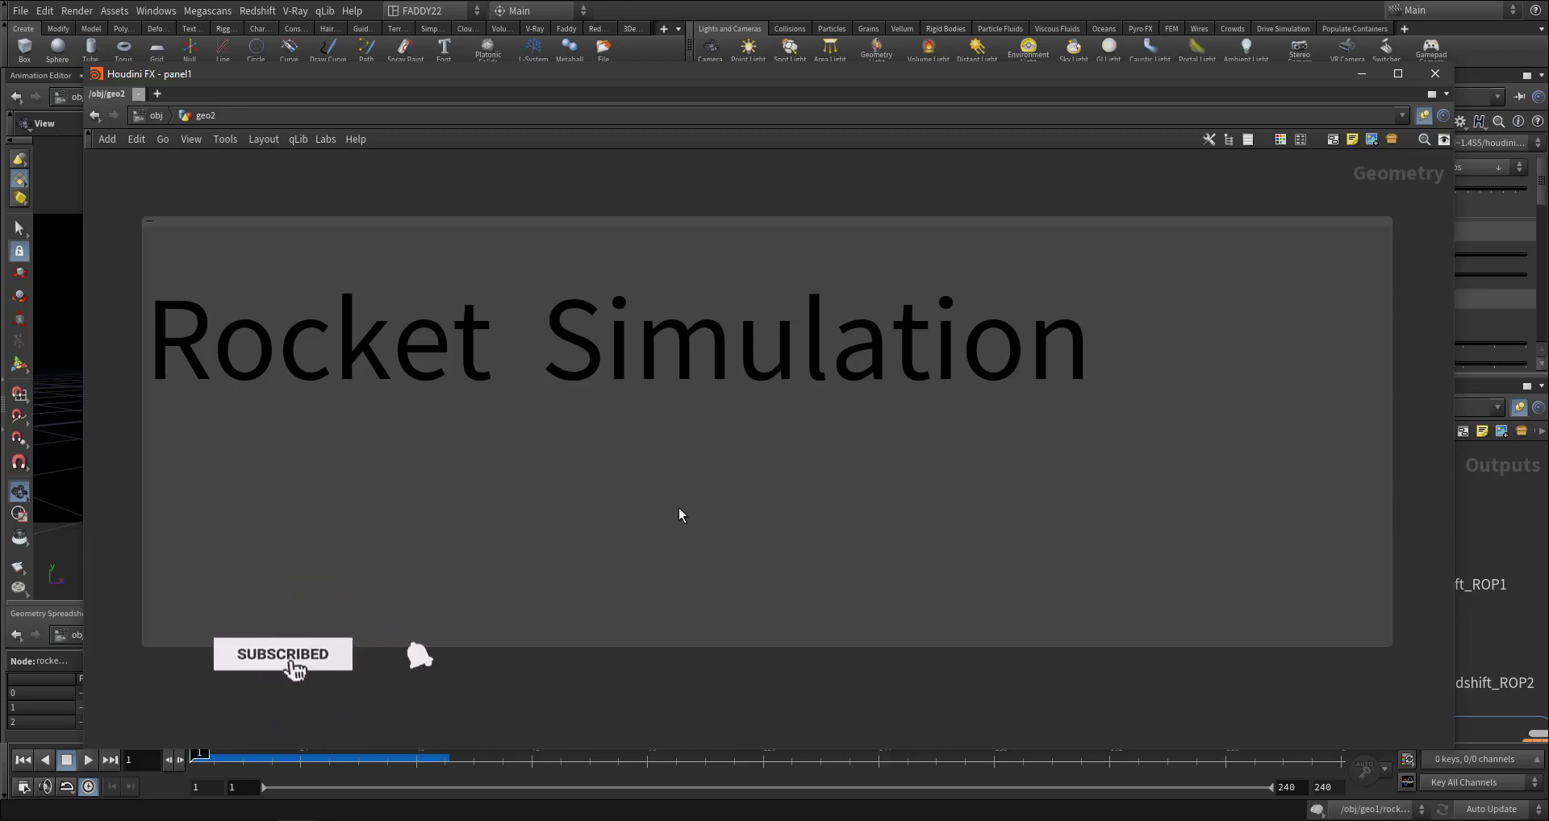
click(417, 655)
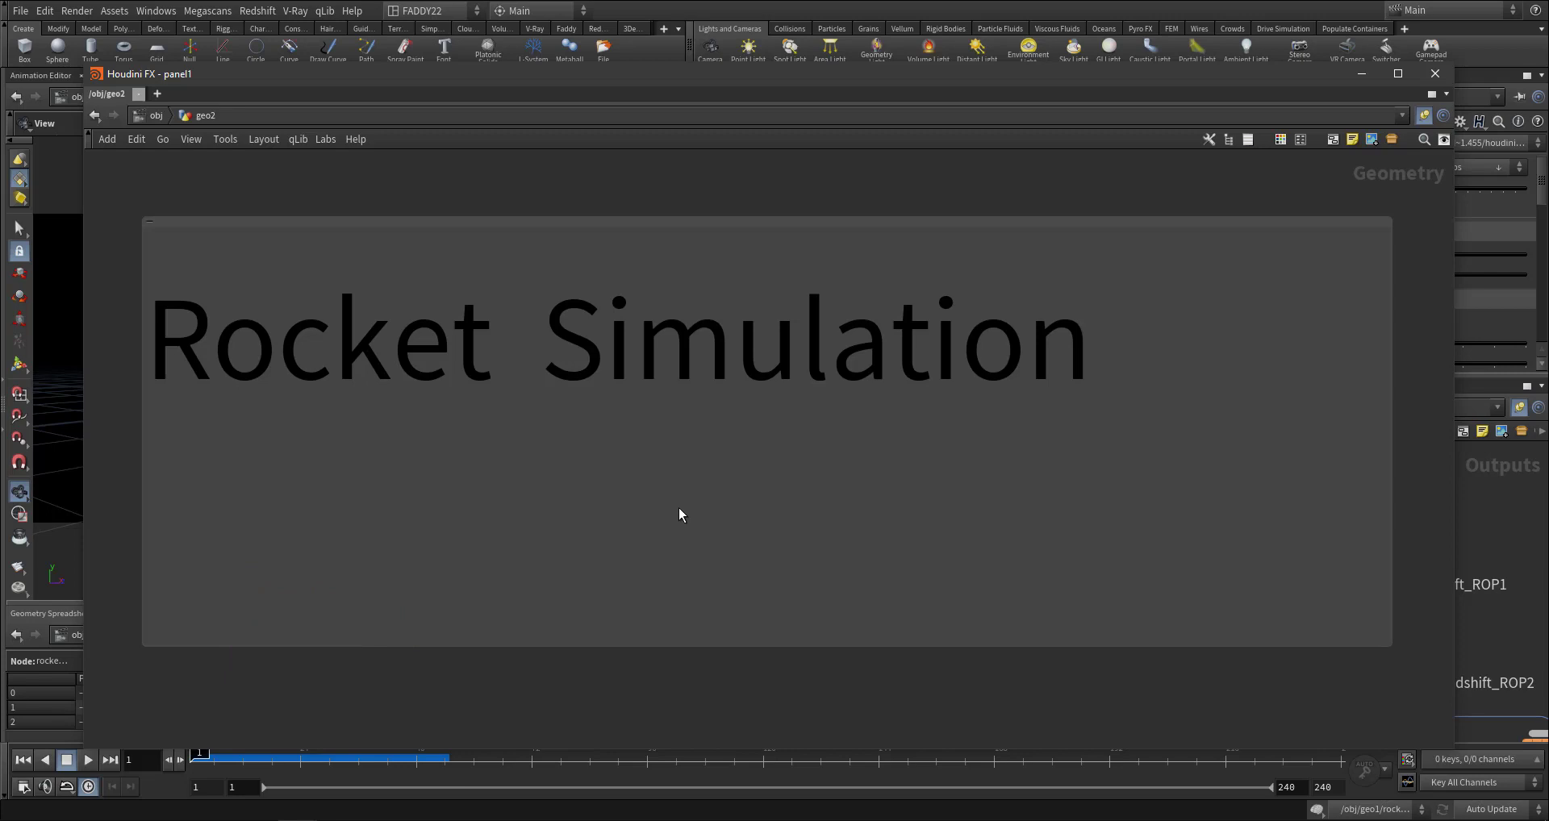
mouse_move(952, 557)
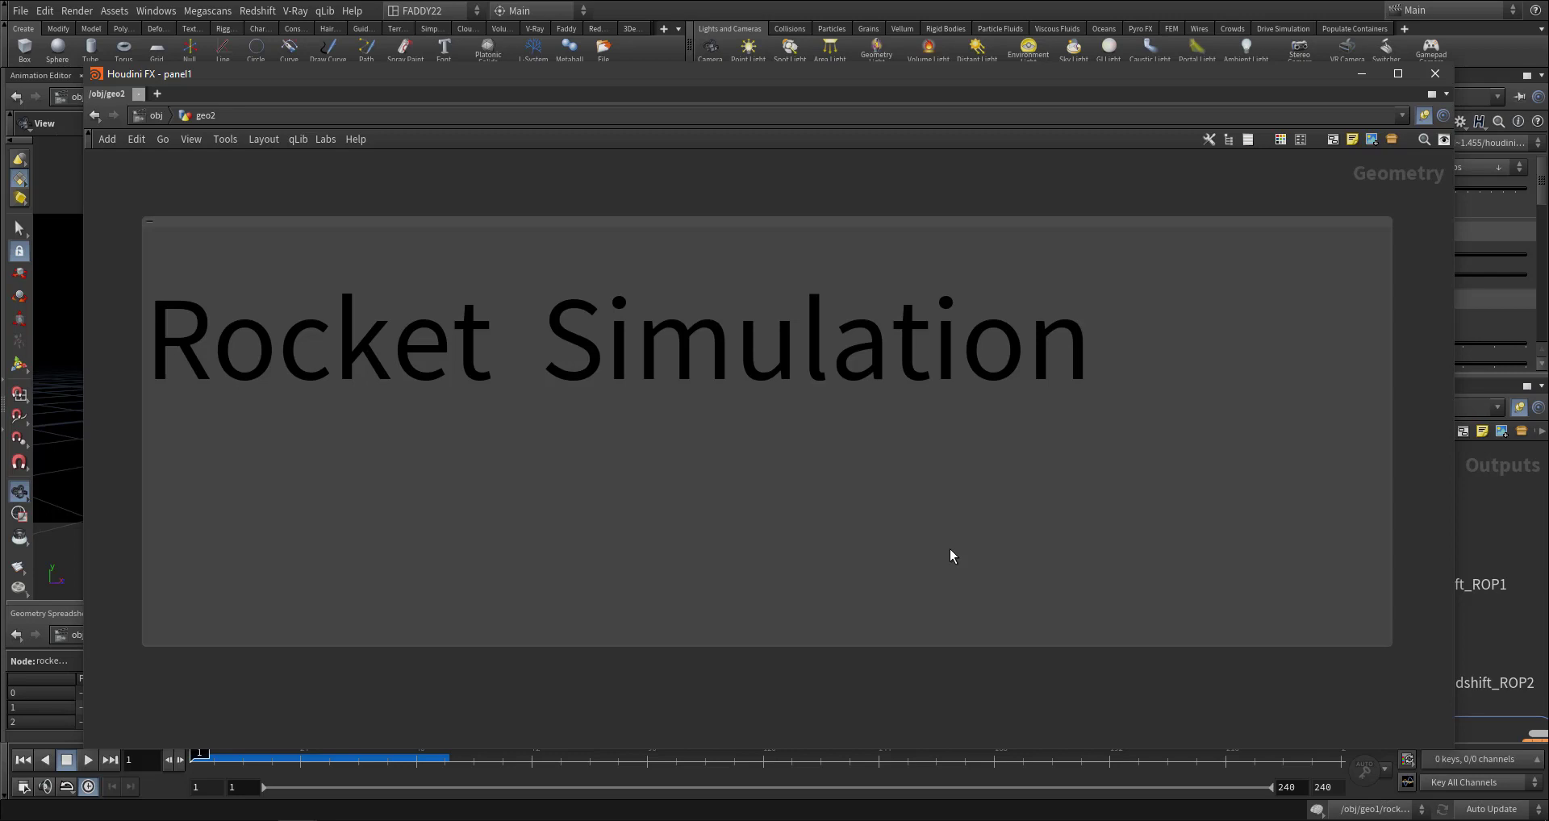
mouse_move(652, 500)
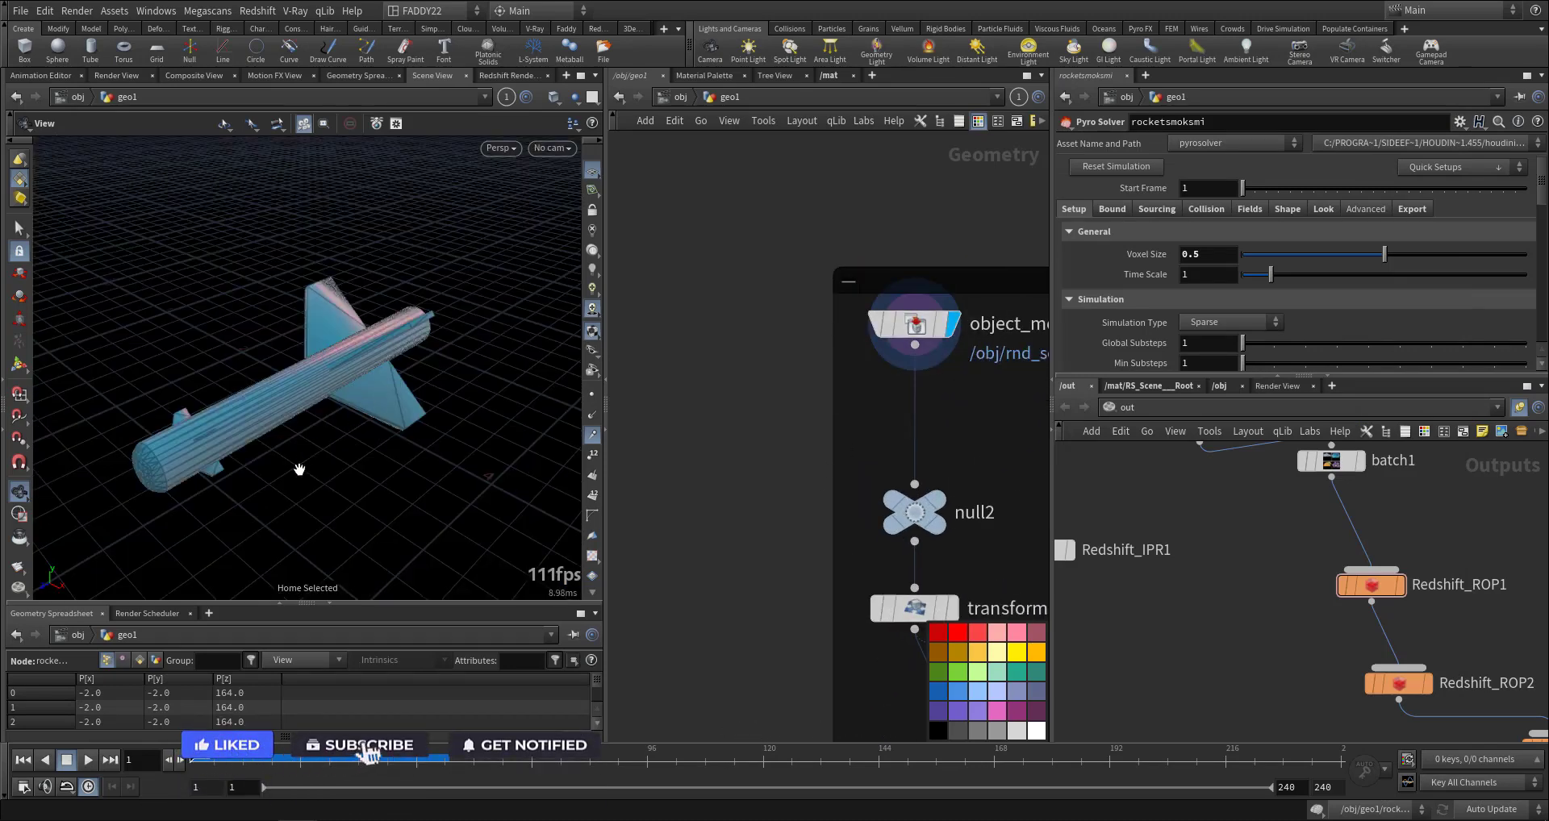
Inspect null2 and transform1 below object_merge2 bringing in the helicopter geometry.
click(366, 746)
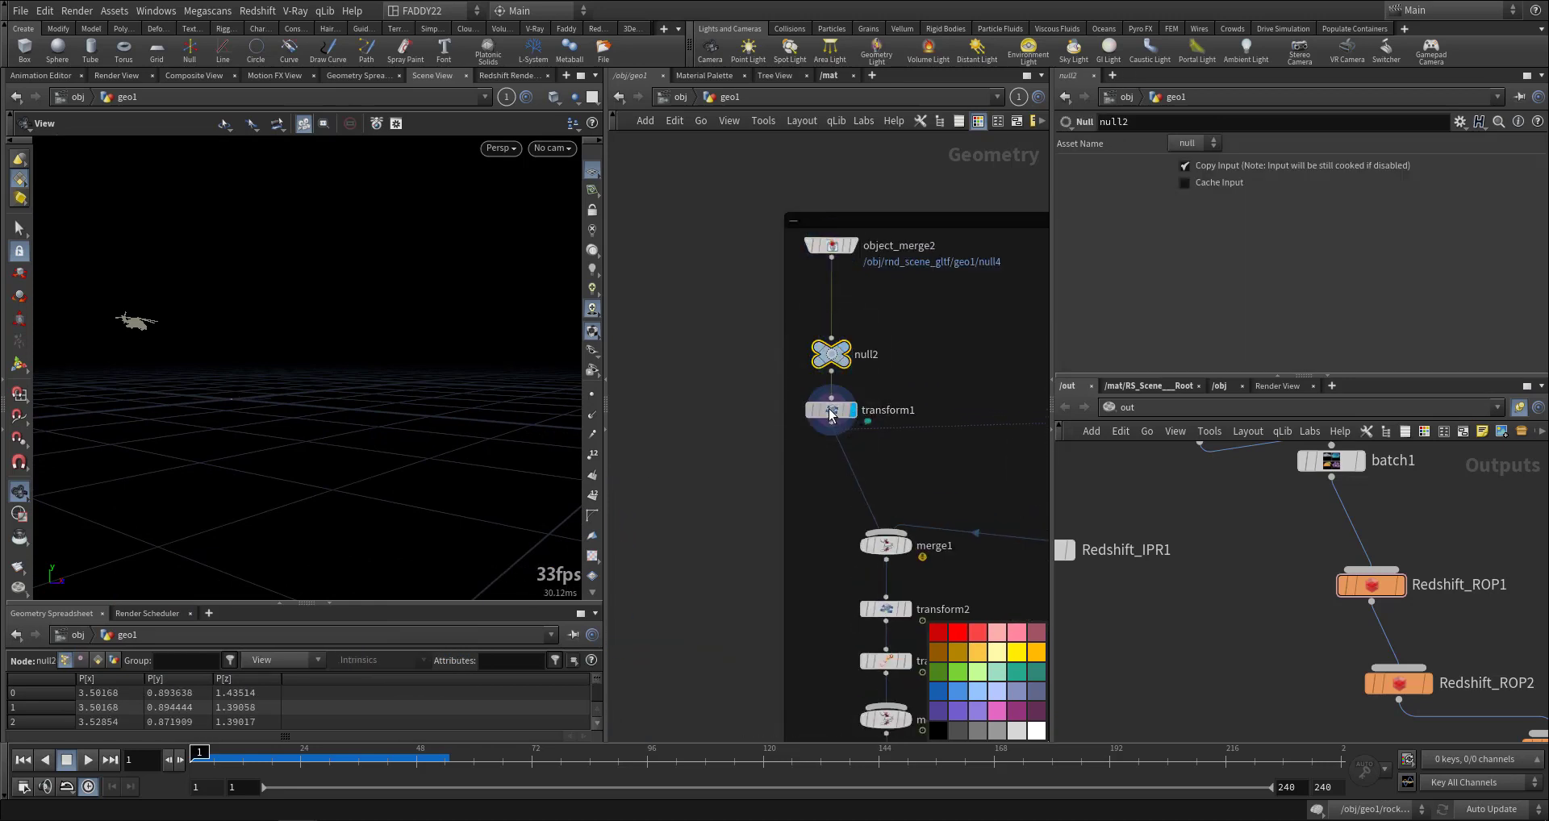
click(830, 410)
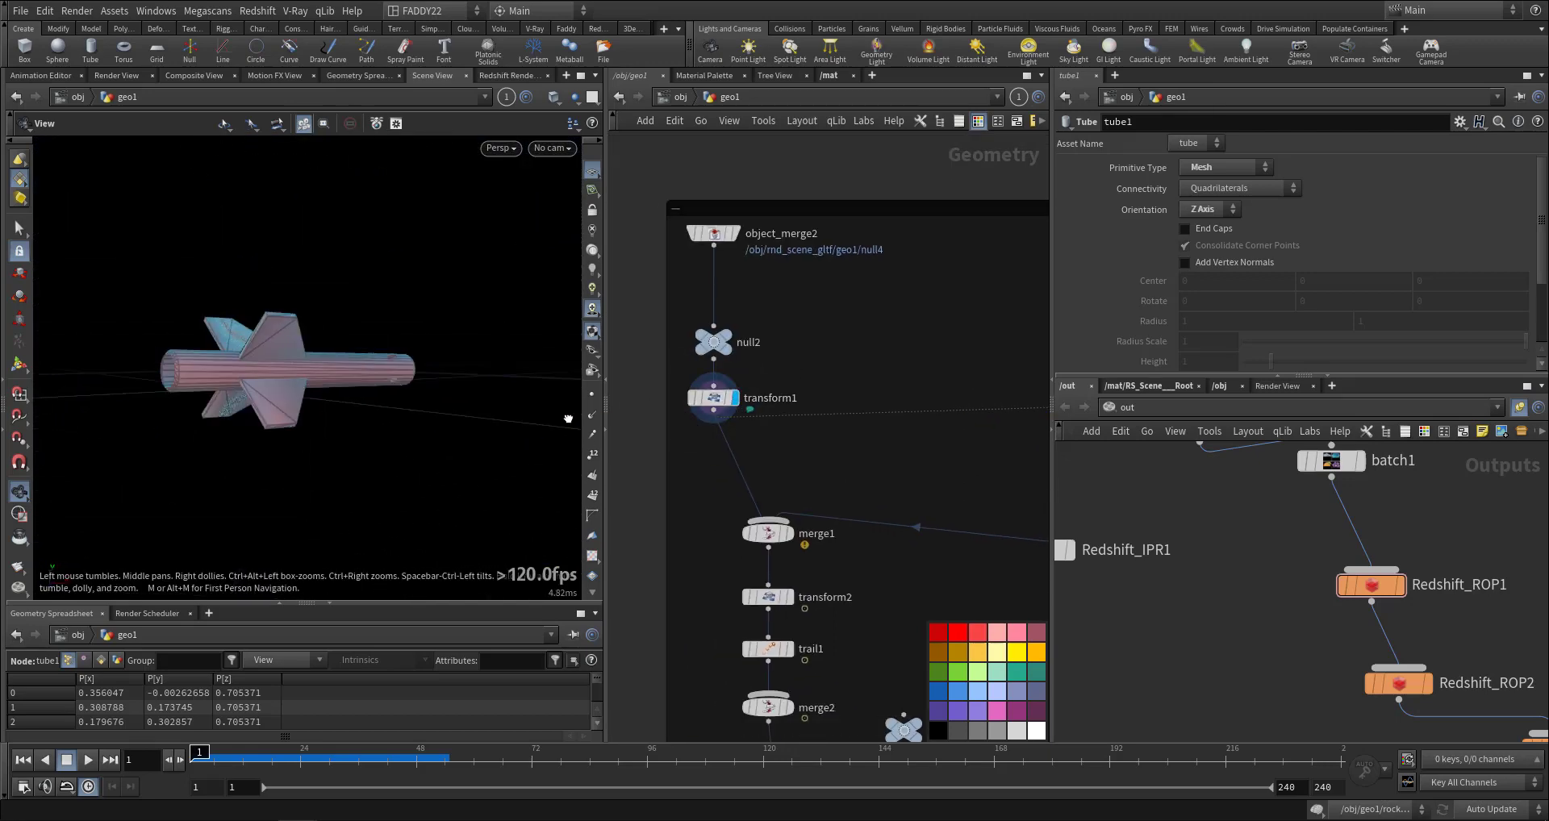
Orbit the viewport around the tube-built rocket model.
drag(568, 415, 374, 367)
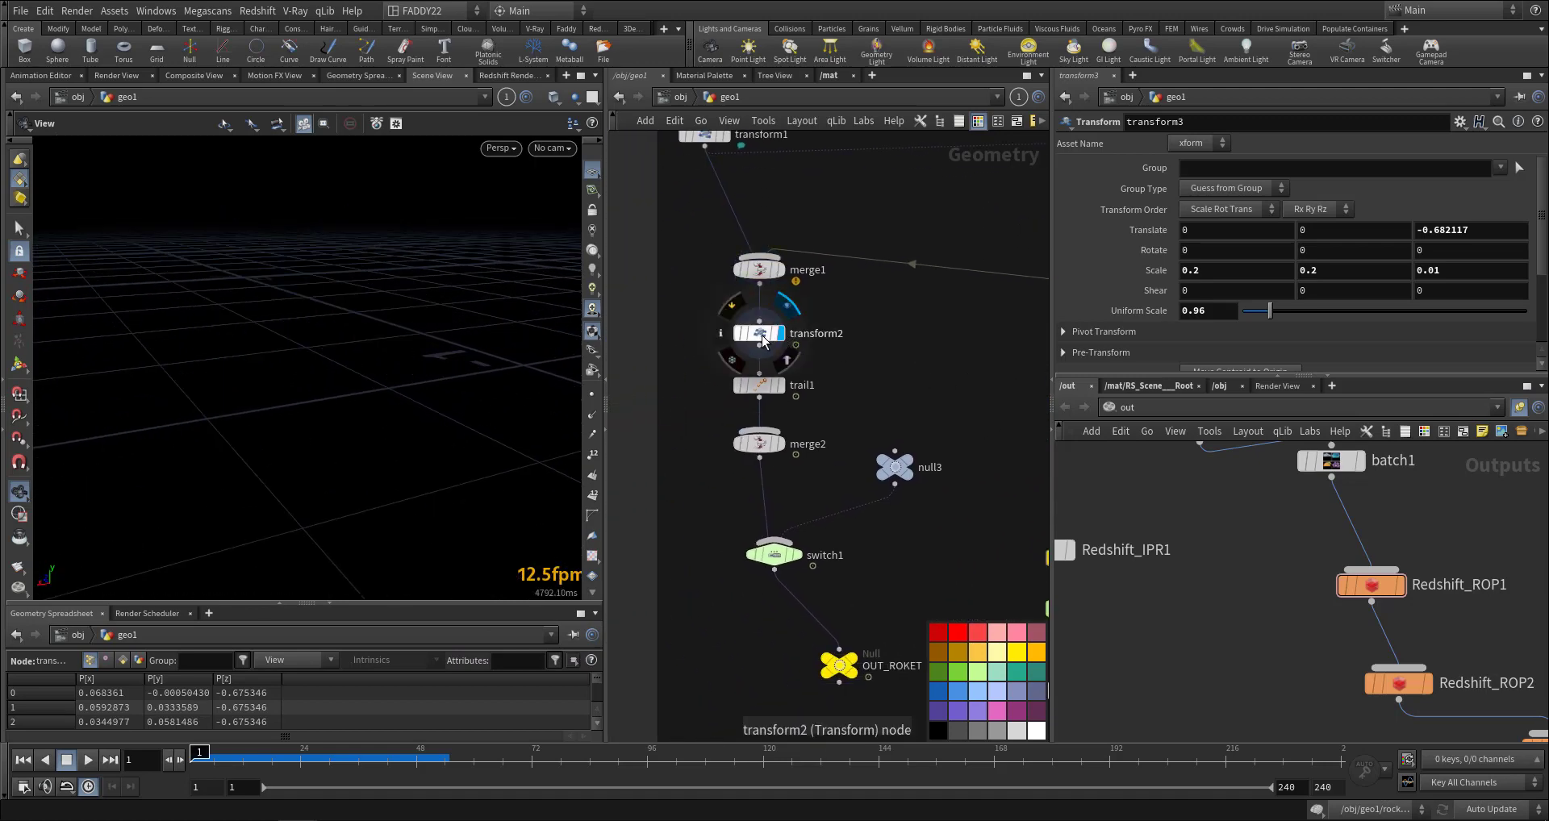
Review the rocket's placement transform, trail1 and the OUT_ROKET output null.
click(552, 149)
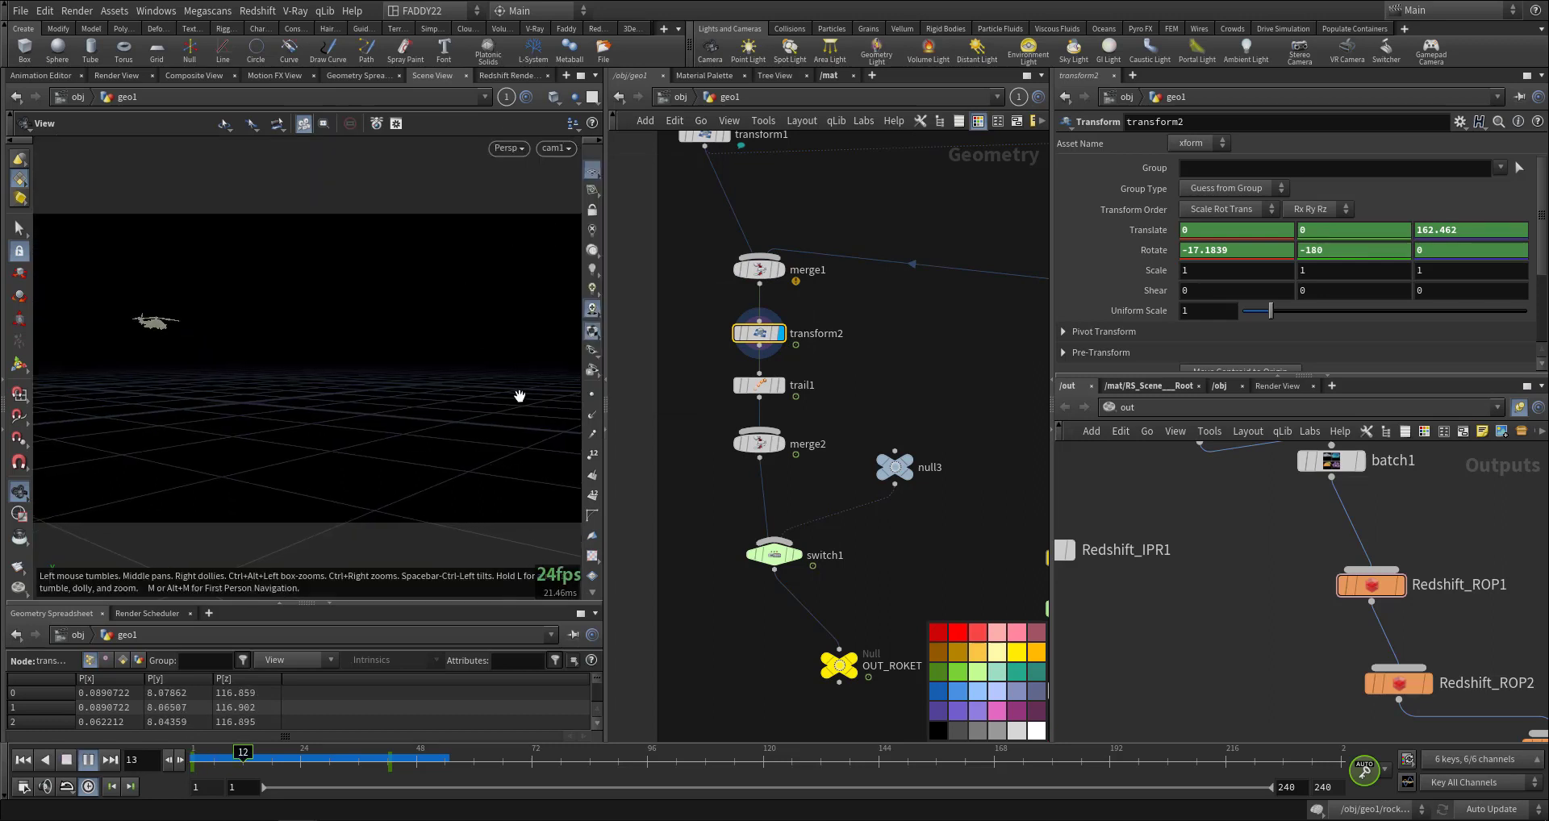
click(89, 760)
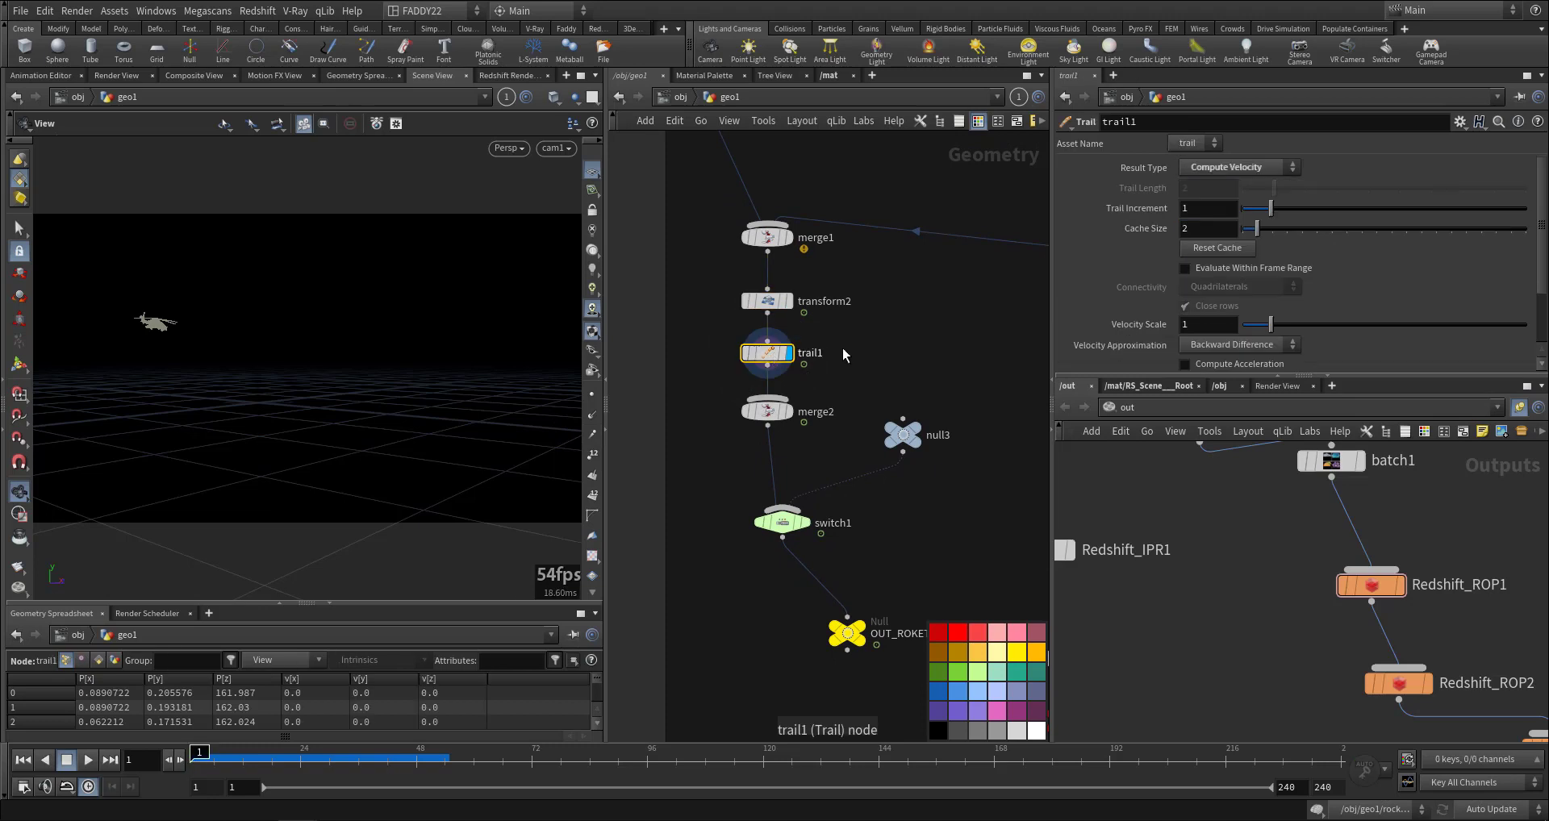
click(87, 759)
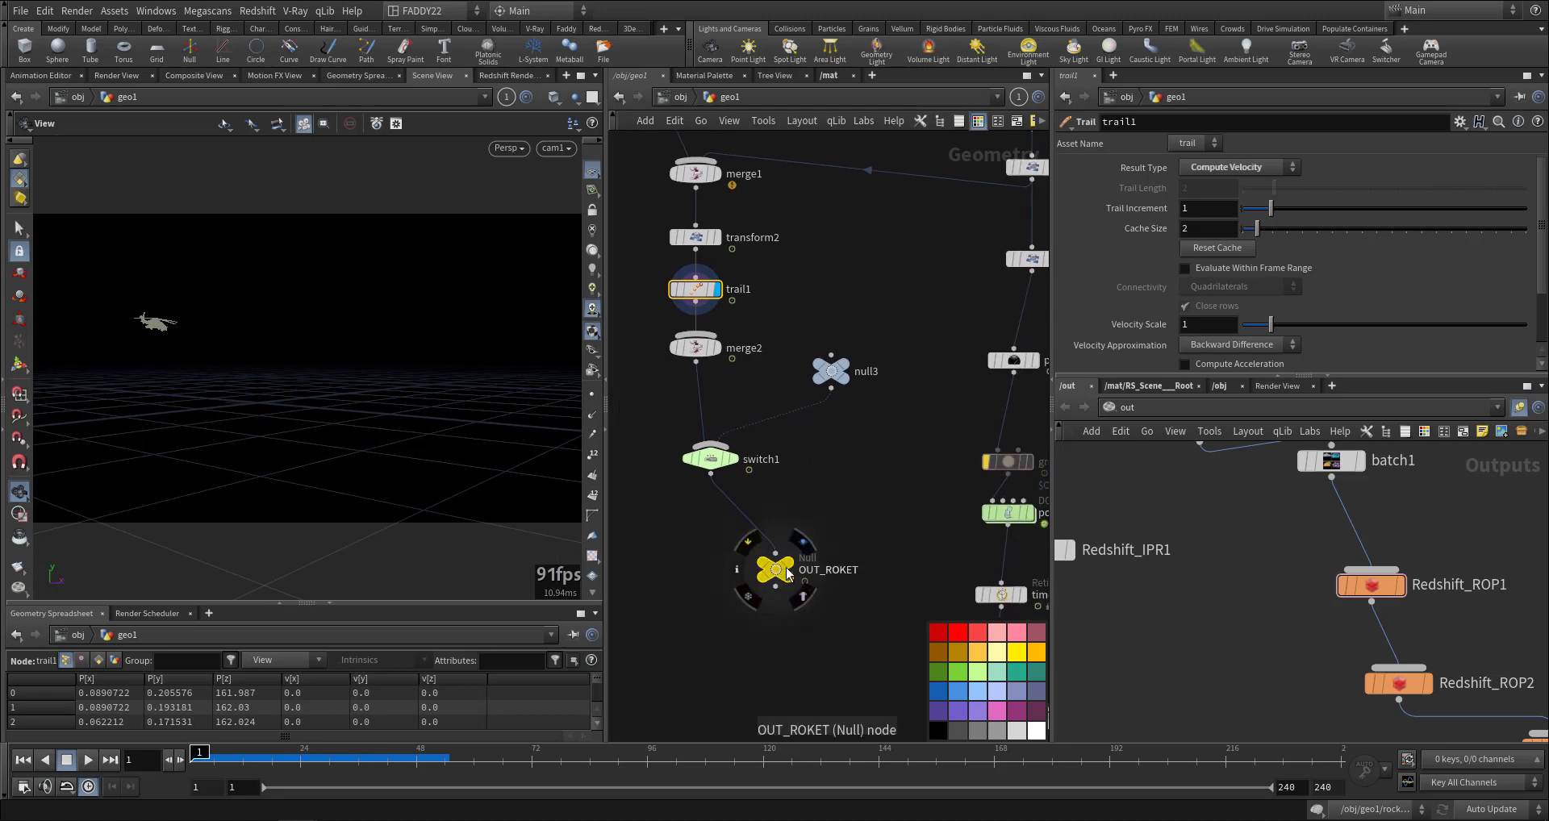
click(87, 760)
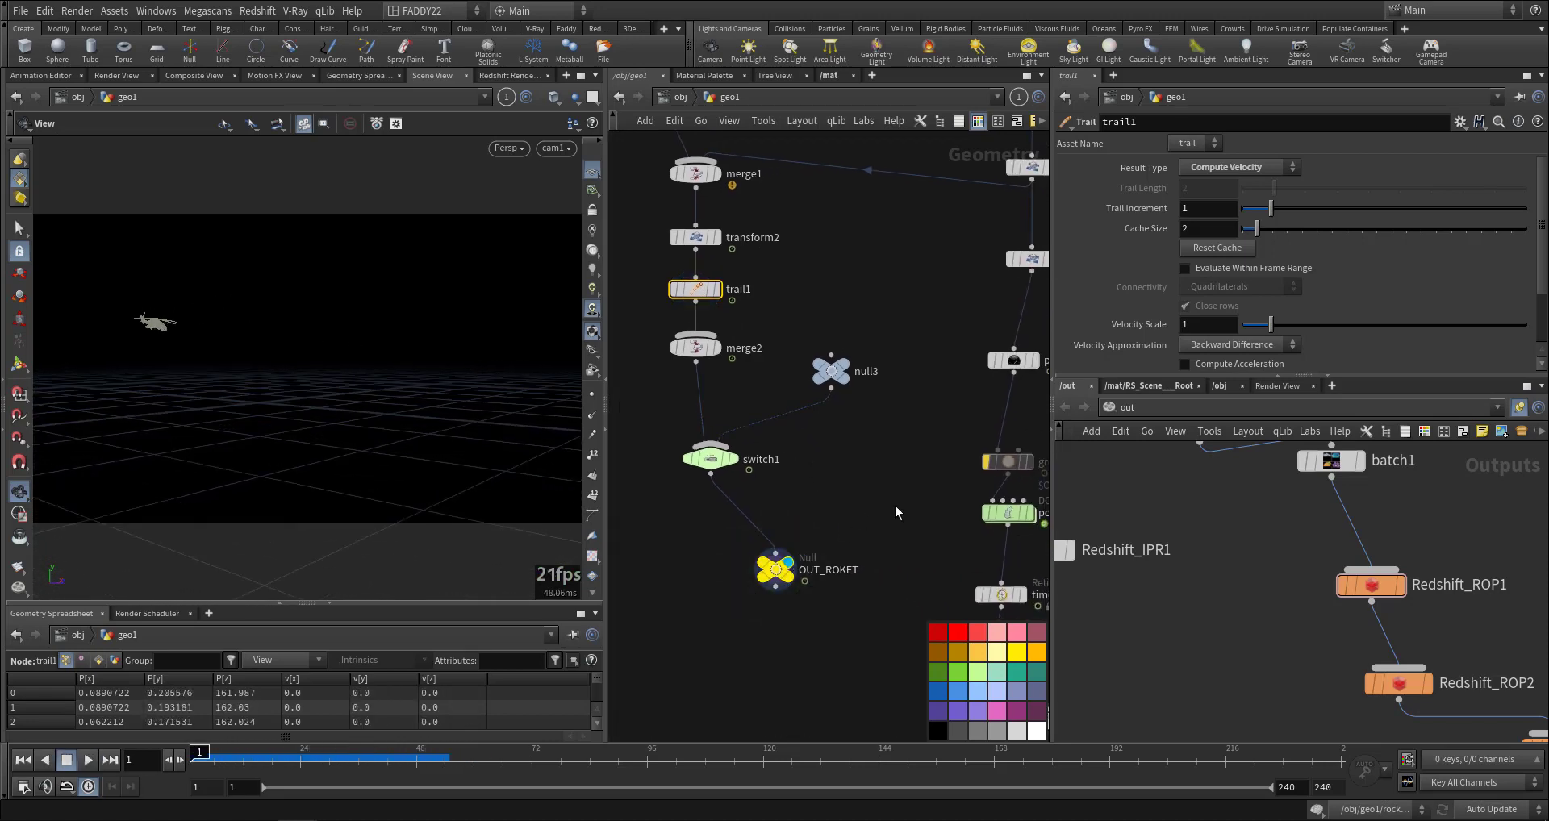
Show switch1's frame-based Select Input expression choosing merge2 or null3.
click(709, 460)
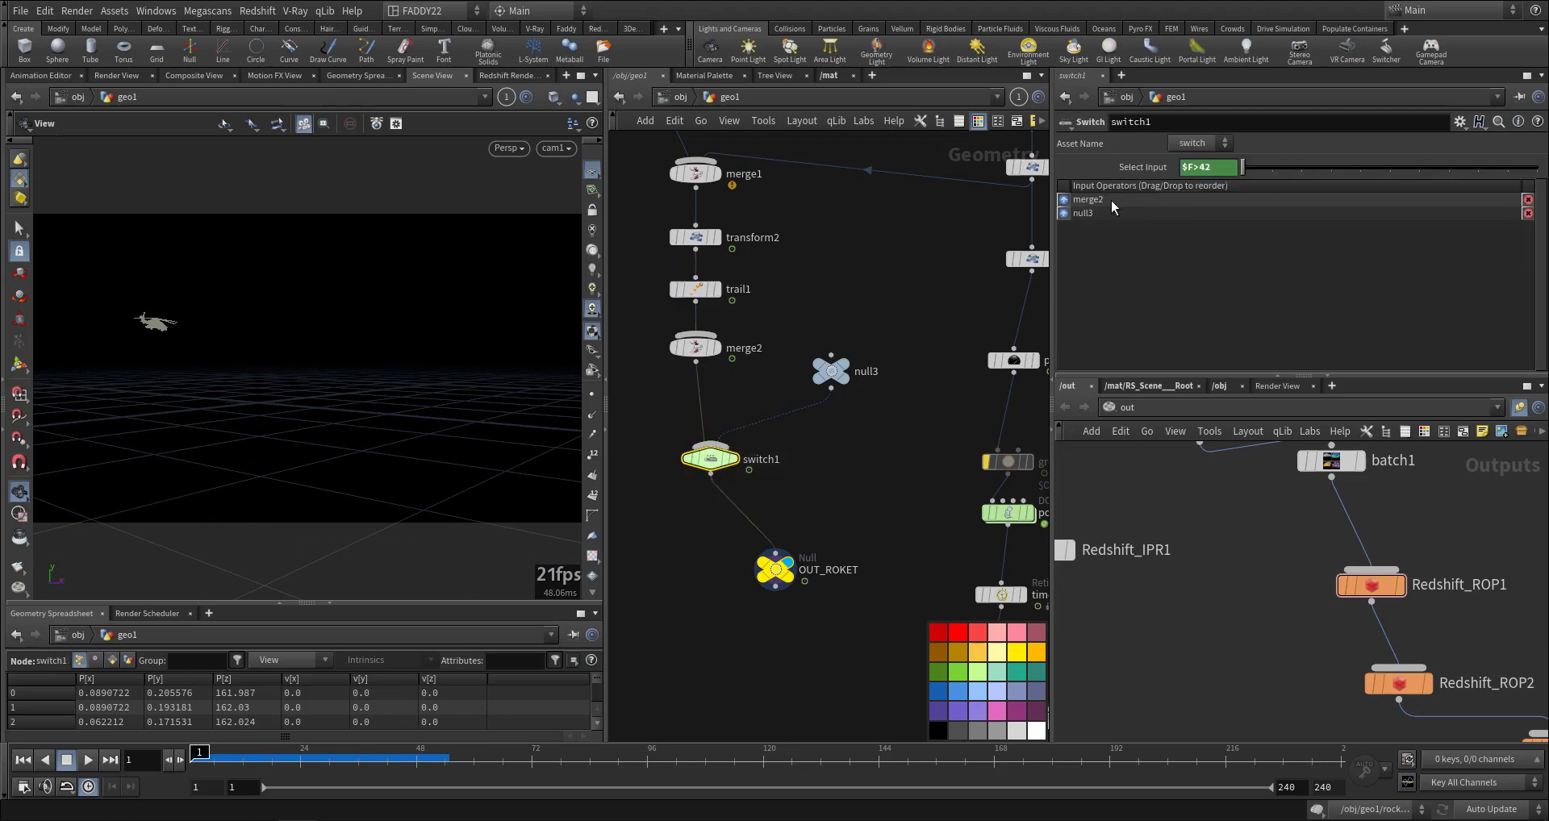
click(87, 760)
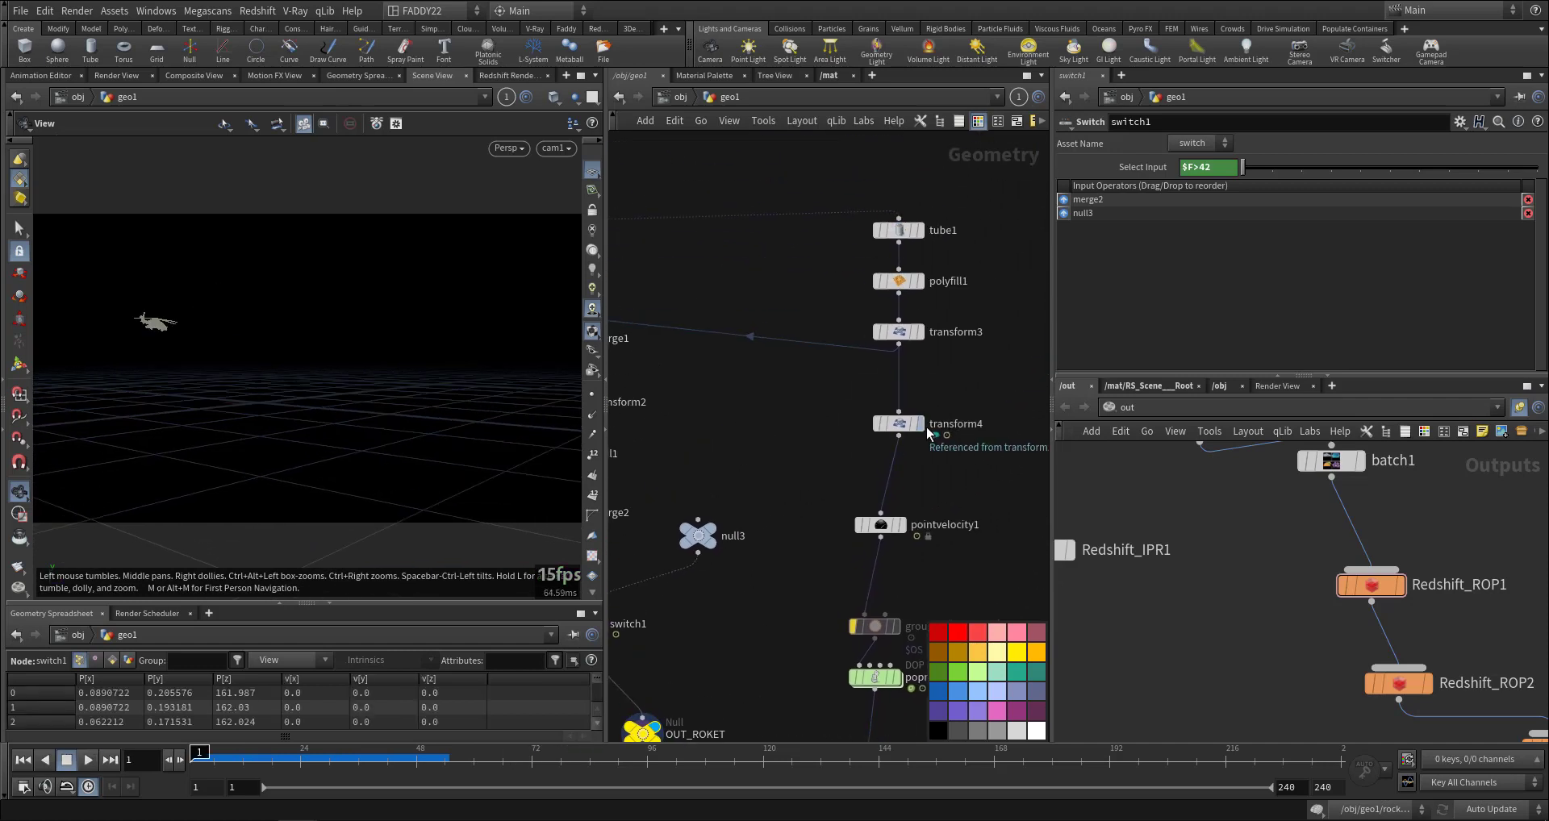
Review transform4, then pointvelocity1's Conical Noise settings with cone angle 30.
click(897, 424)
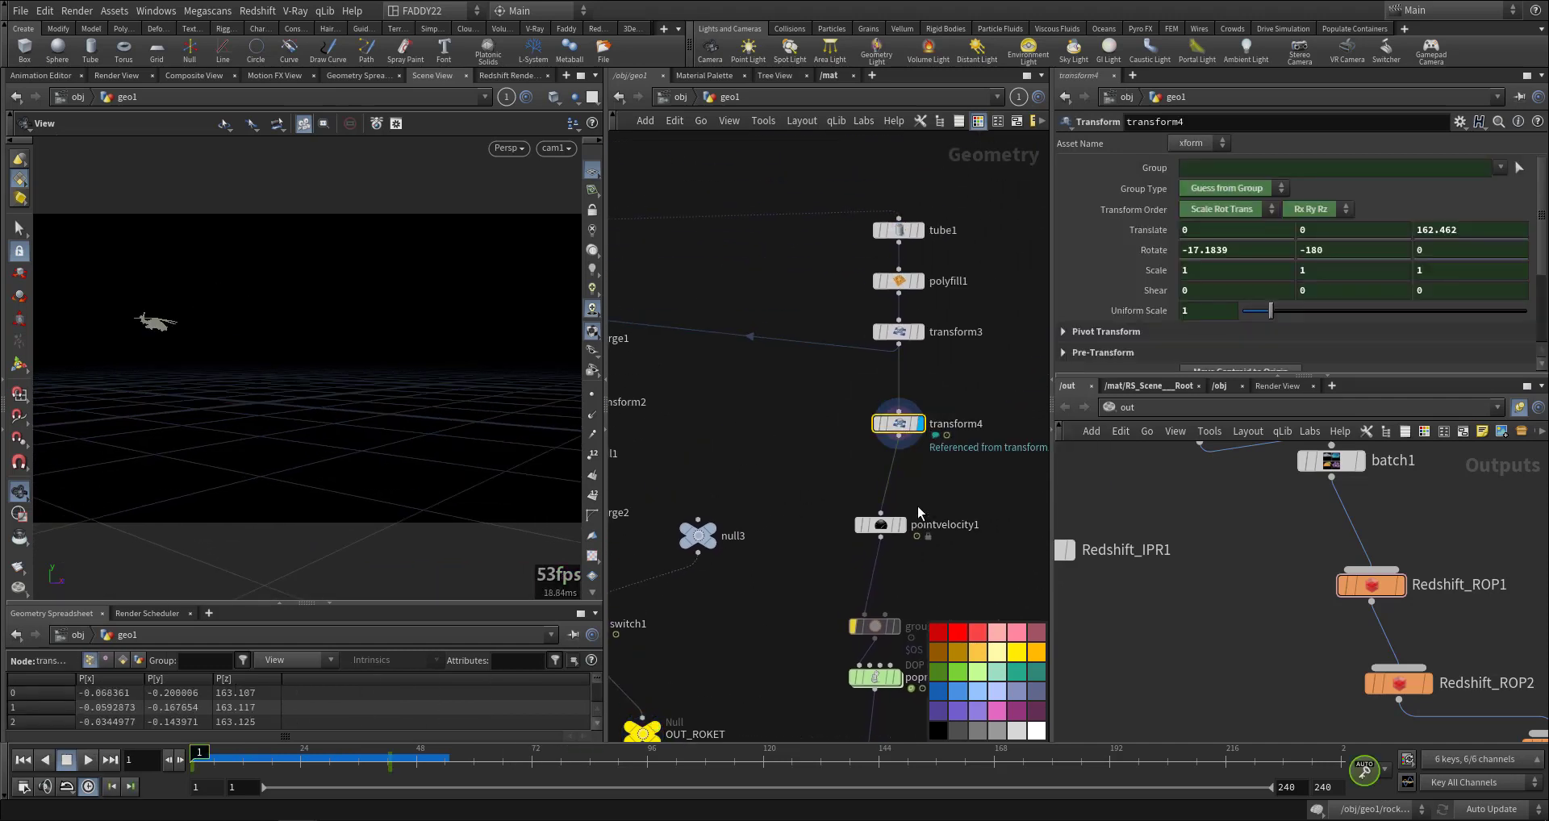
click(87, 760)
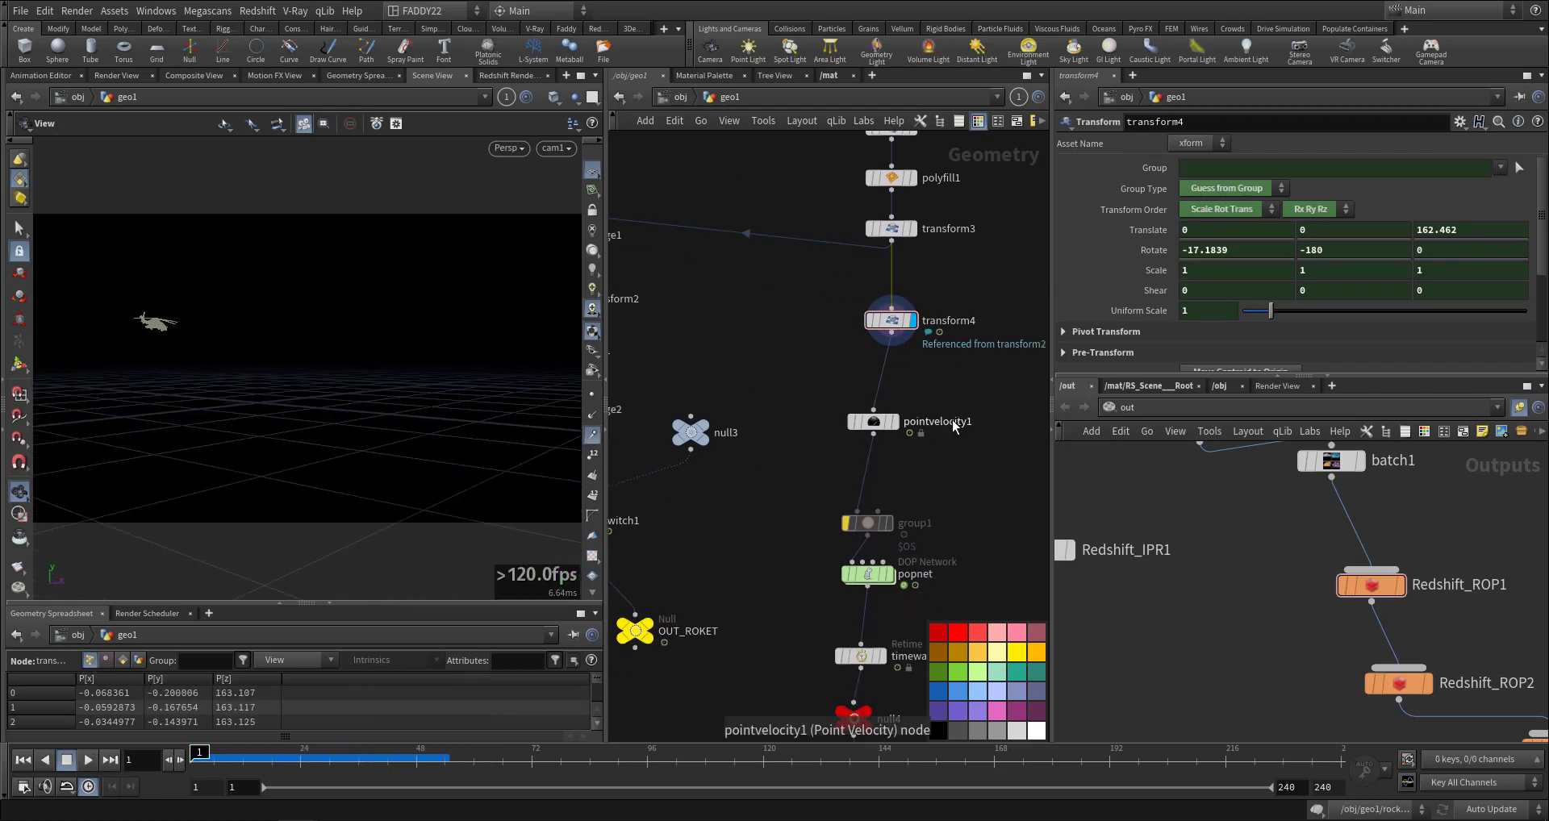
click(873, 422)
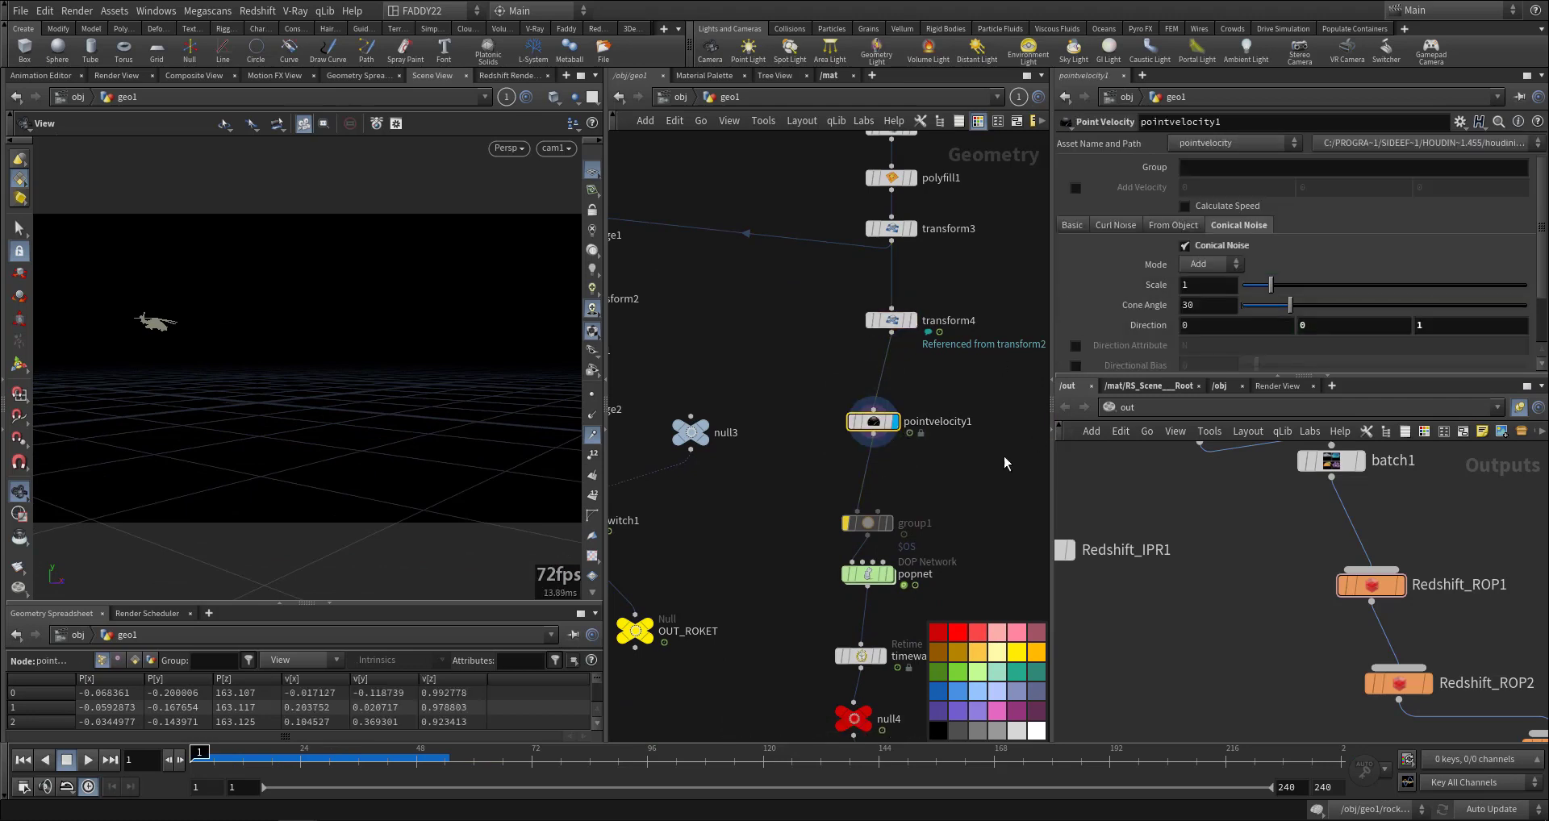
click(87, 760)
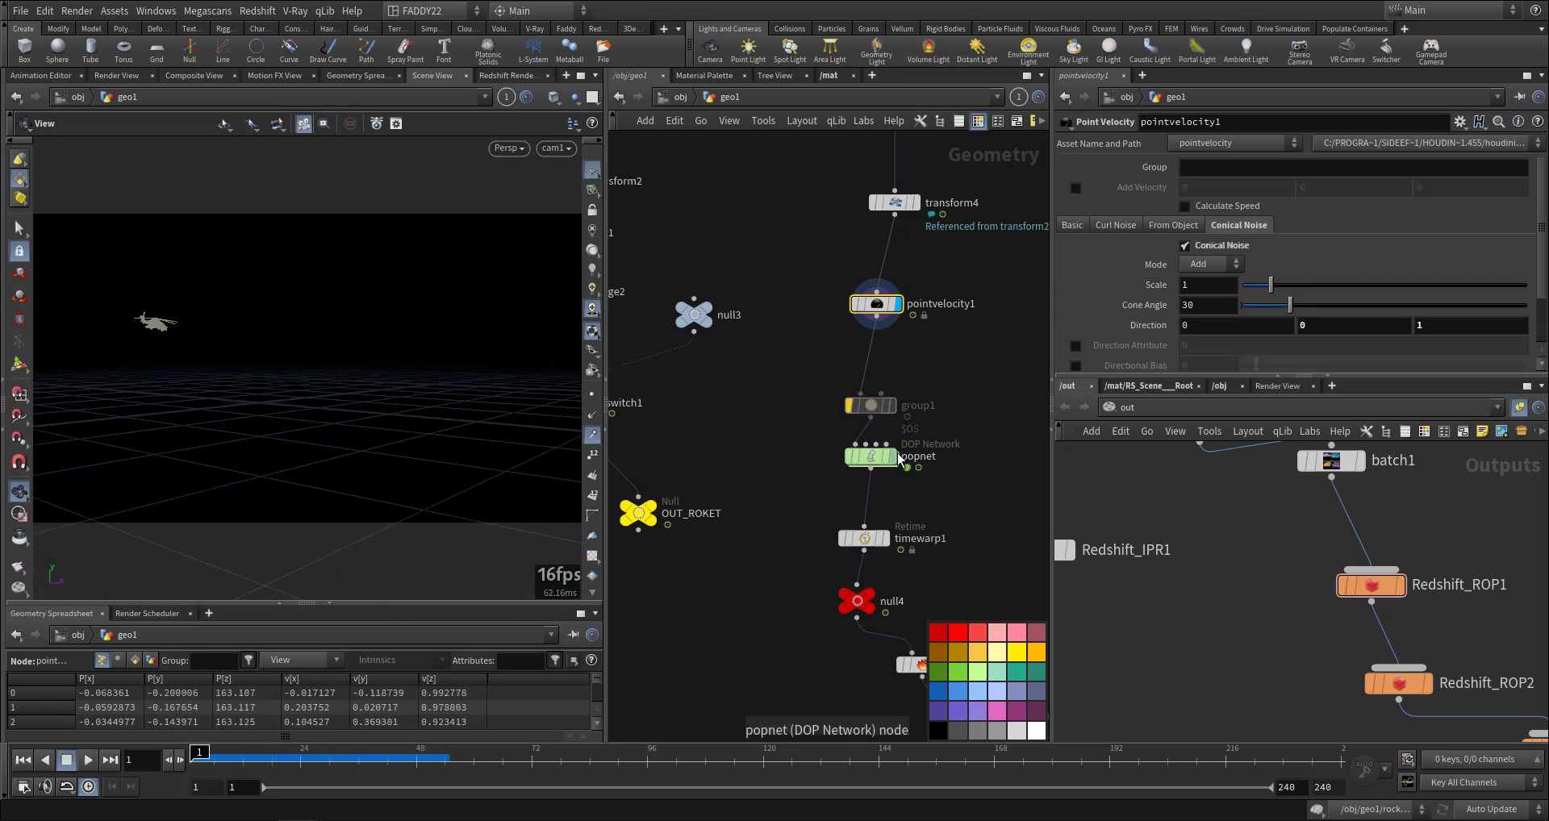
Tour the popnet's POP source and popwind1, then return to geo1 with popnet selected.
double_click(872, 457)
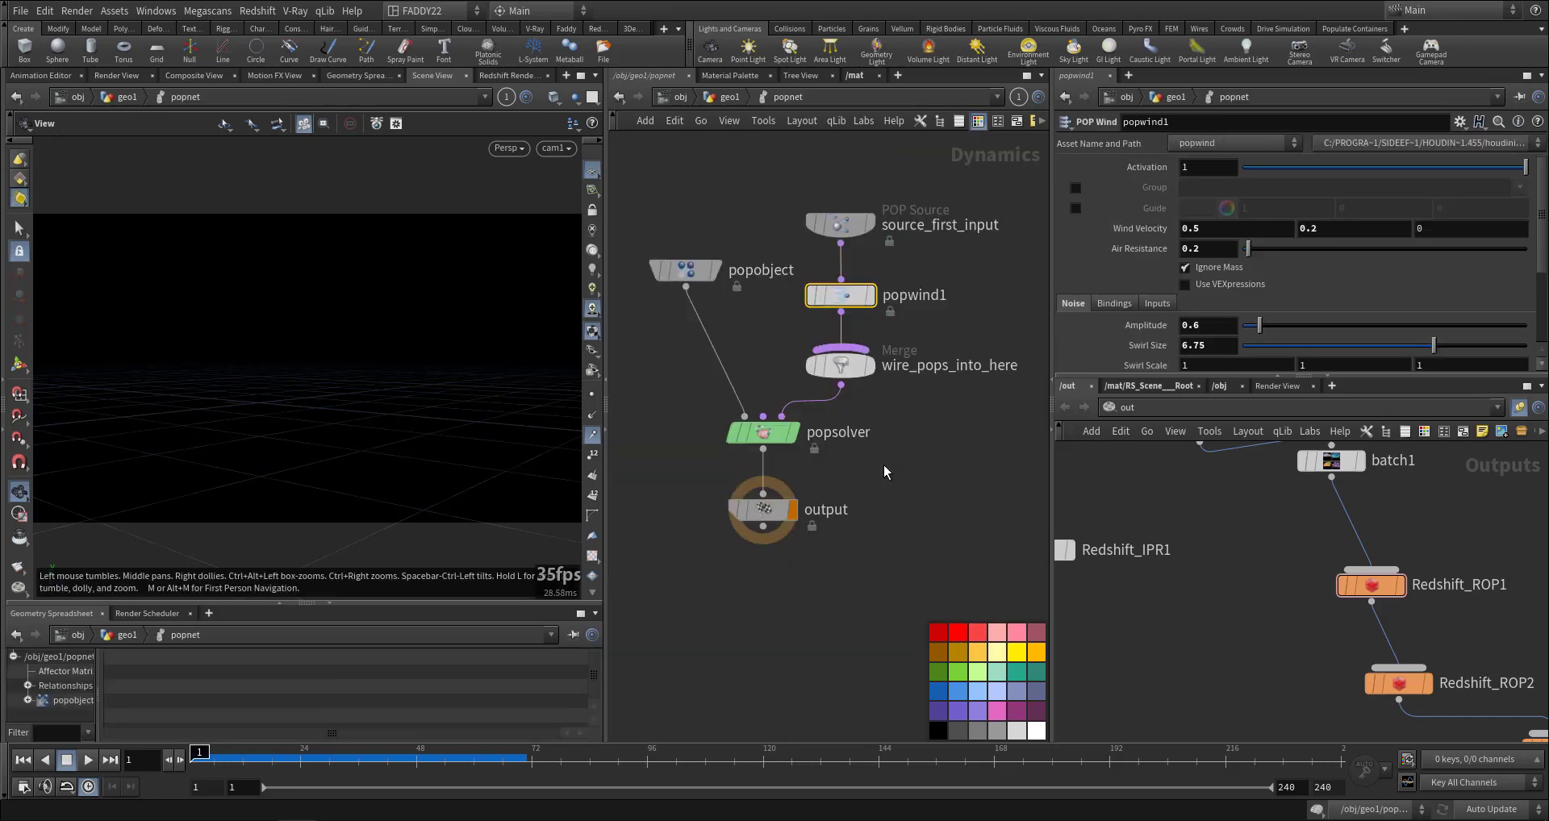
click(841, 234)
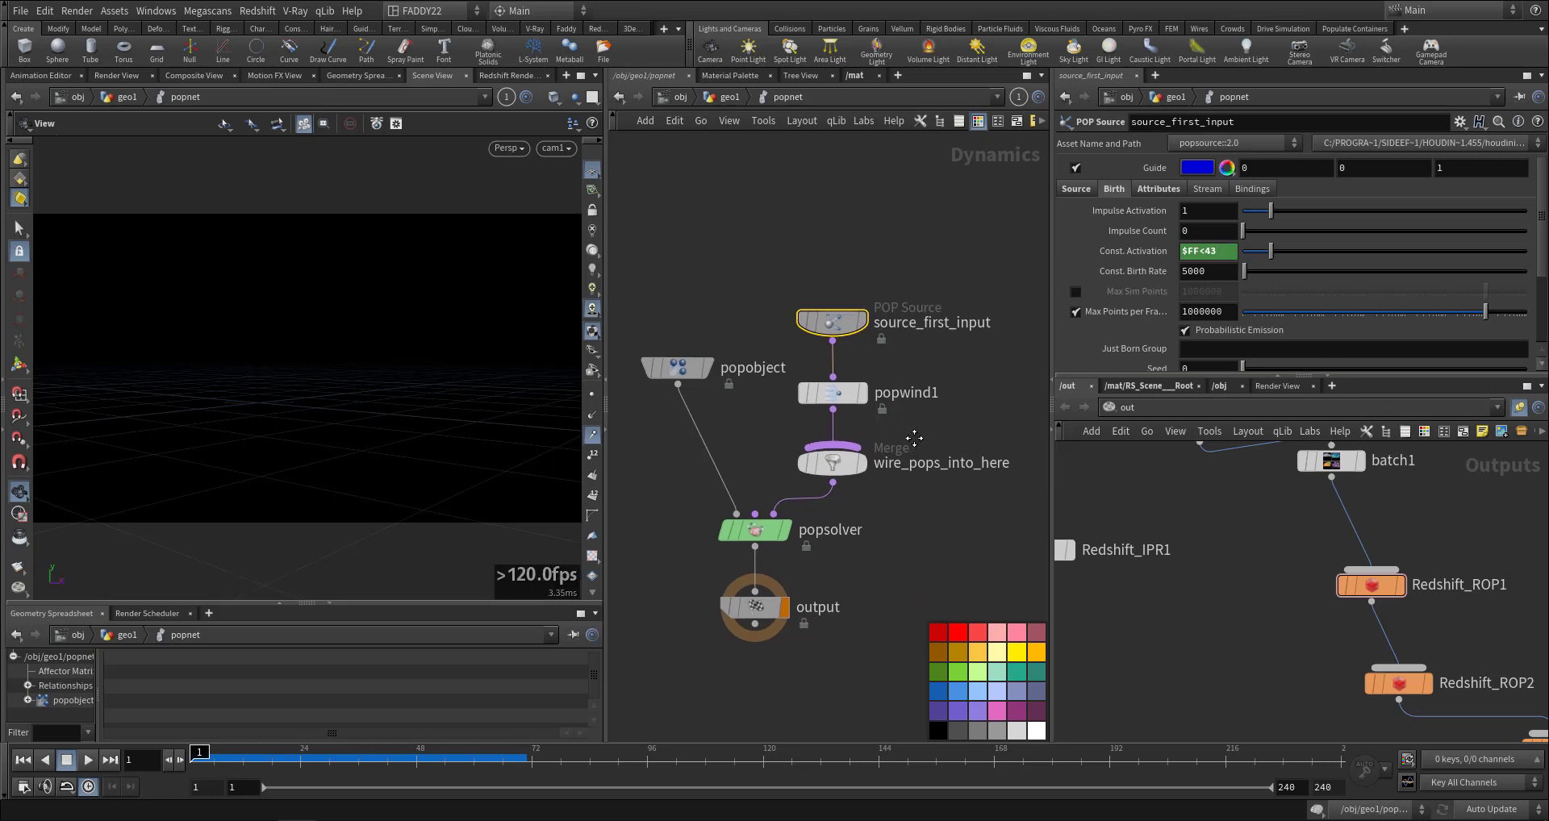
click(833, 394)
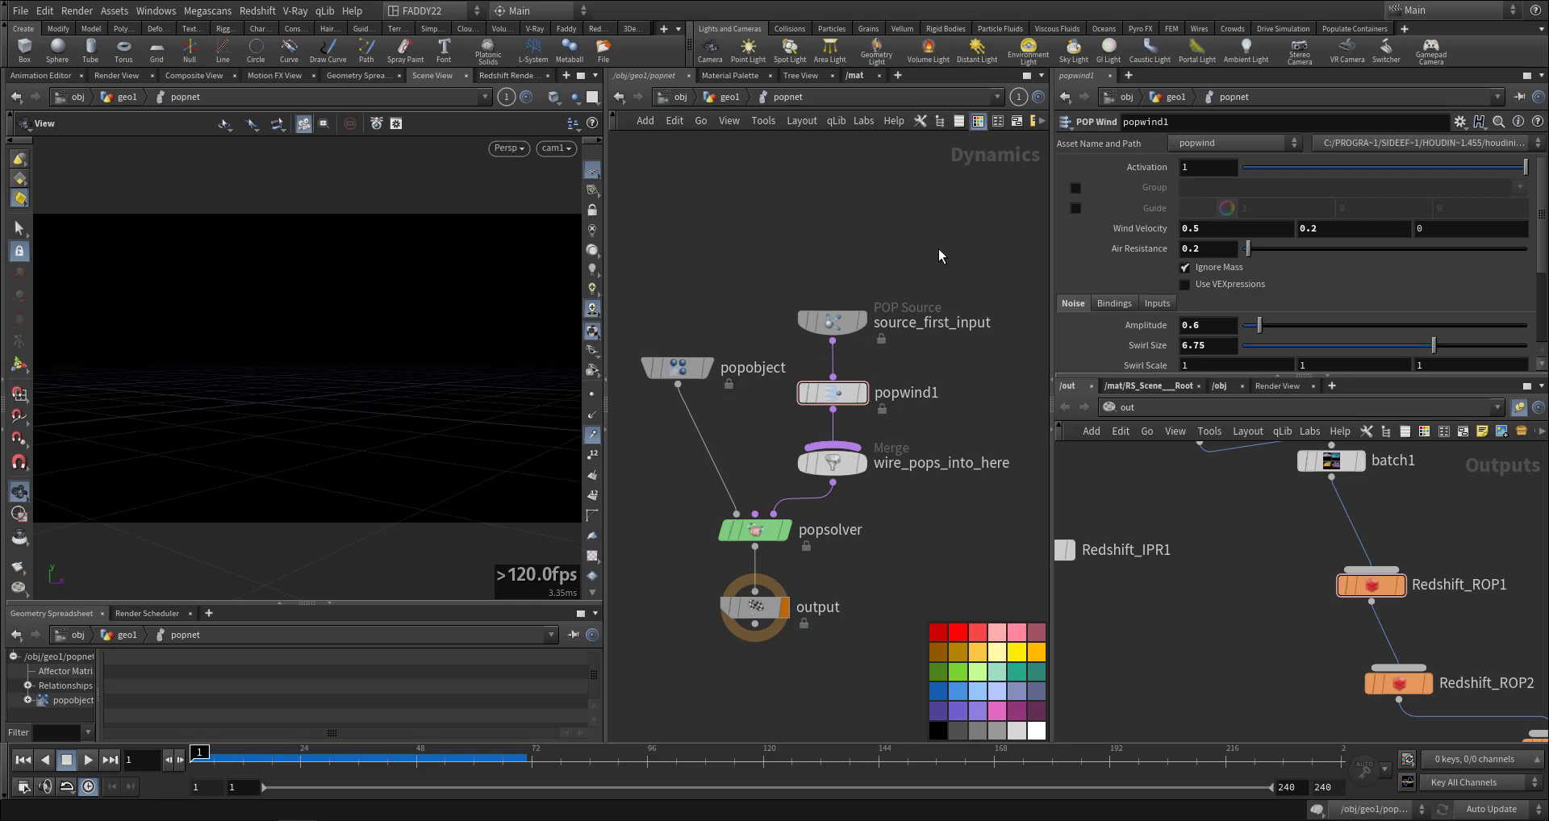
click(87, 760)
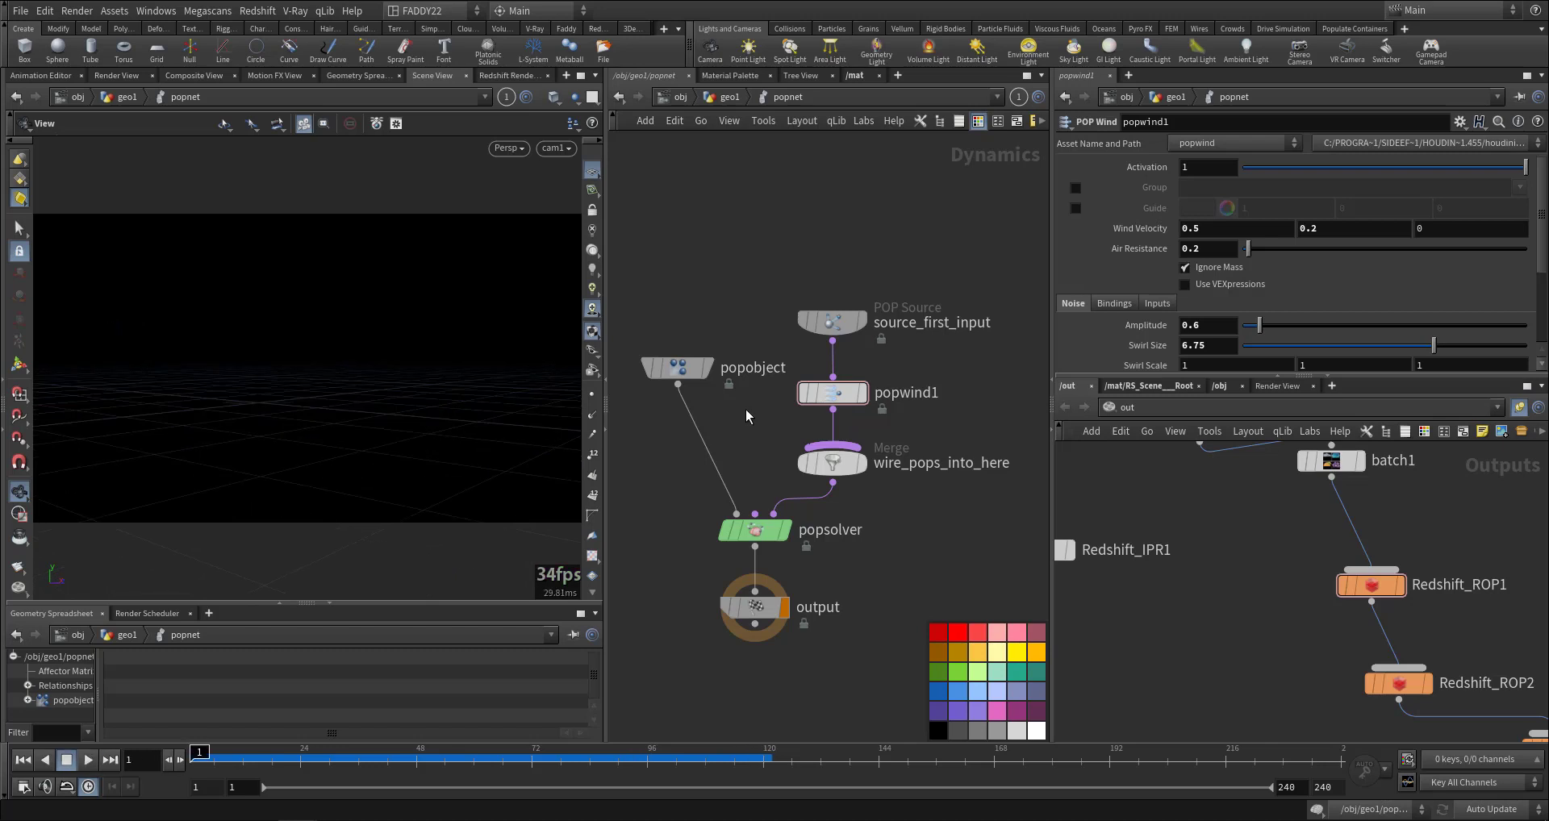
click(88, 760)
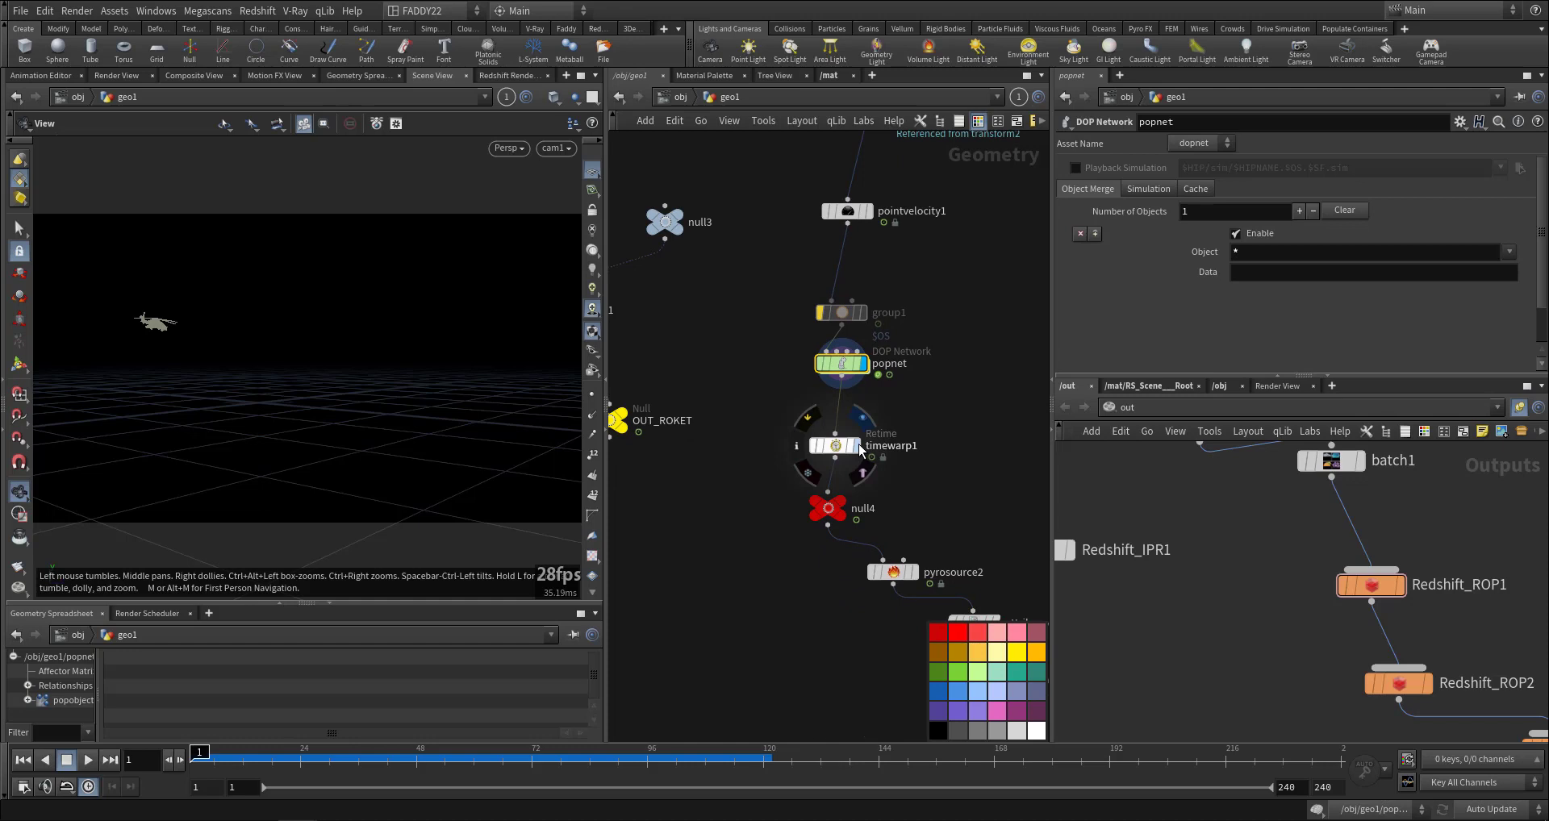
Review pyrosource2, attribrandomize2 and volumerasterizeattributes4, then select the rocketsmokesim Pyro Solver.
click(834, 445)
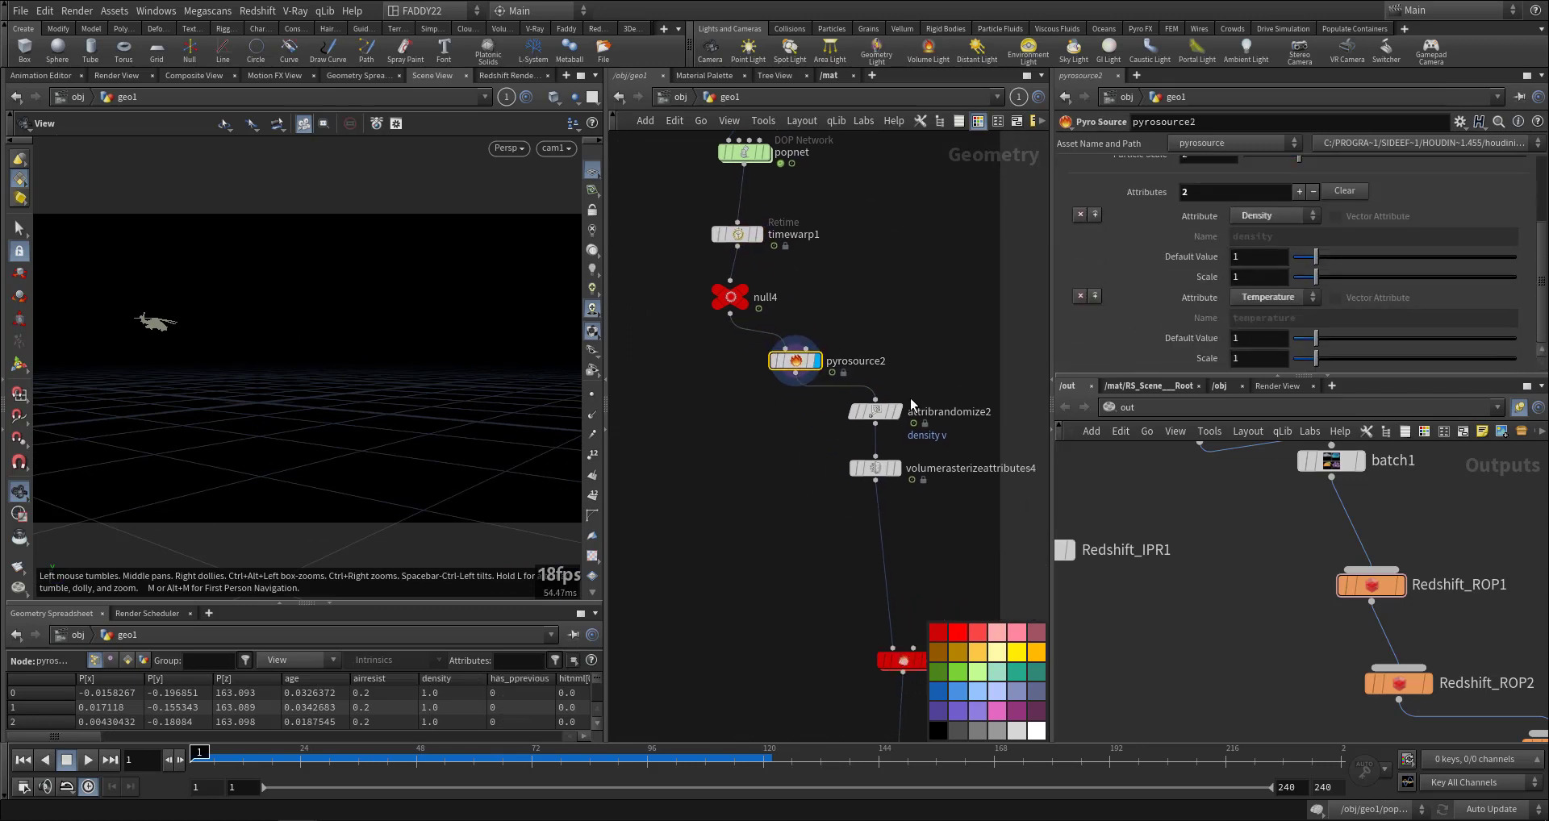
click(874, 411)
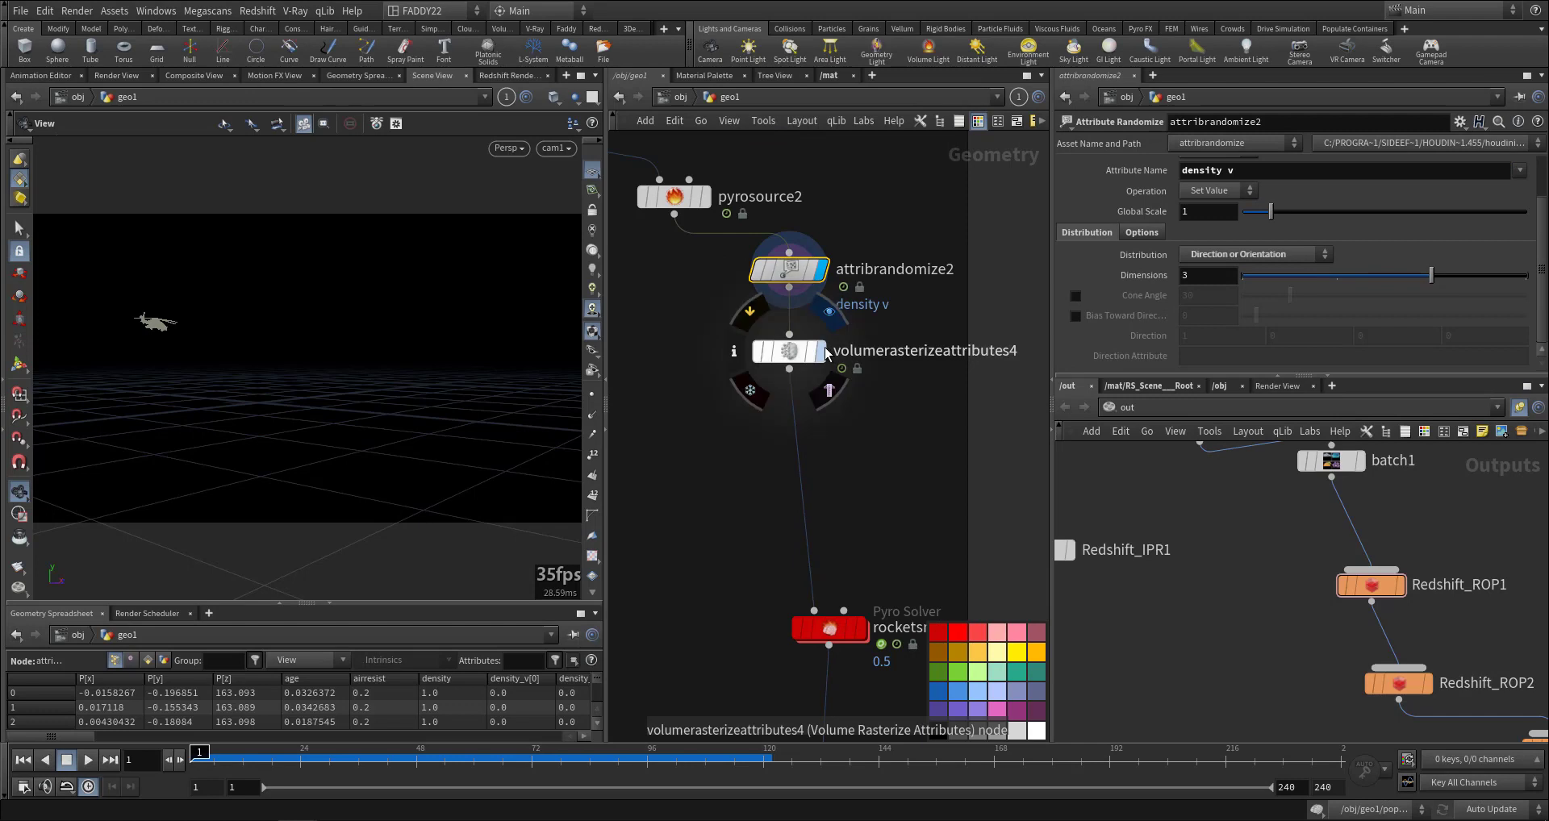
click(789, 352)
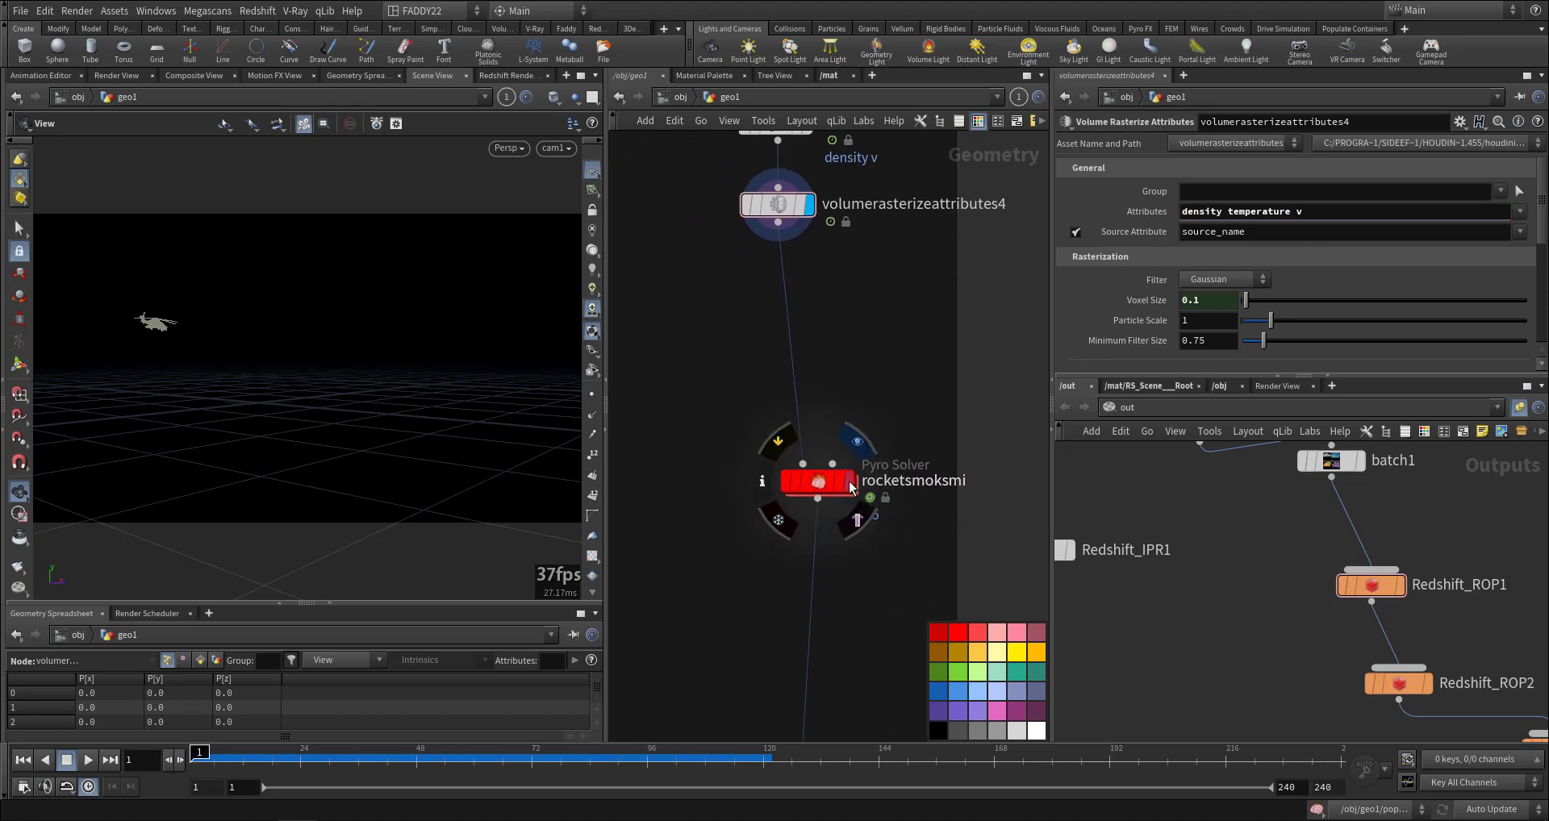
click(817, 481)
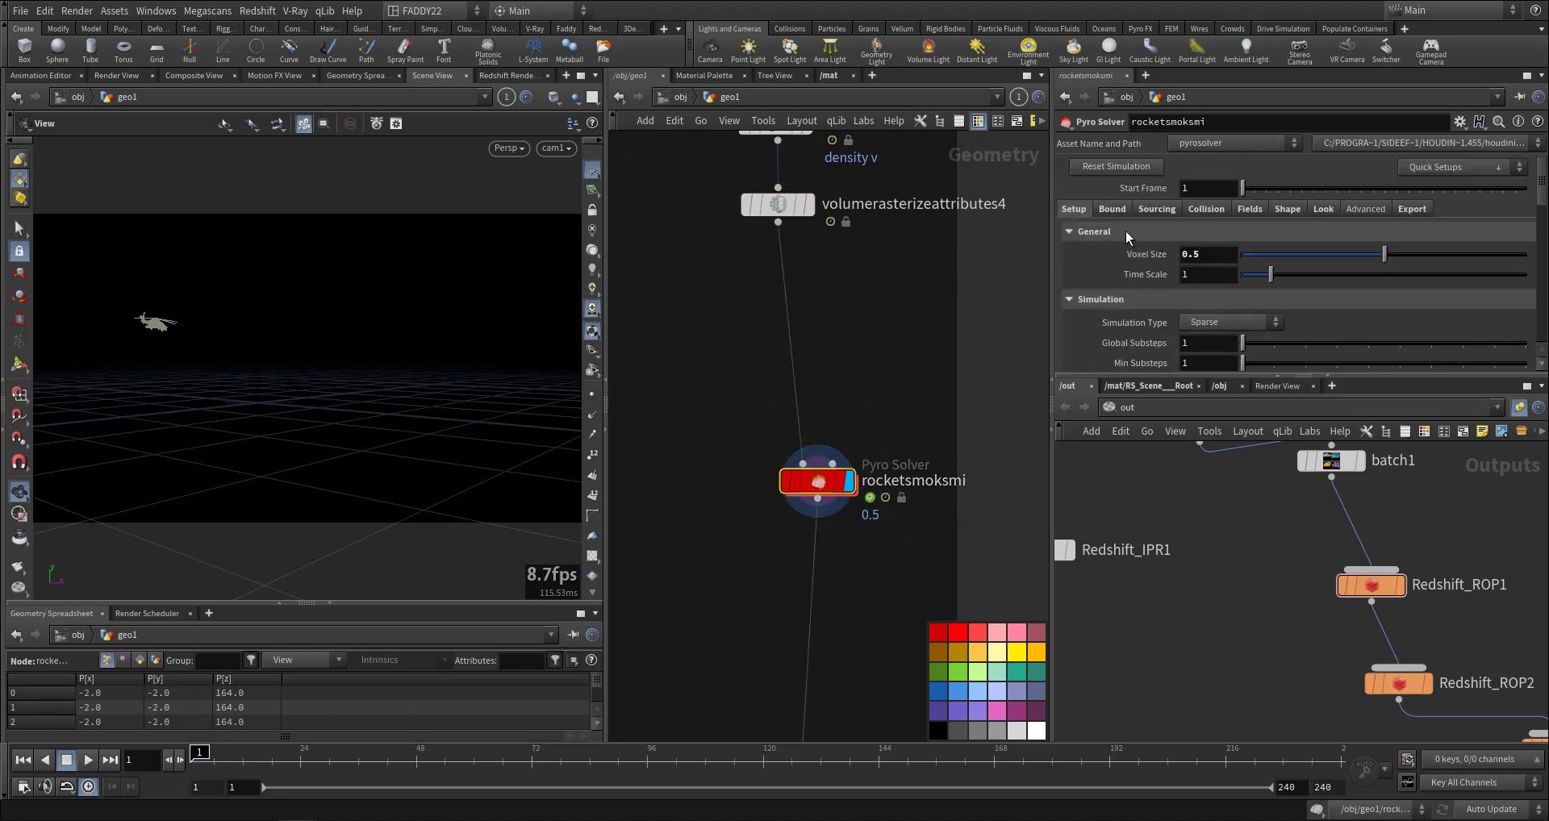
Browse the Pyro Solver's Sourcing, Collision, Fields and Shape settings, then play the smoke simulation.
click(1155, 208)
text(4)
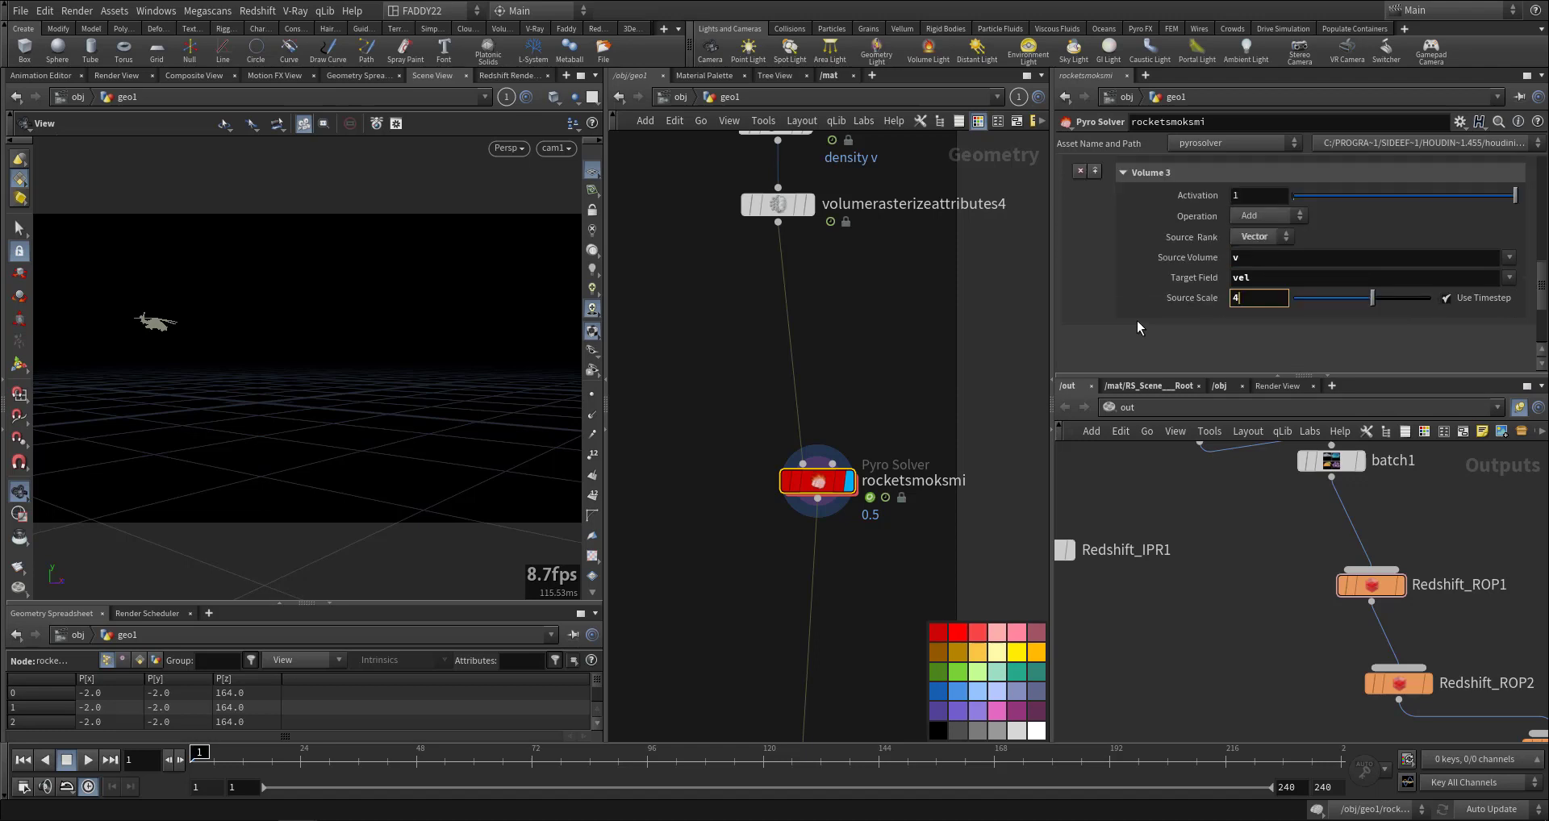
click(1157, 208)
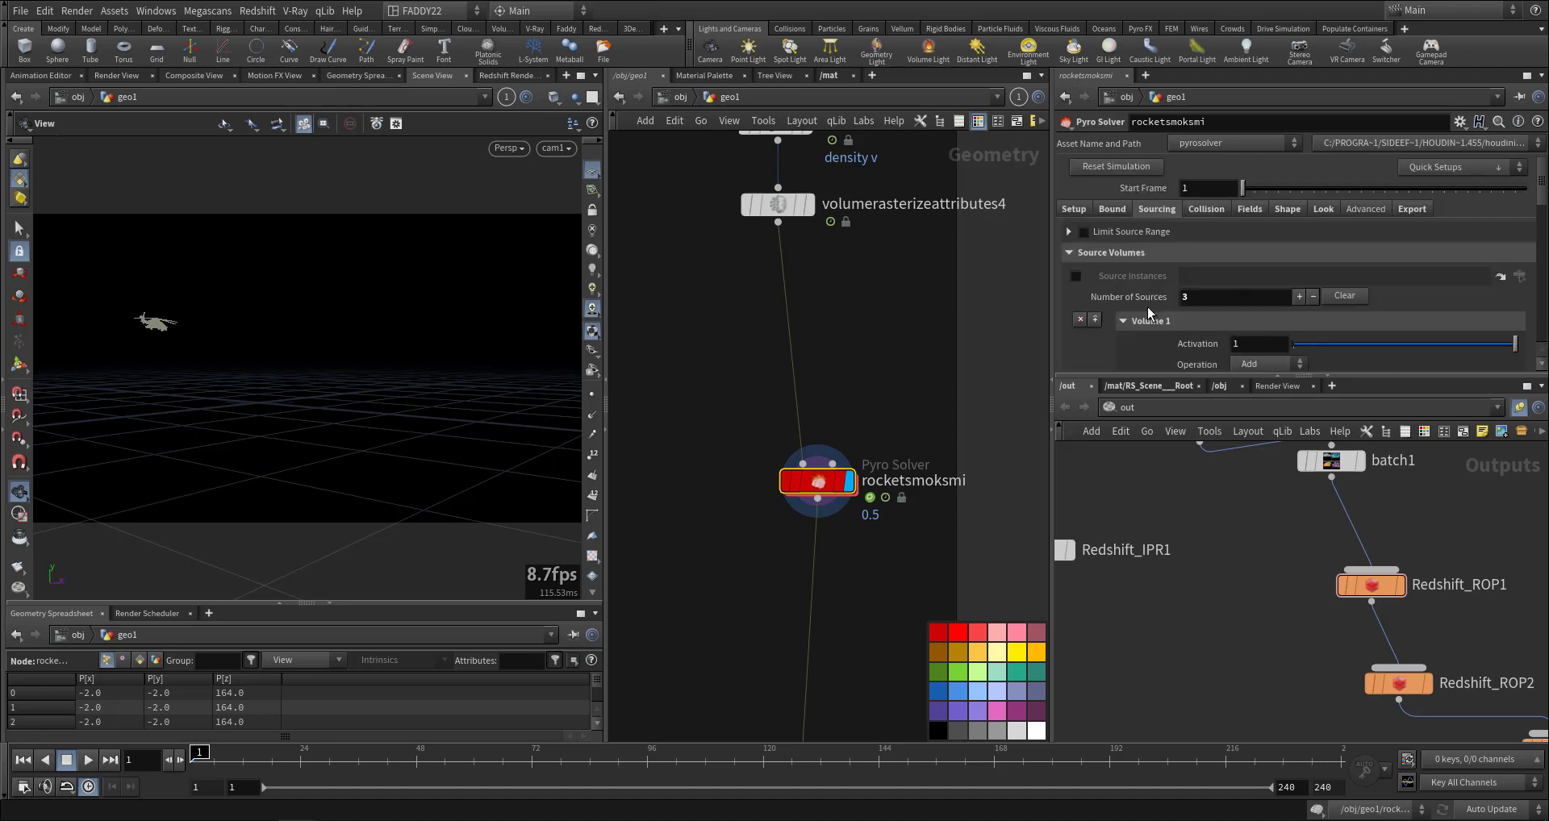
click(1205, 208)
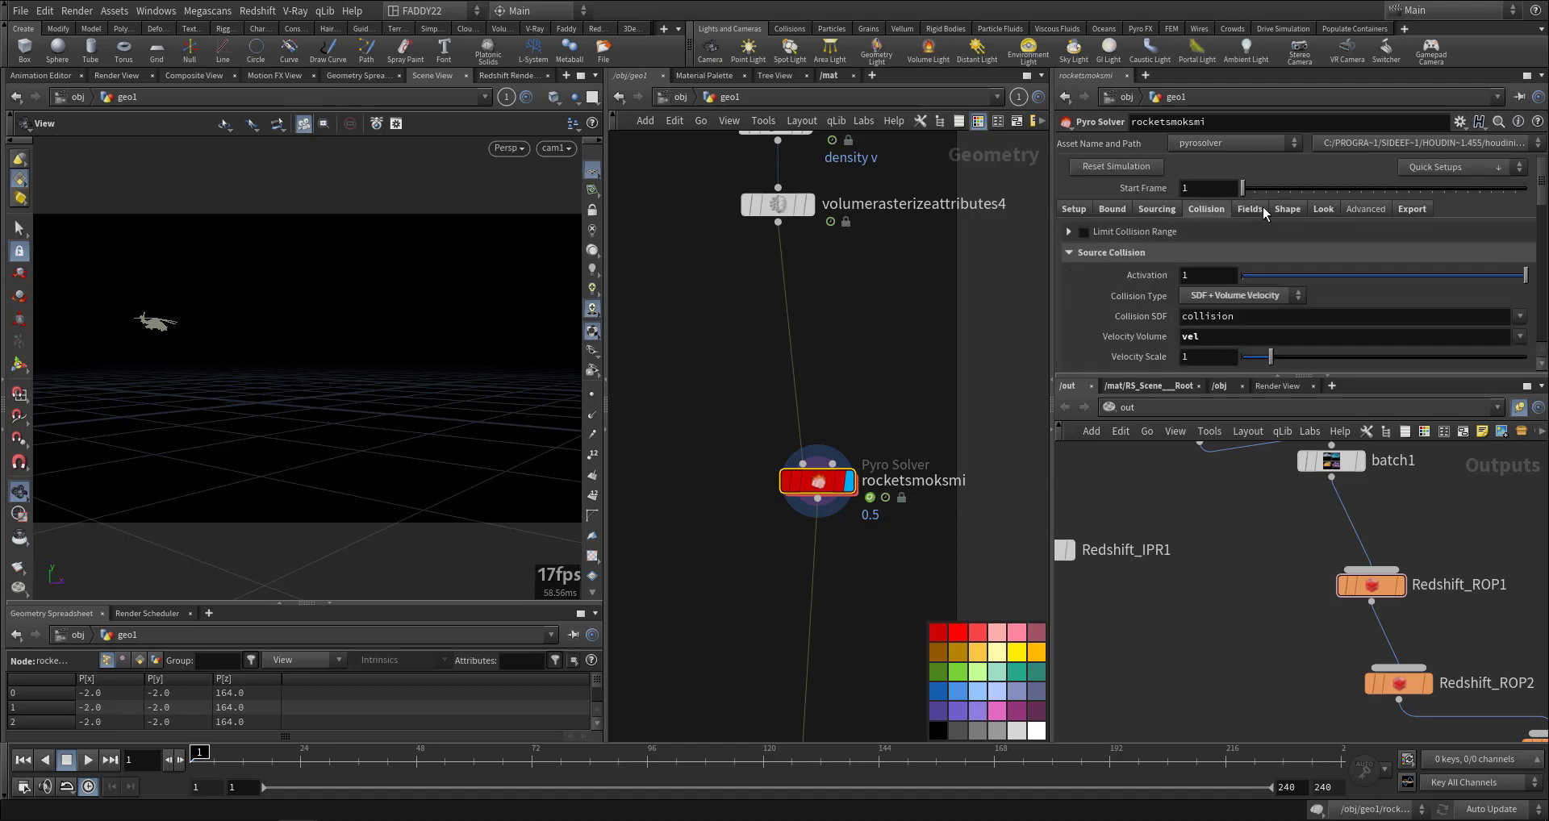
click(1288, 208)
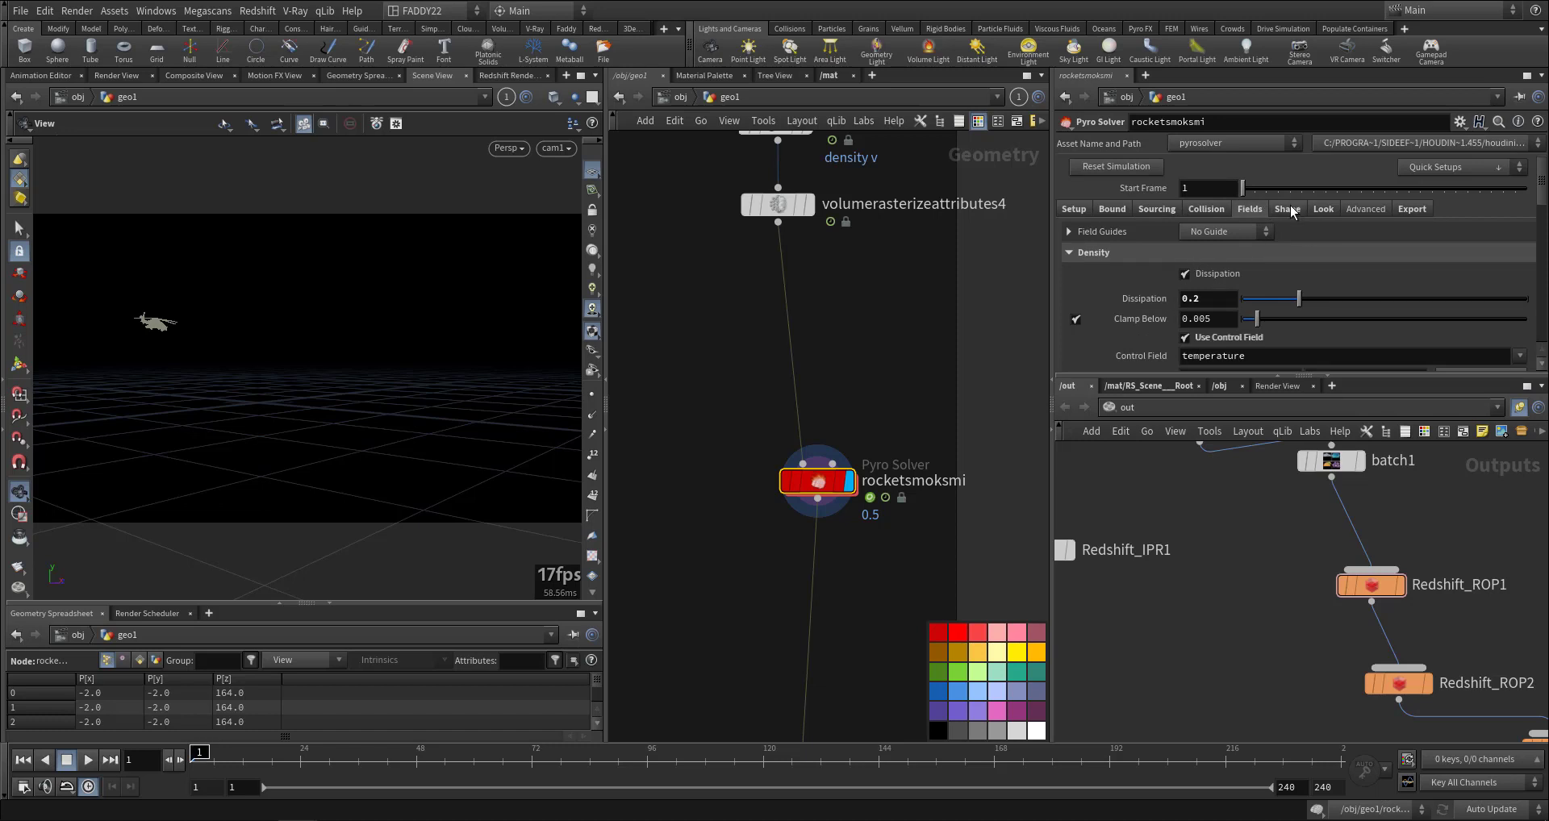
click(1287, 208)
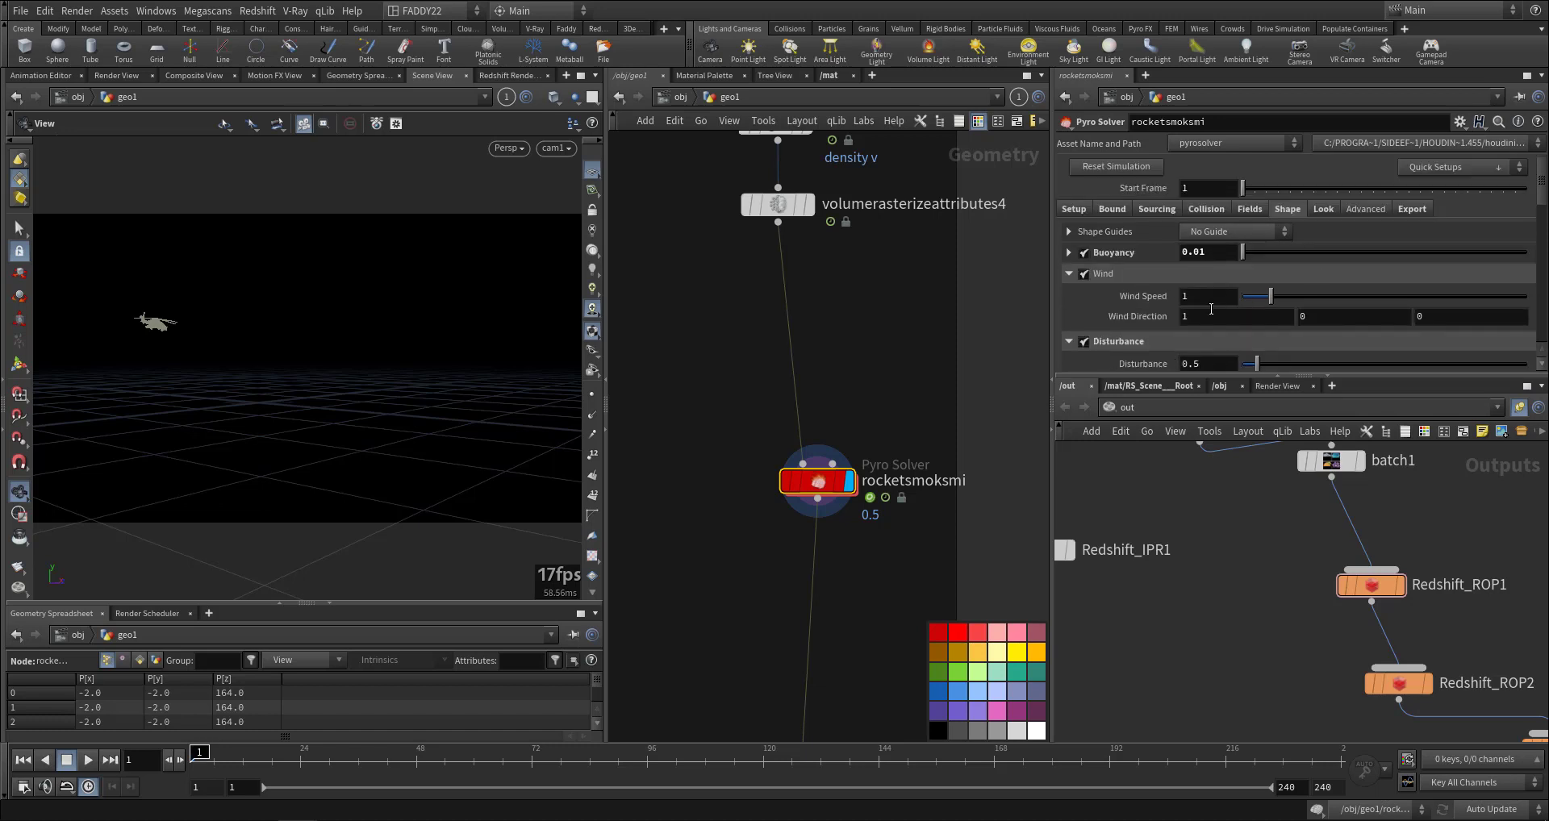
click(87, 759)
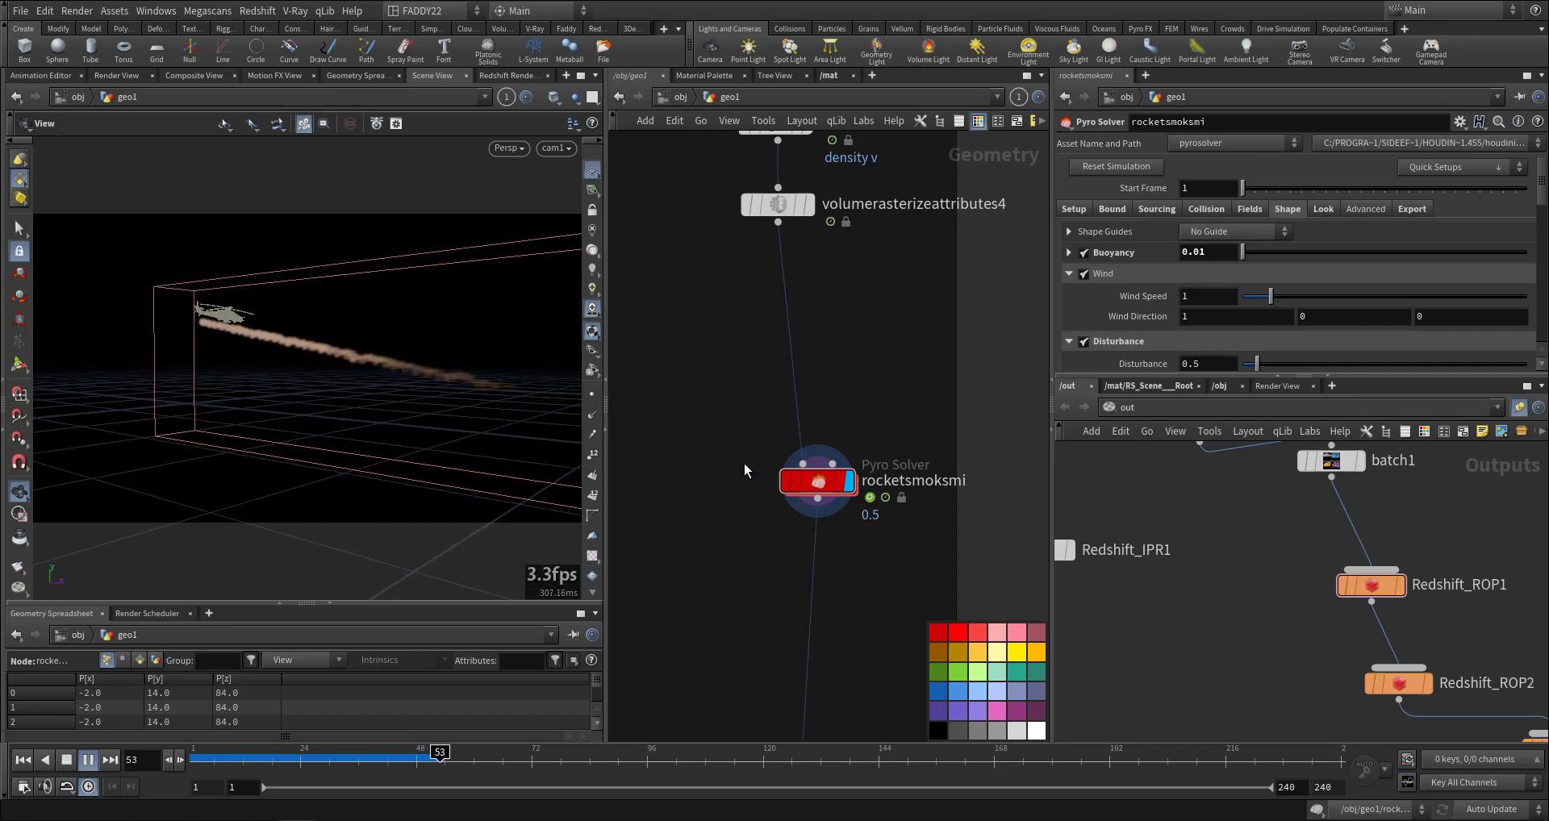
Scrub the timeline to frames 5, 21 and 43 to watch the smoke trail build behind the rocket.
drag(439, 757, 208, 757)
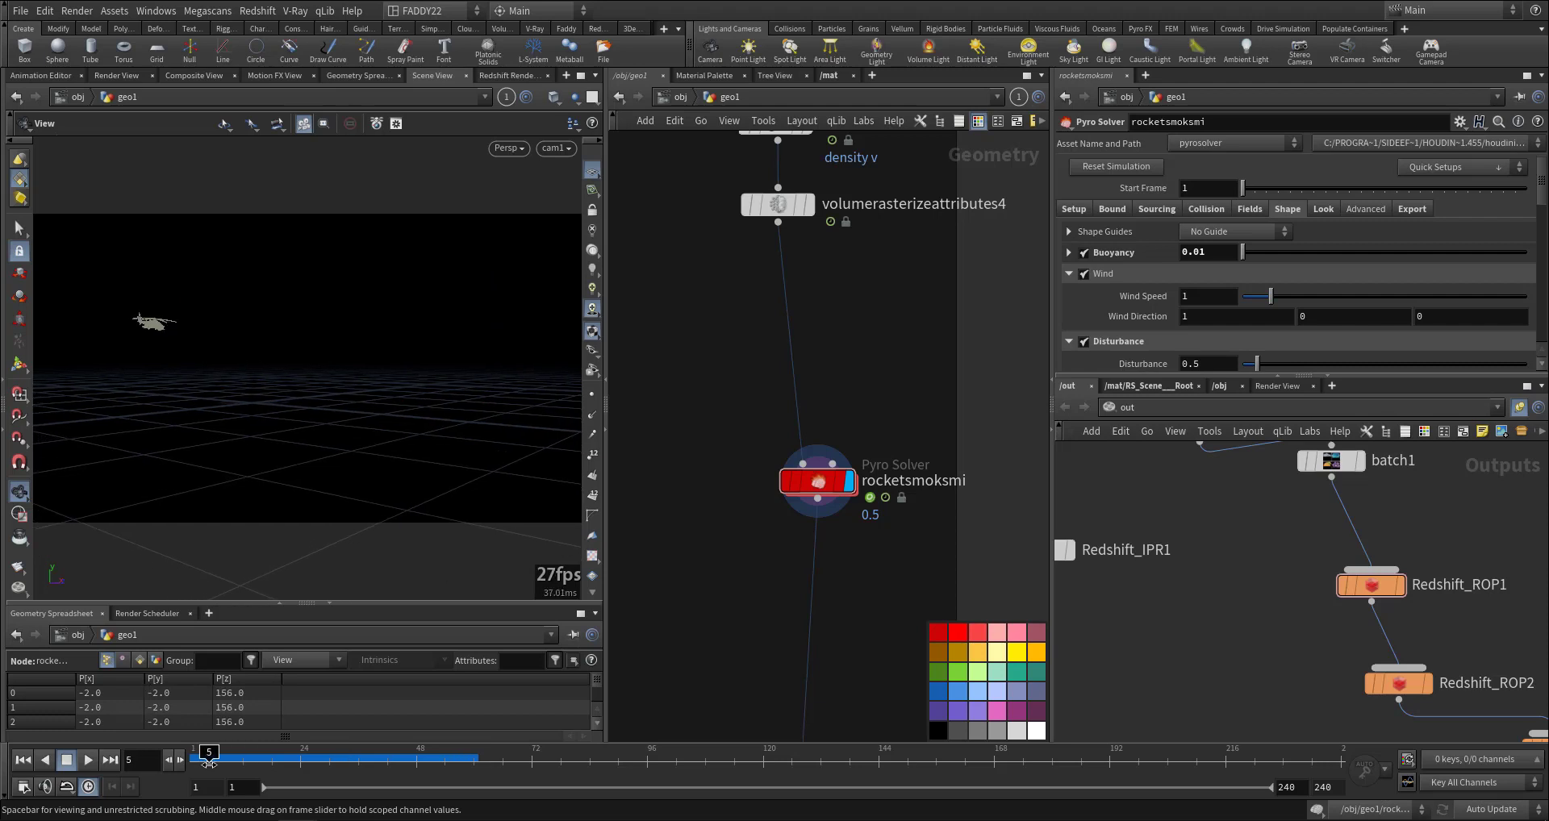
drag(208, 757, 234, 752)
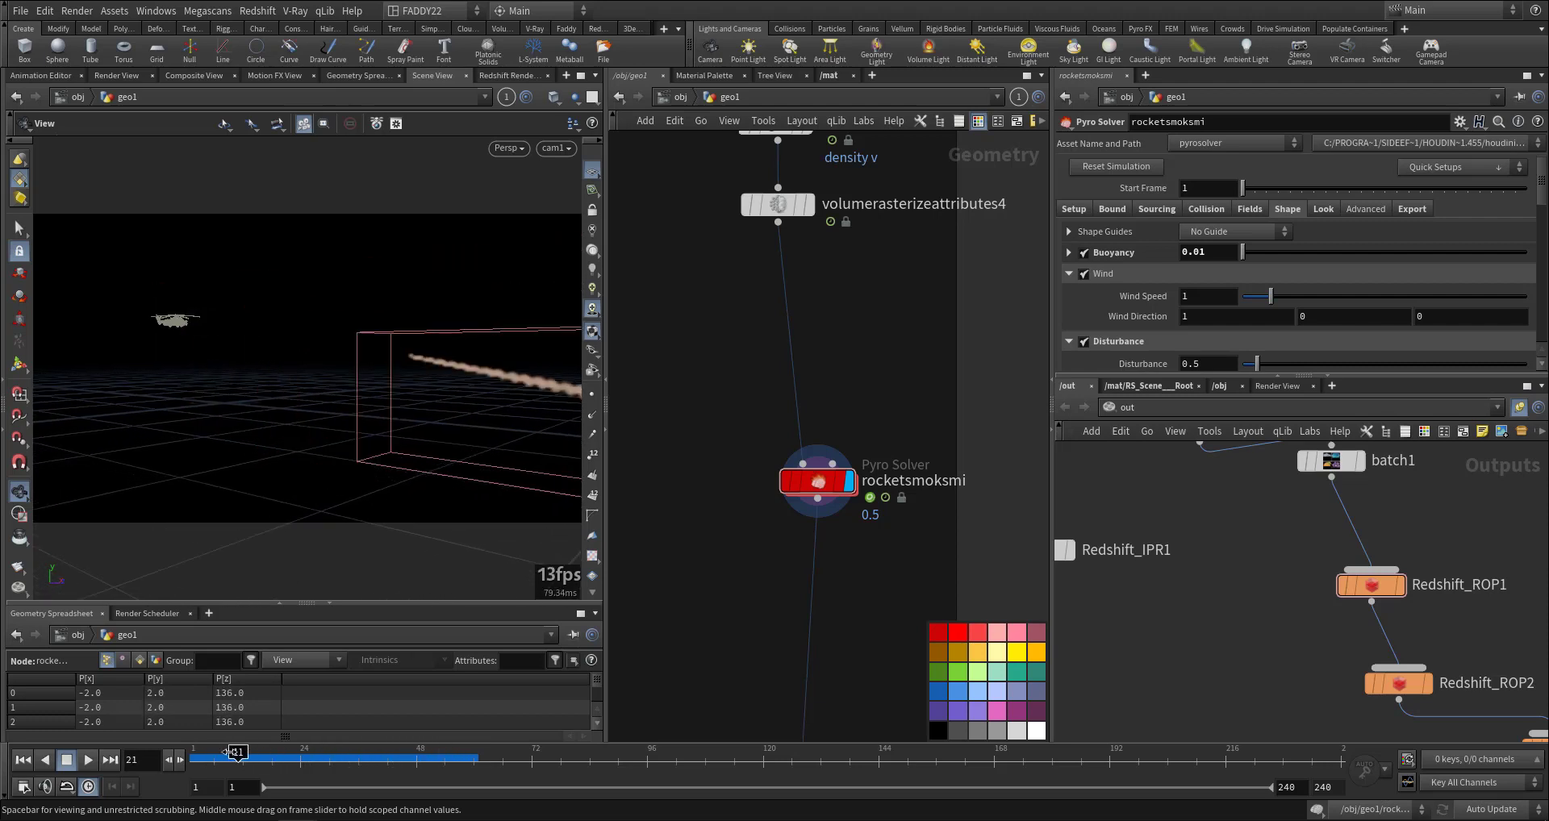
drag(237, 753, 392, 754)
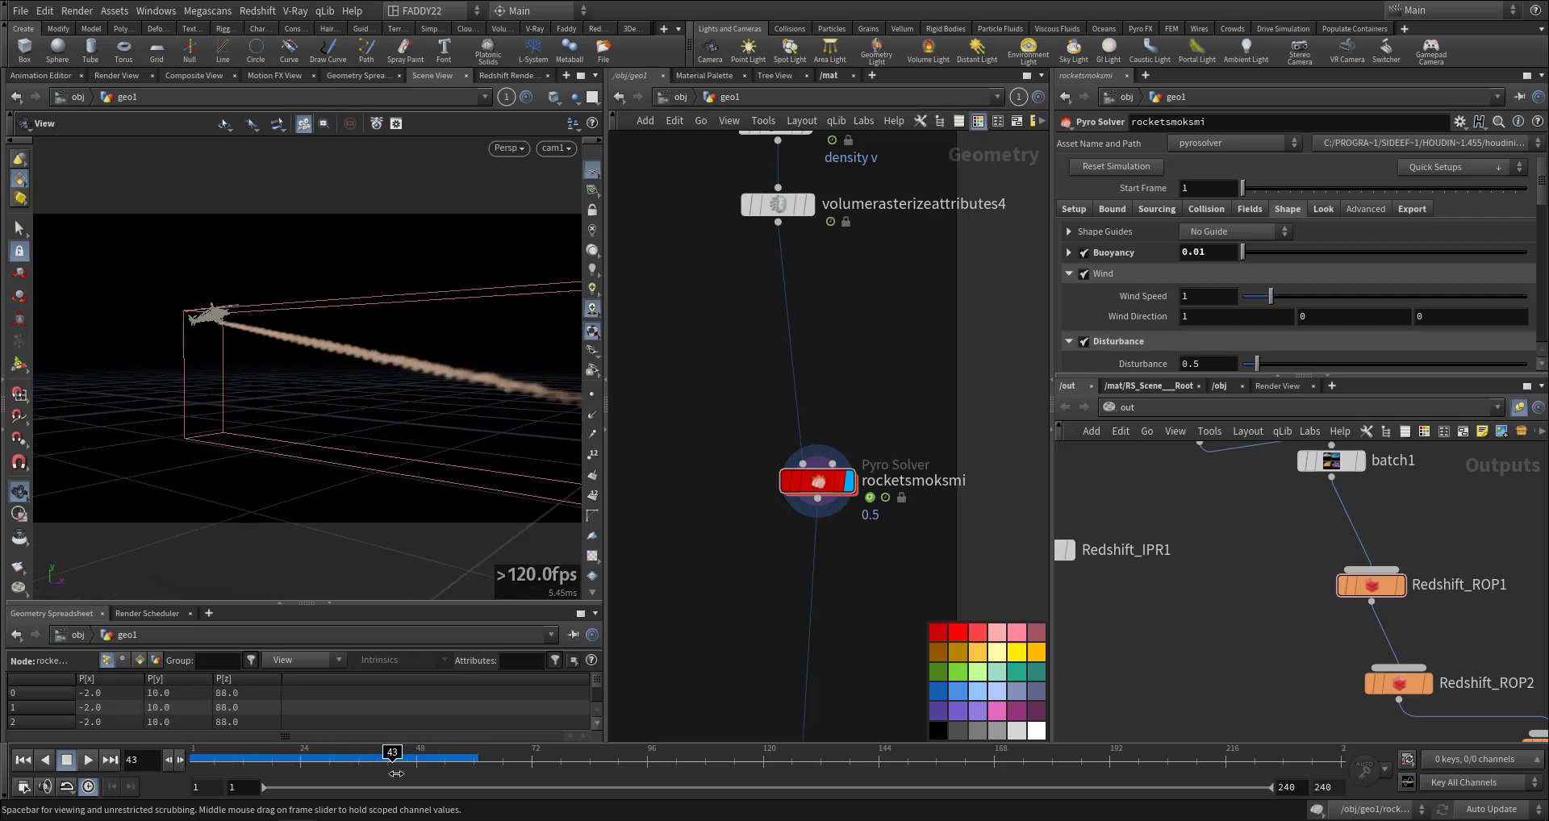
drag(392, 758, 223, 759)
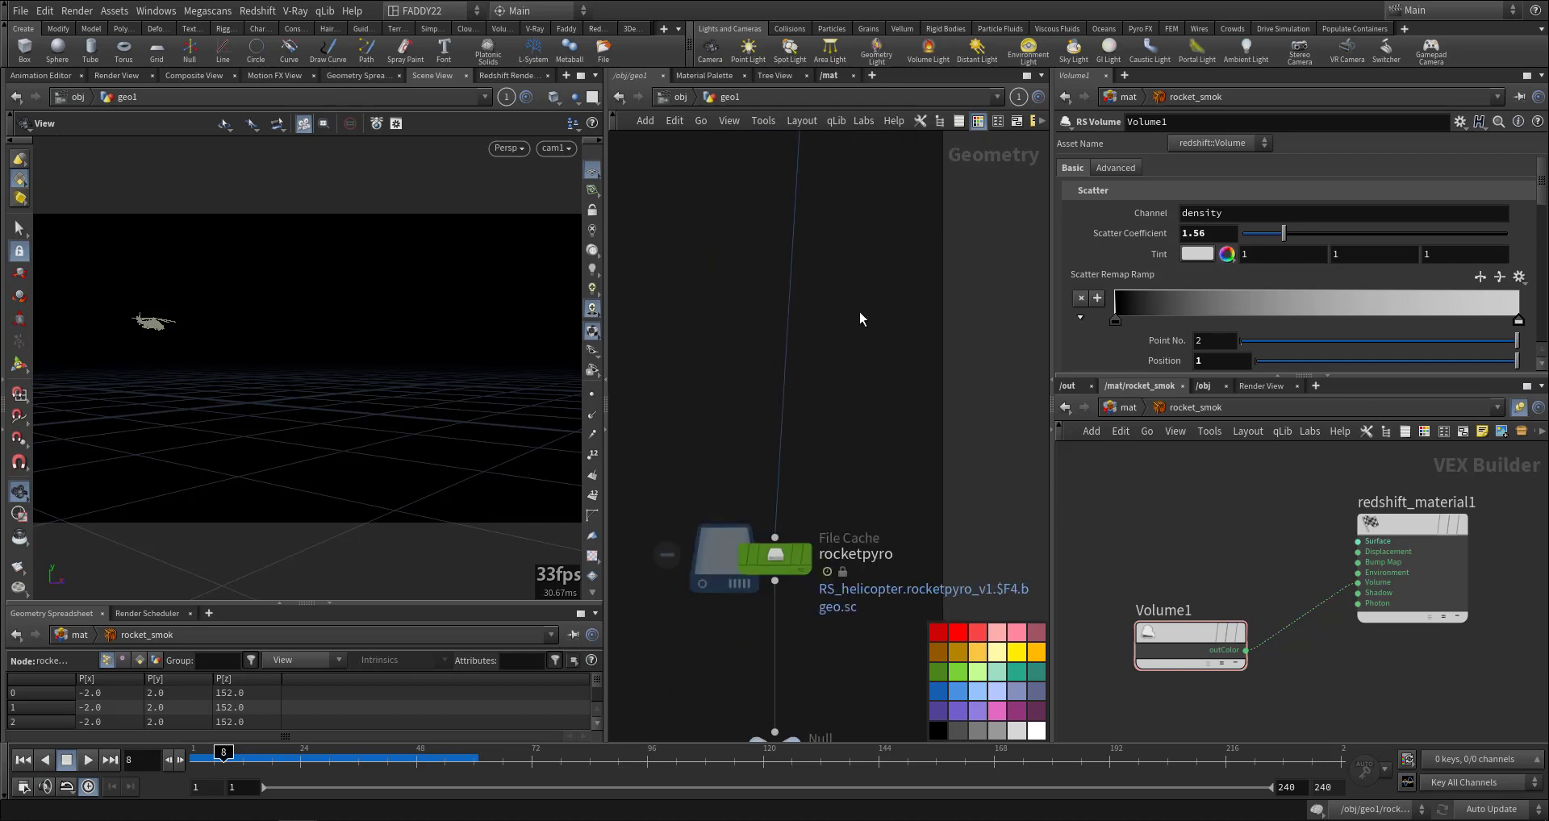
Inspect the OUT_P4 null after the rocketpyro cache, then fetch5 sourcing the VDB_HELI render.
click(814, 597)
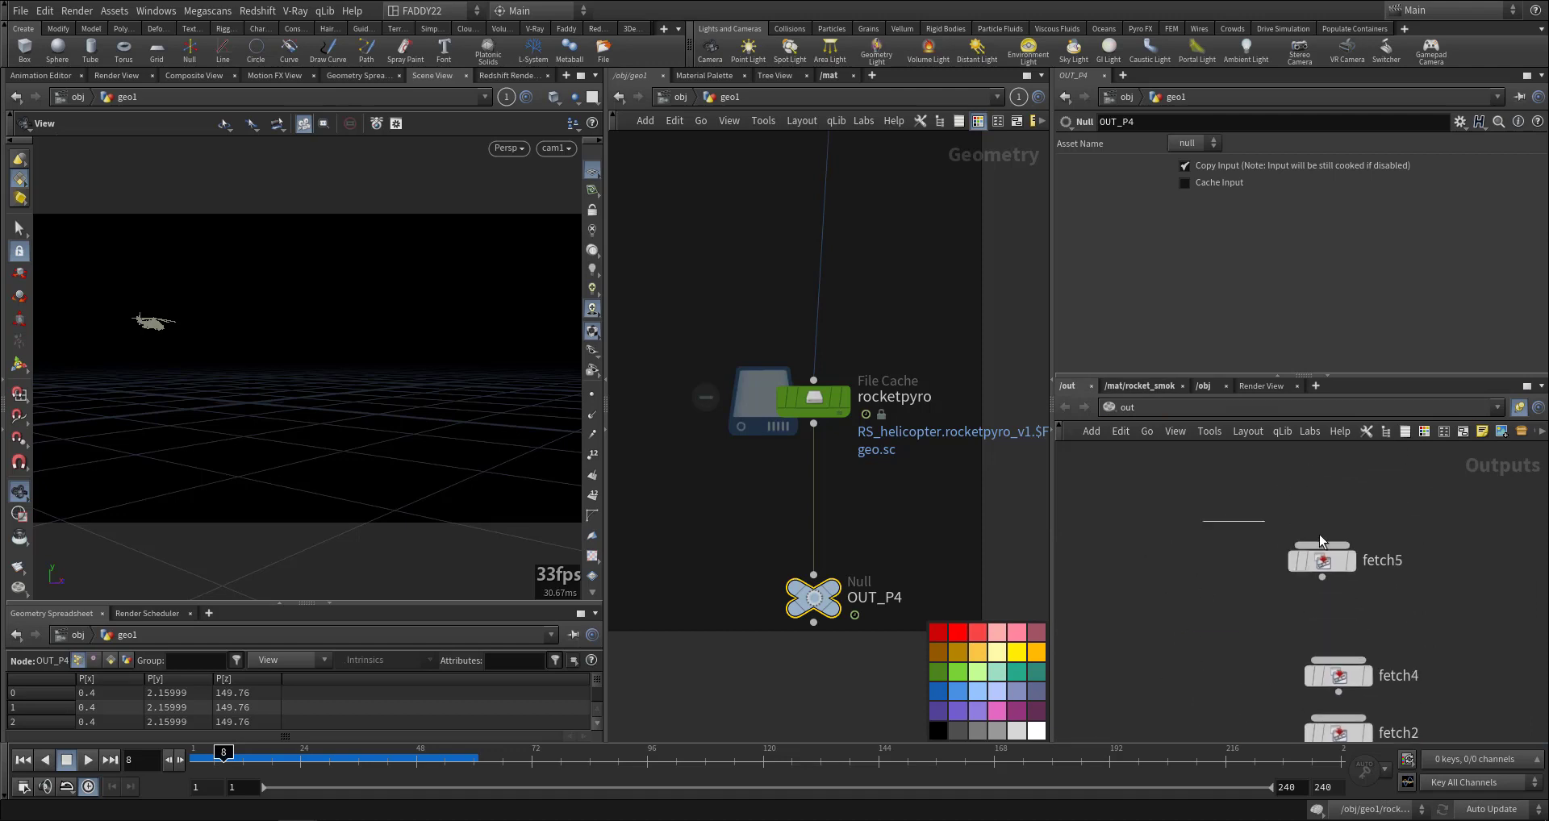
click(1321, 562)
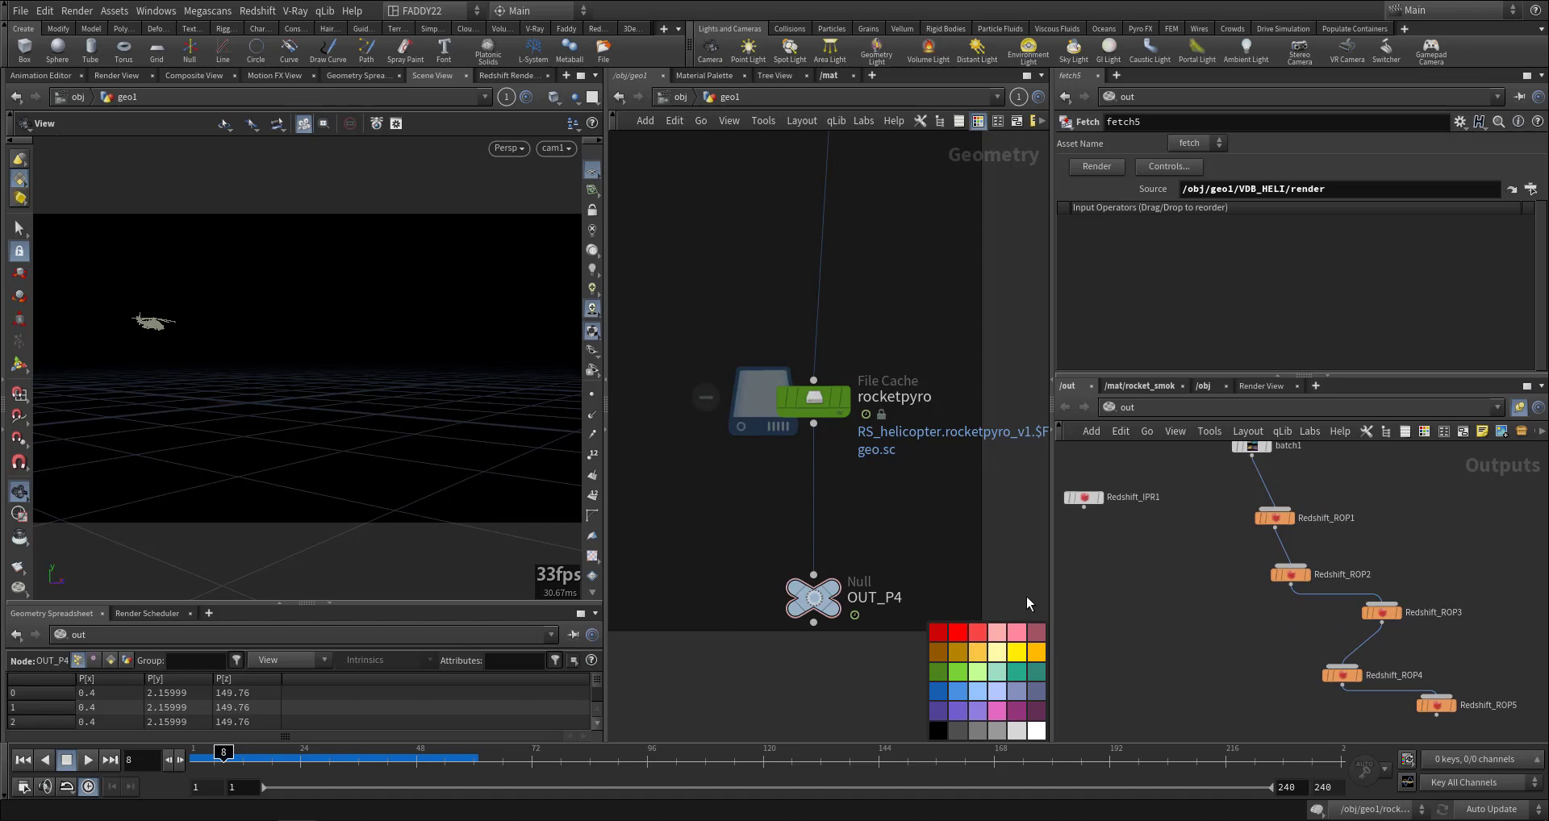
mouse_move(958, 565)
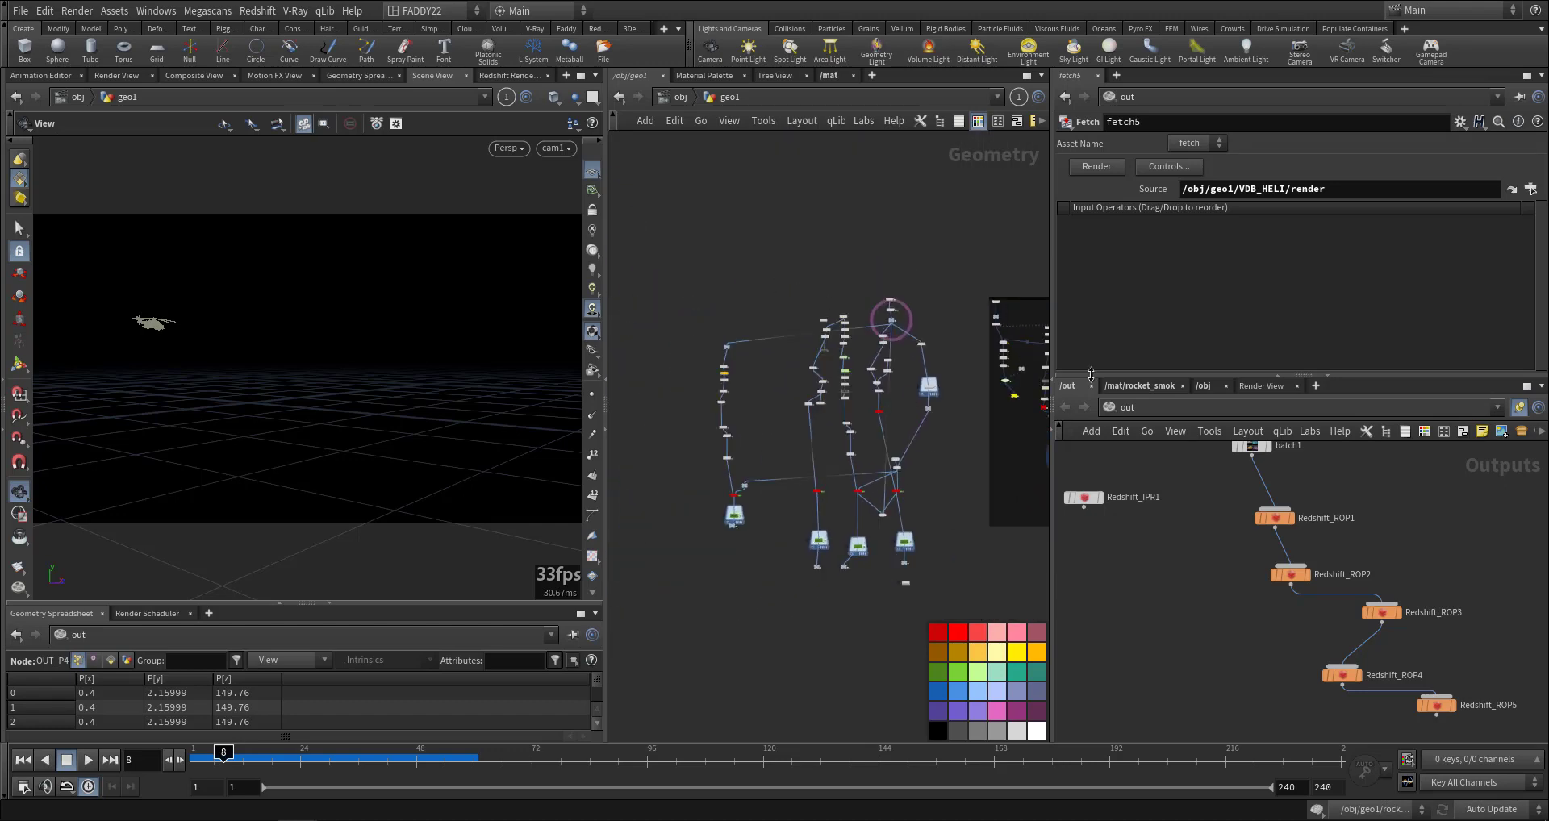
mouse_move(965, 507)
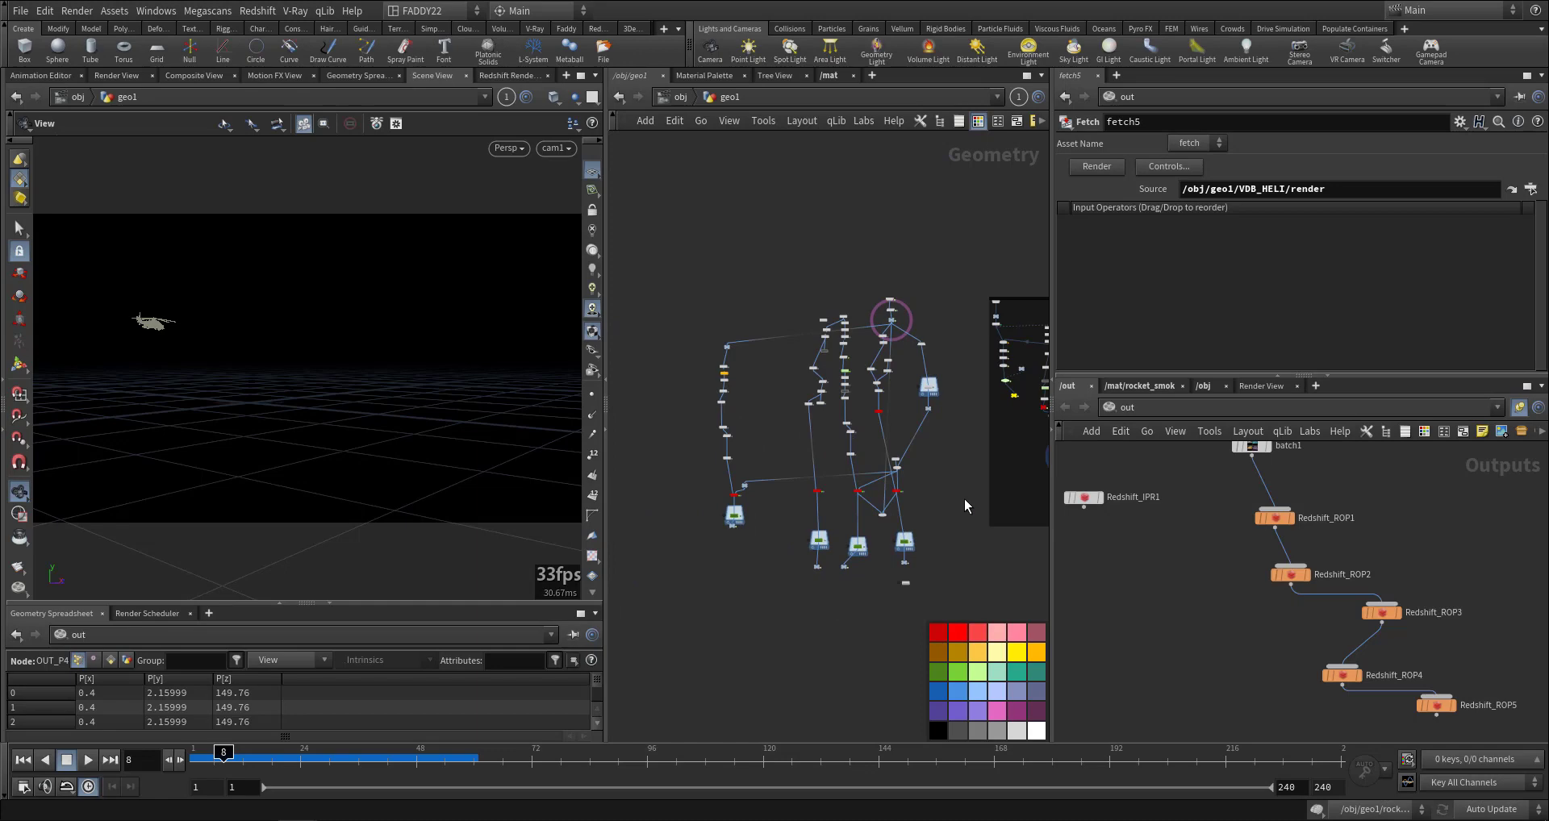